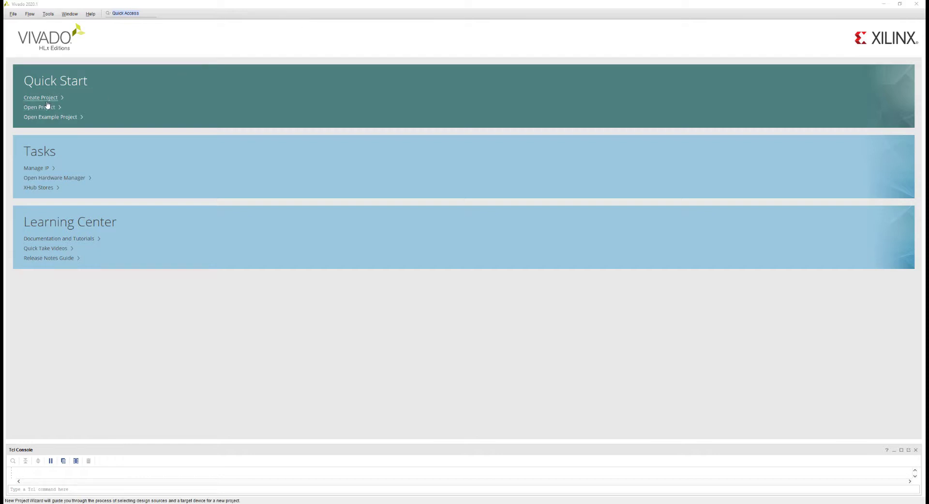
Start a new RTL project named ps_gpio and bring up the list of boards
click(40, 97)
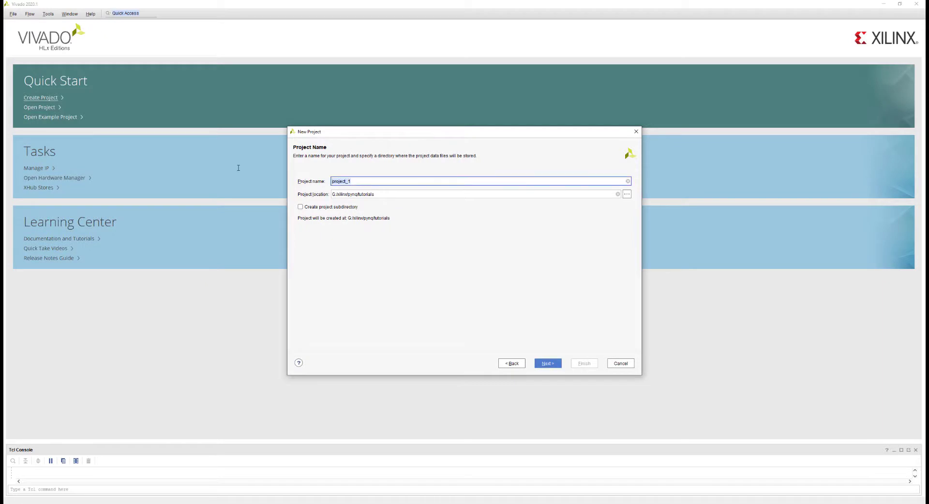
text(ps_gp)
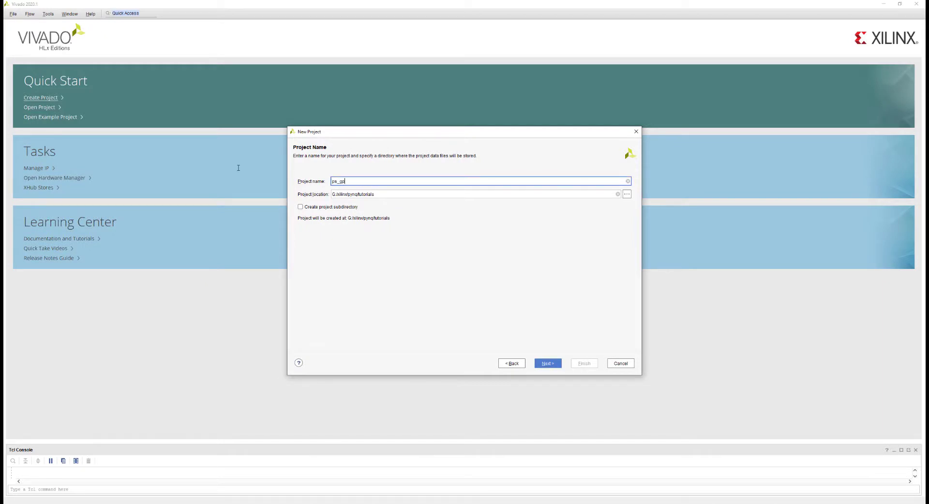
click(546, 363)
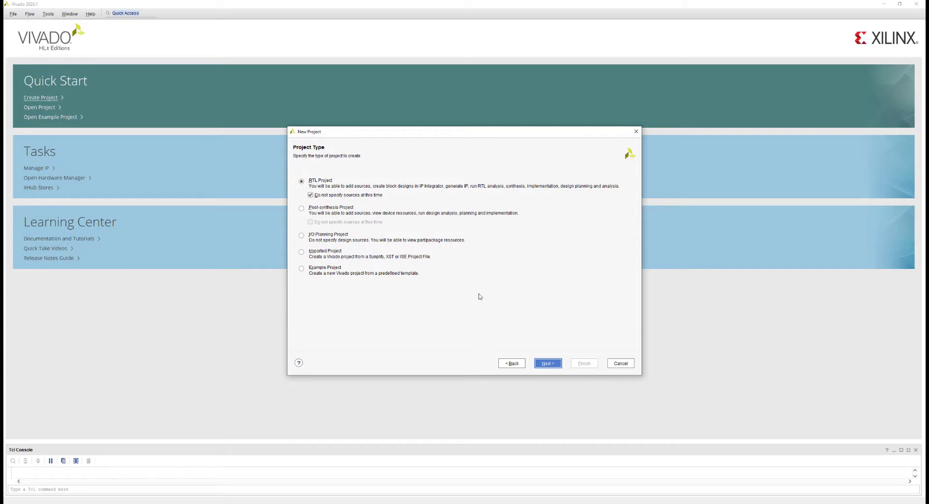
click(546, 363)
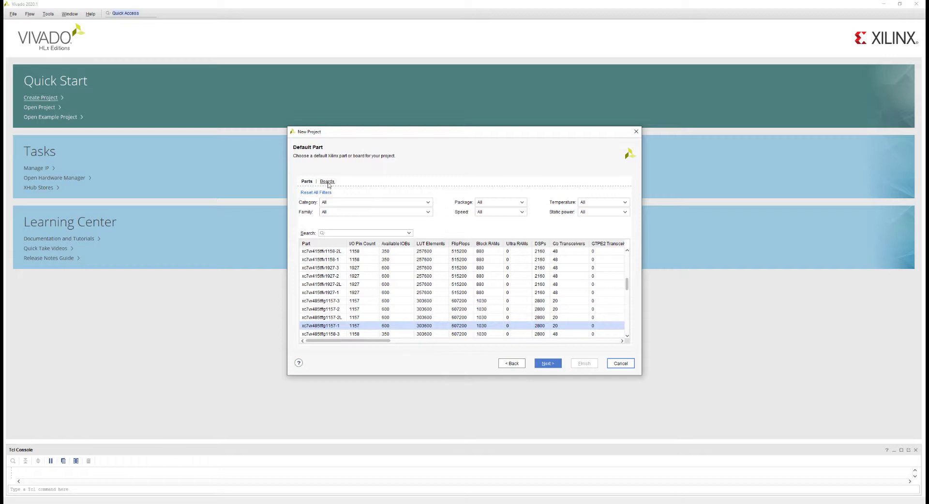
click(327, 181)
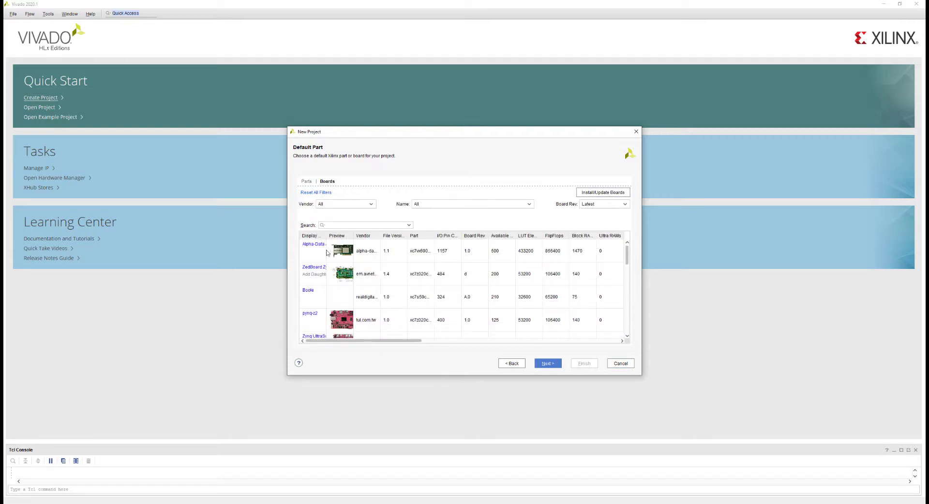
mouse_move(312, 324)
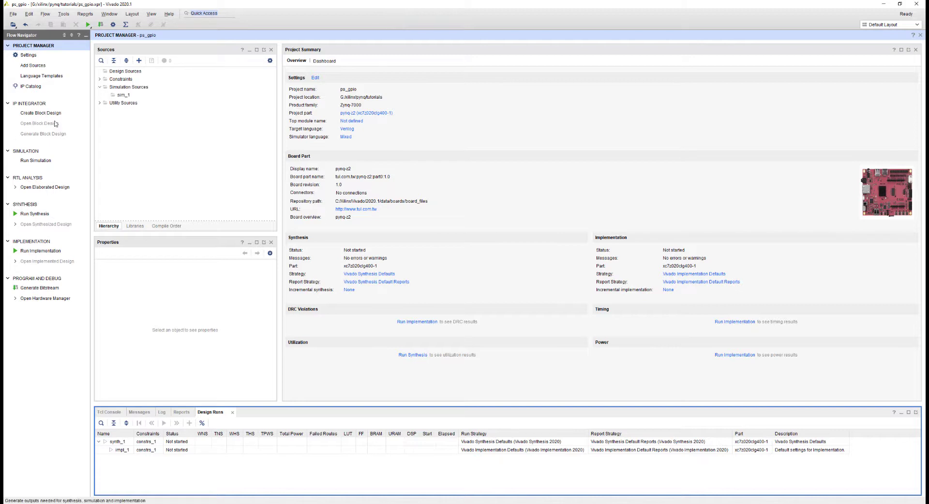
Create block design ps_gpio_tutorial and drop a Utility Vector Logic IP onto the canvas
click(41, 113)
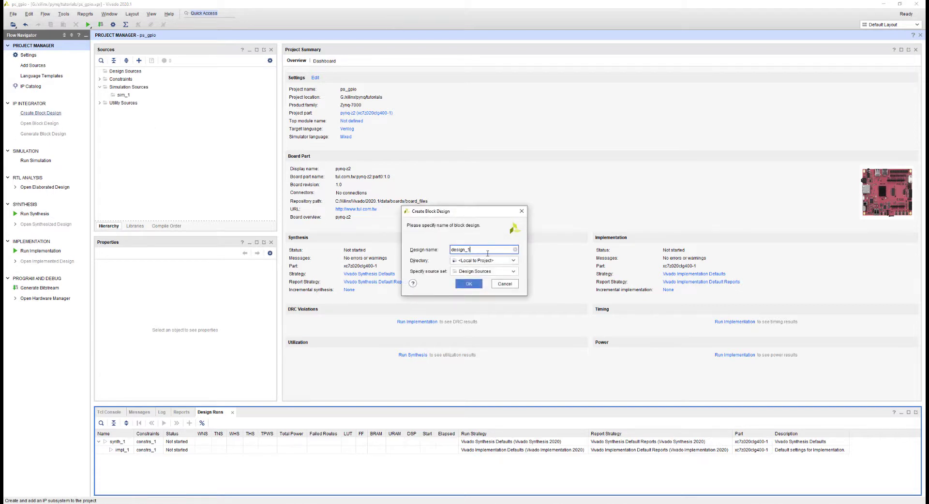
text(ps_gpio)
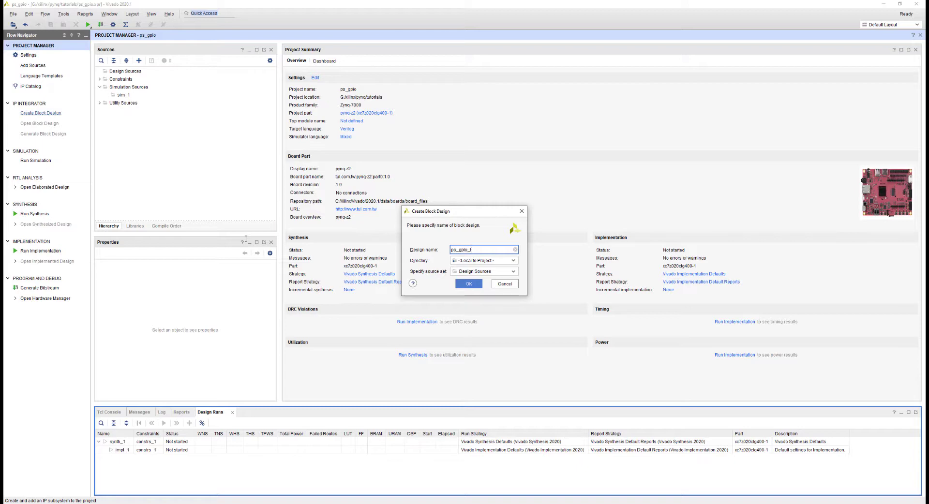
click(469, 284)
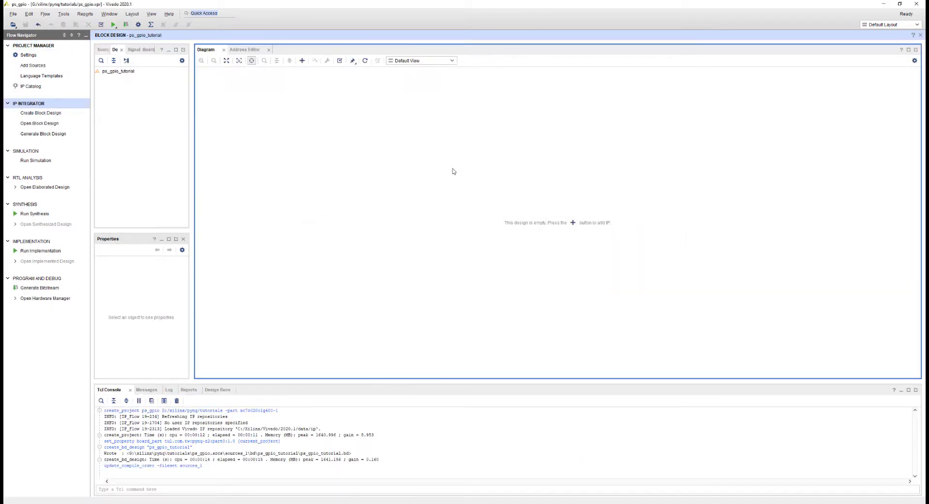
right_click(453, 171)
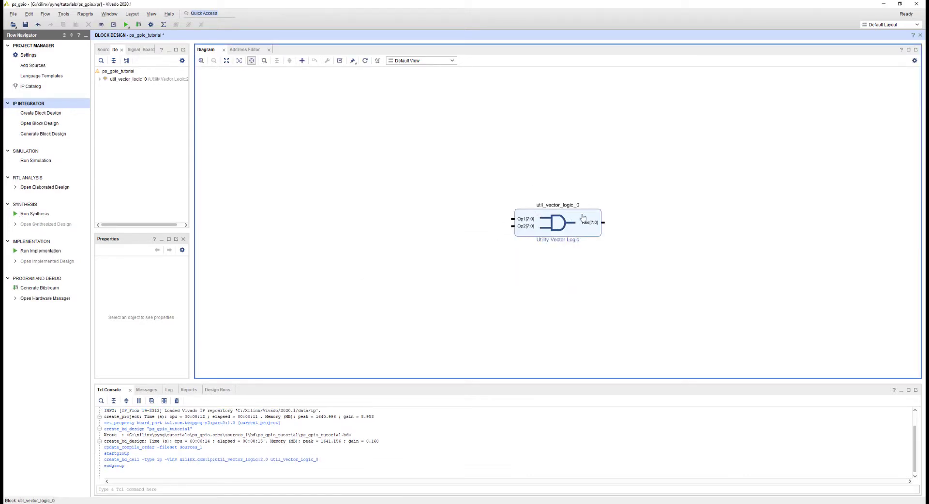
click(557, 222)
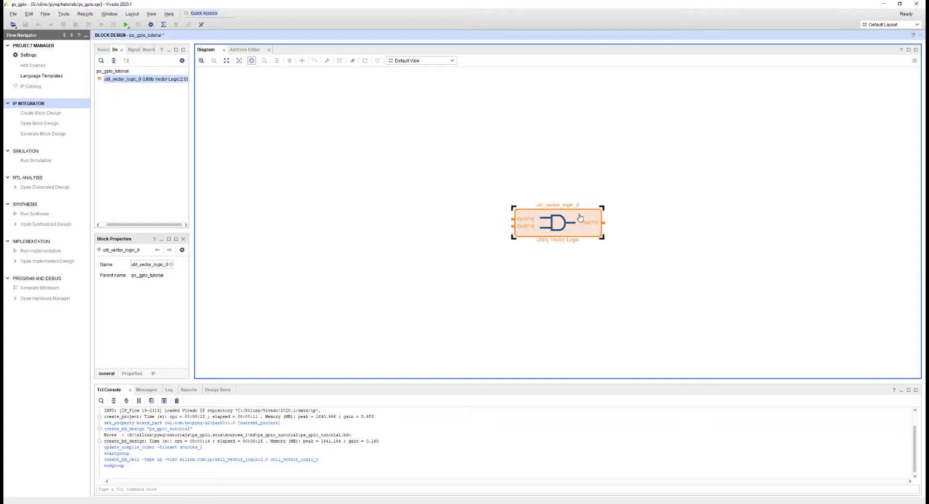
Set util_vector_logic_0's C_SIZE to 1, giving single-bit Op1, Op2 and Res ports
double_click(556, 224)
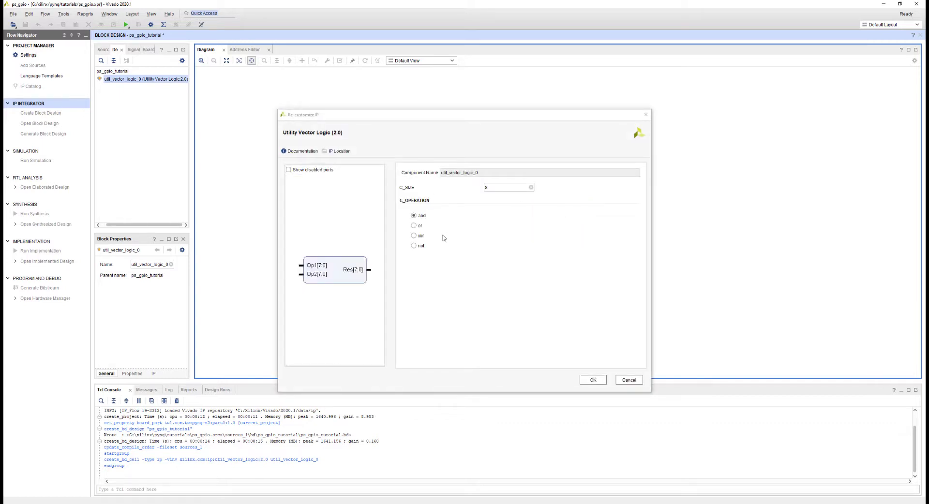
click(413, 235)
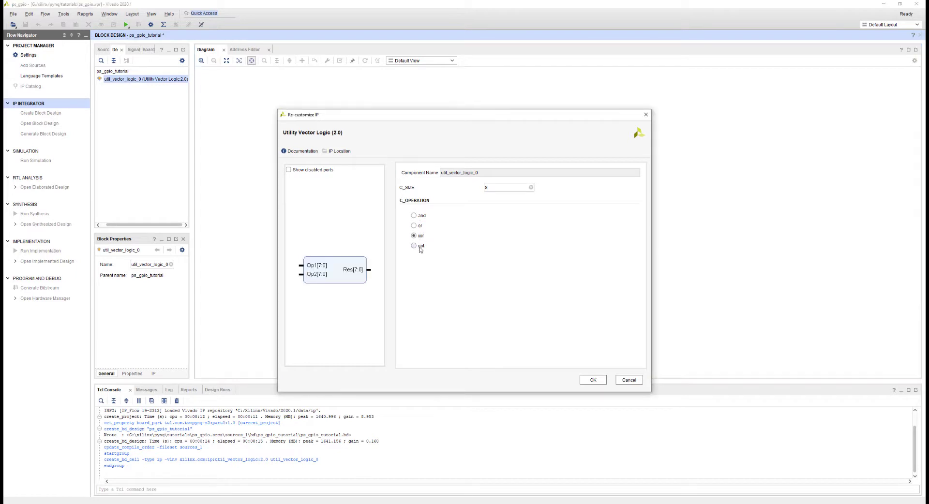
click(413, 215)
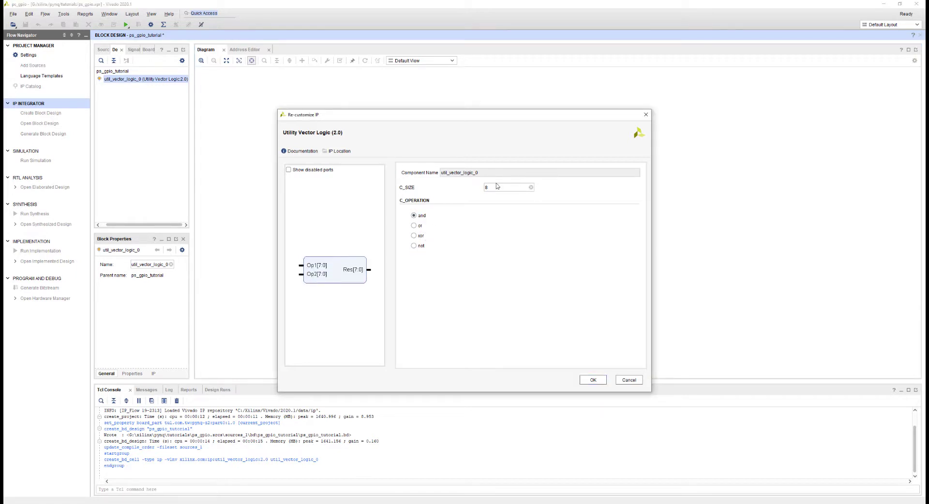
text(1)
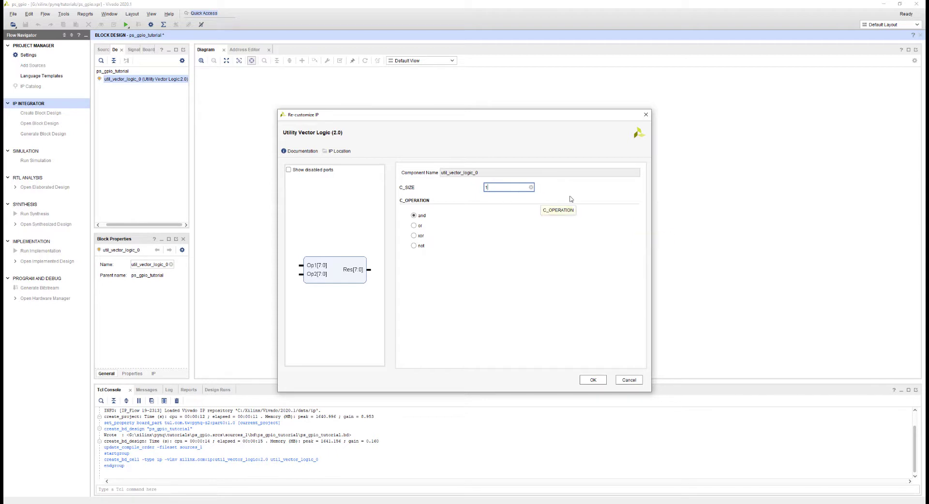
mouse_move(592, 380)
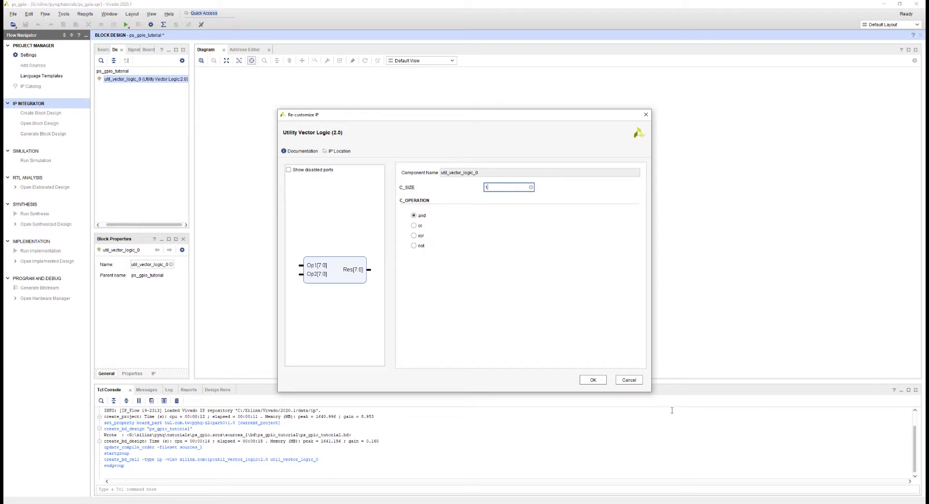
click(592, 380)
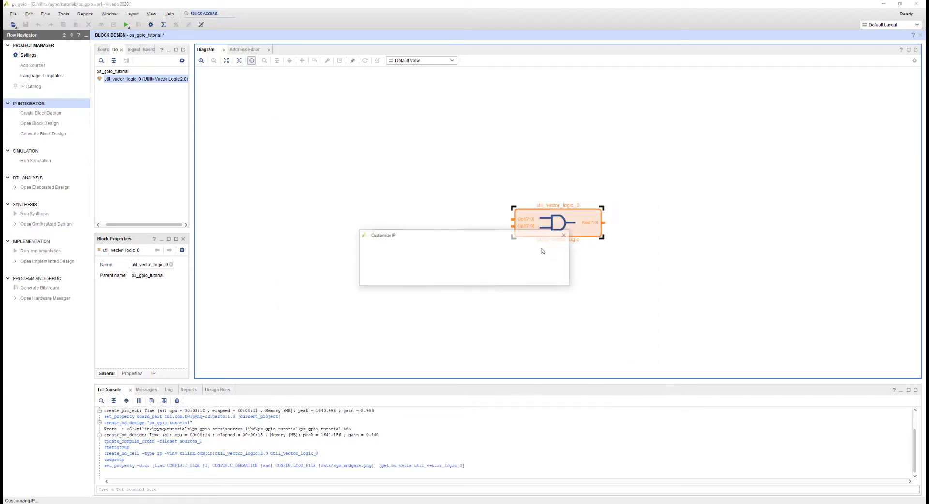
click(562, 235)
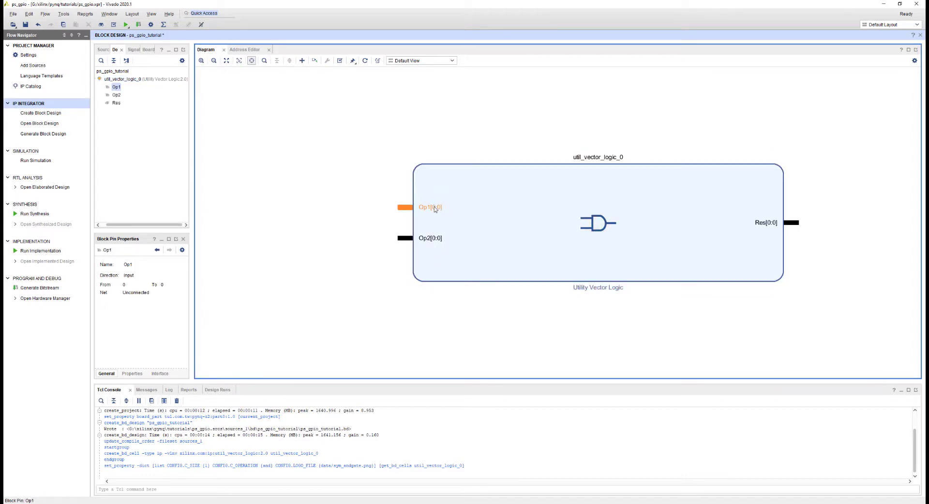
mouse_move(493, 222)
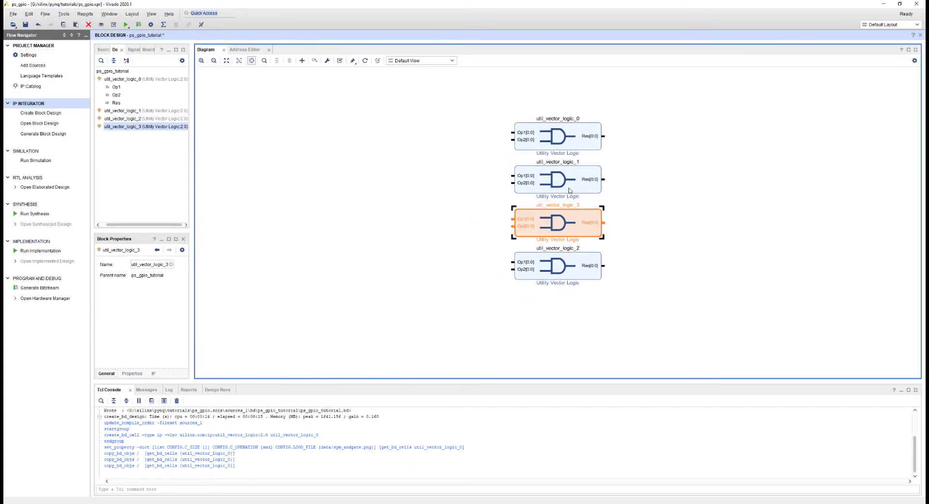
Change the second block's logic operation and set the bottom block to NOT
click(557, 179)
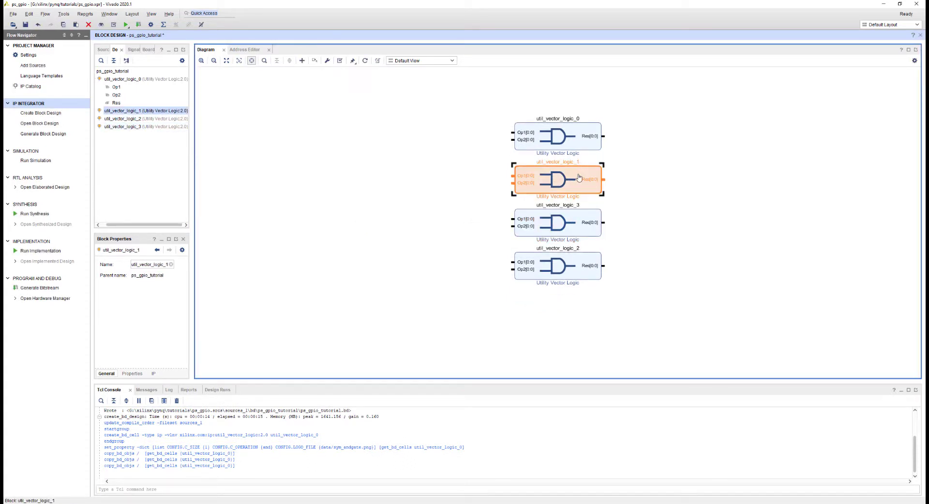
double_click(557, 179)
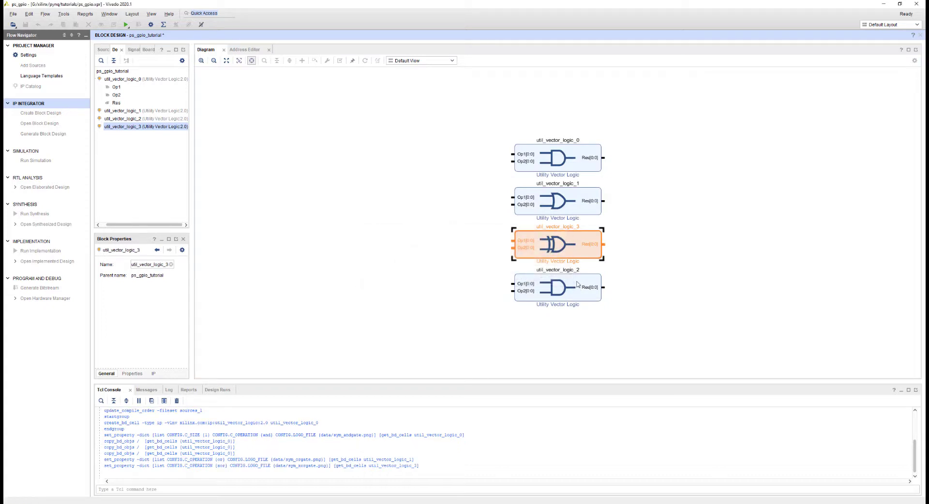
double_click(556, 287)
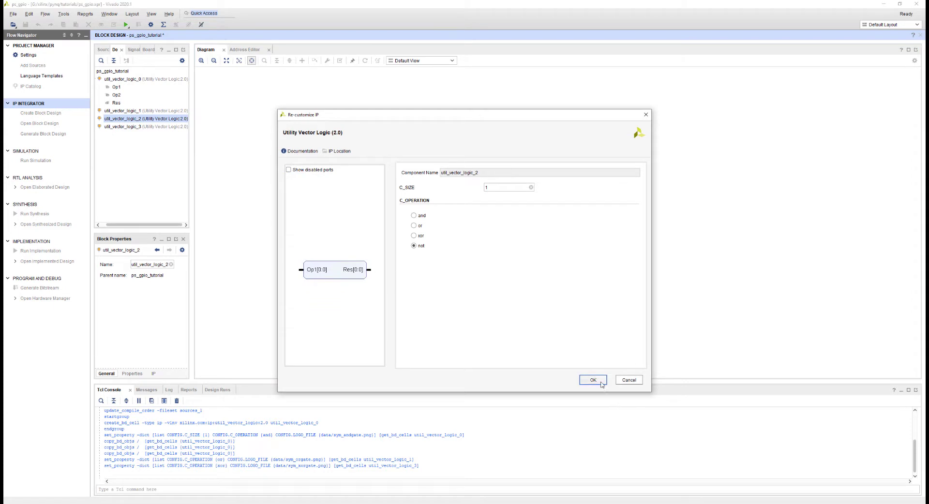
click(592, 379)
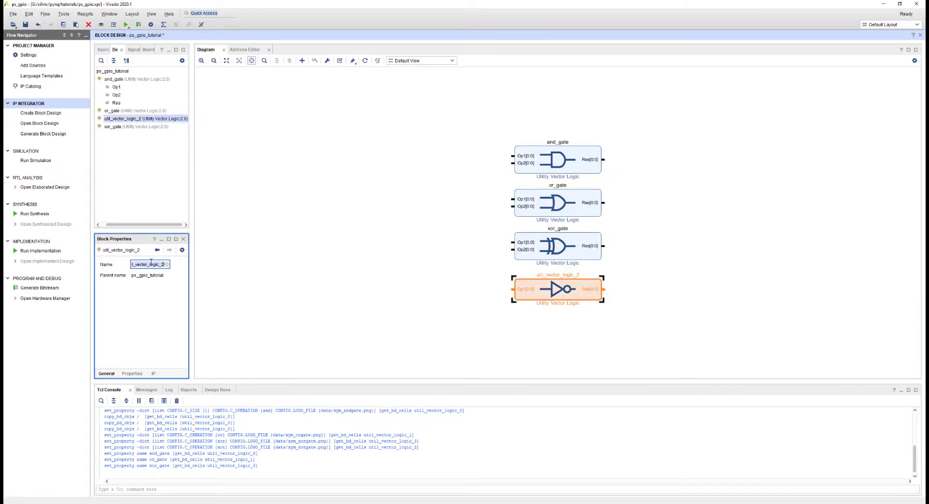
Add the ZYNQ7 Processing System and run block automation to bring DDR and FIXED_IO out externally
right_click(557, 290)
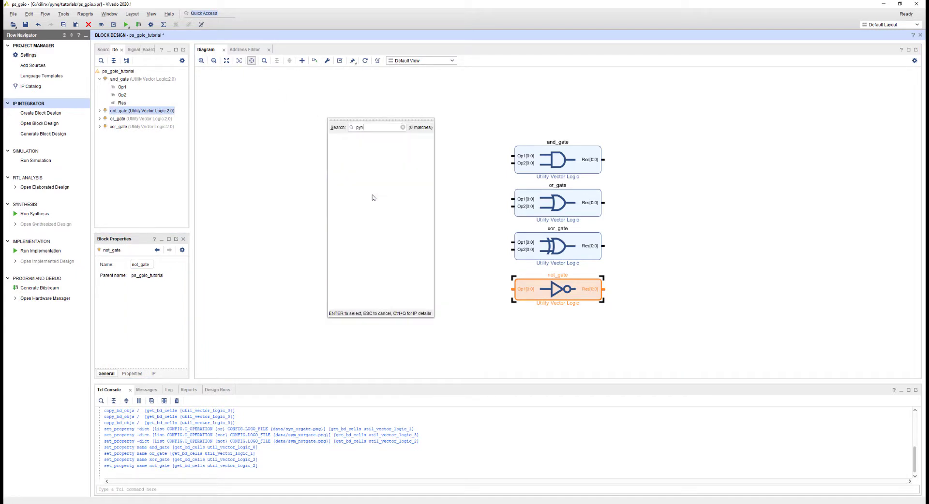
text(zy)
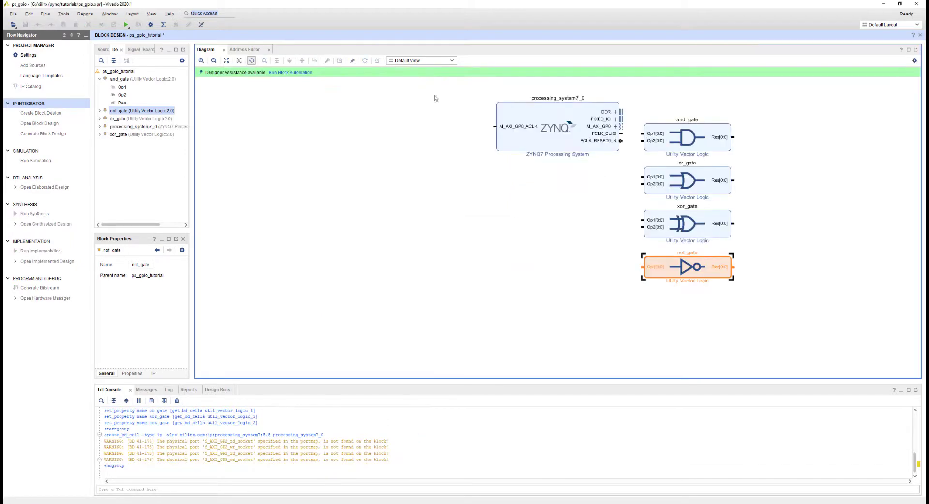
mouse_move(289, 79)
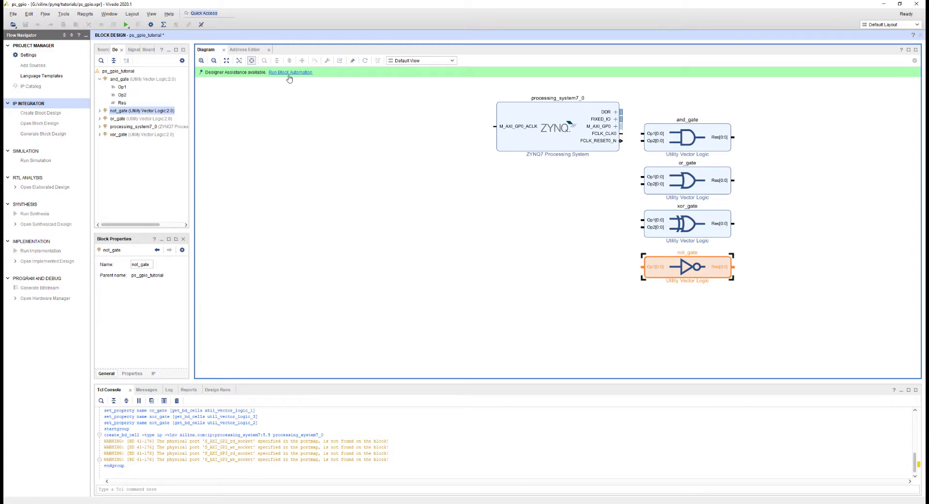
click(290, 72)
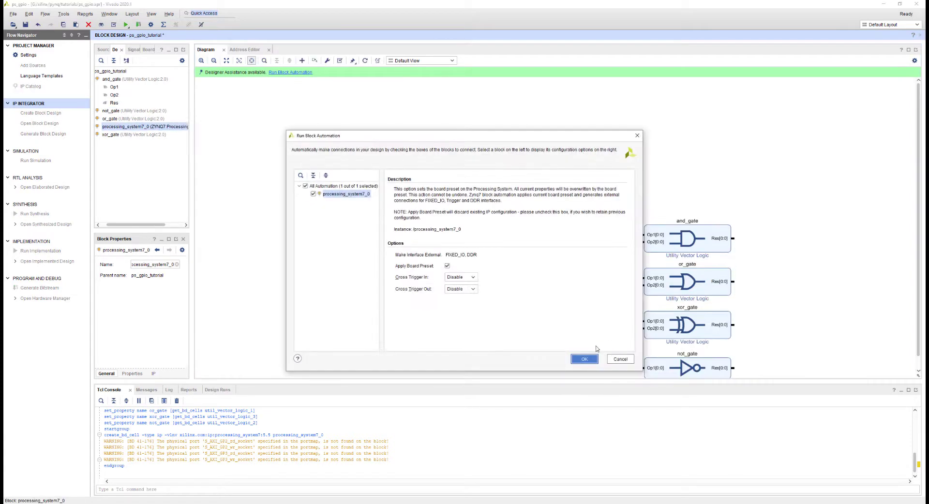
click(583, 358)
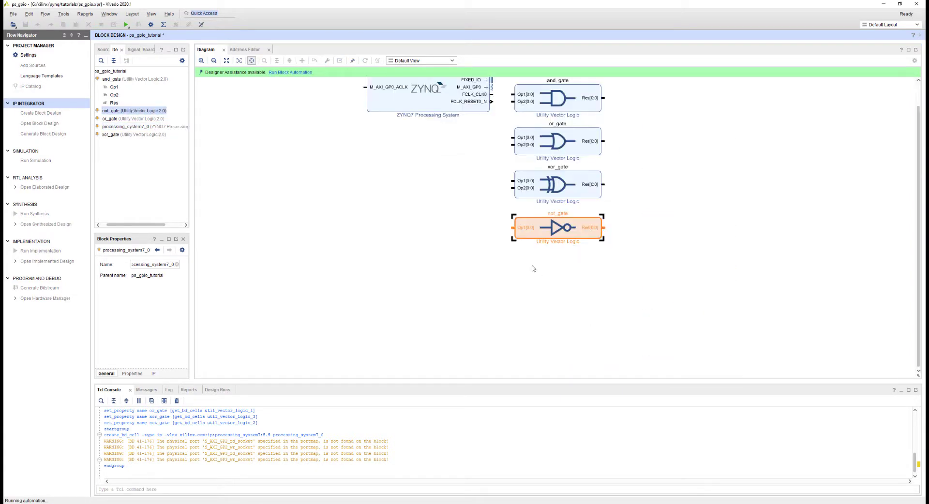
click(291, 72)
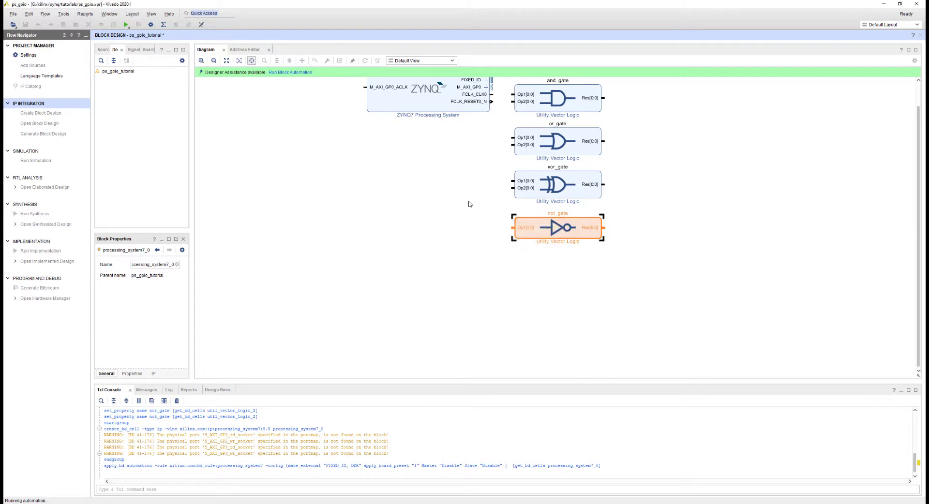
click(290, 72)
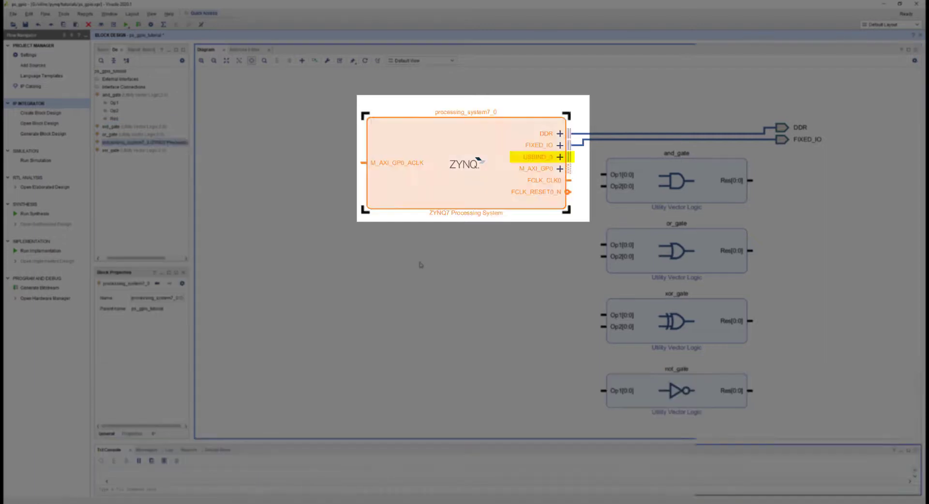
click(420, 264)
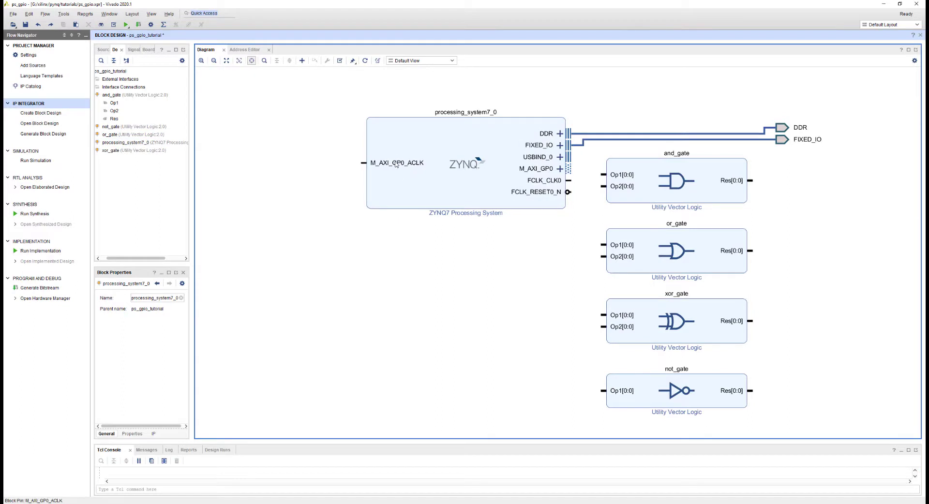
click(396, 163)
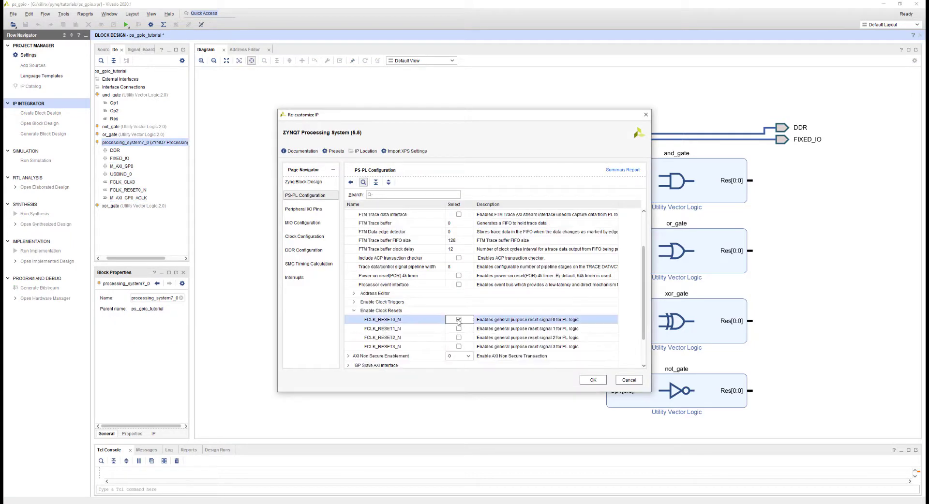
Disable FCLK_CLK0, the M AXI GP0 interface and USB 0, and apply
click(304, 236)
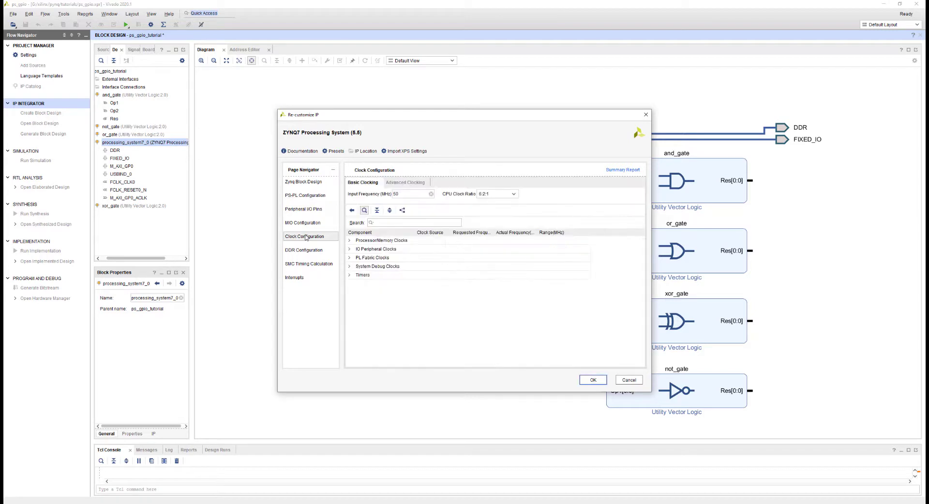
click(350, 257)
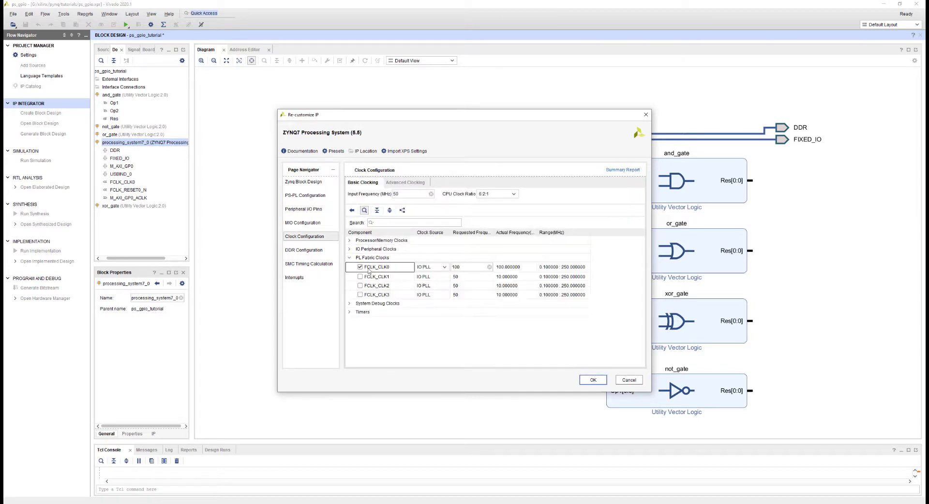
click(359, 266)
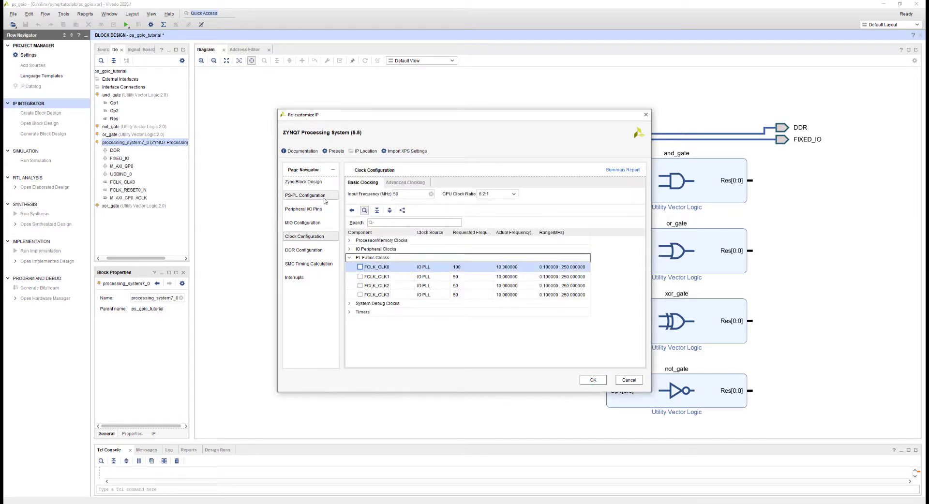
click(305, 195)
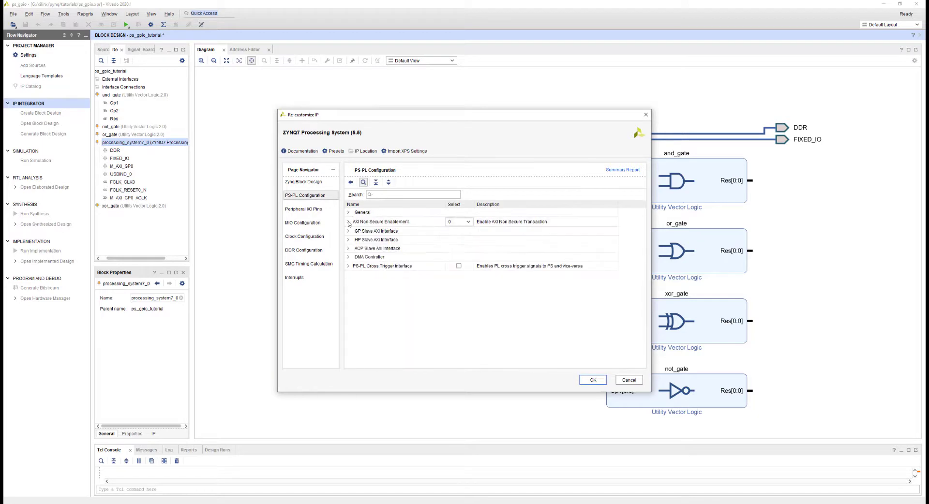
click(349, 232)
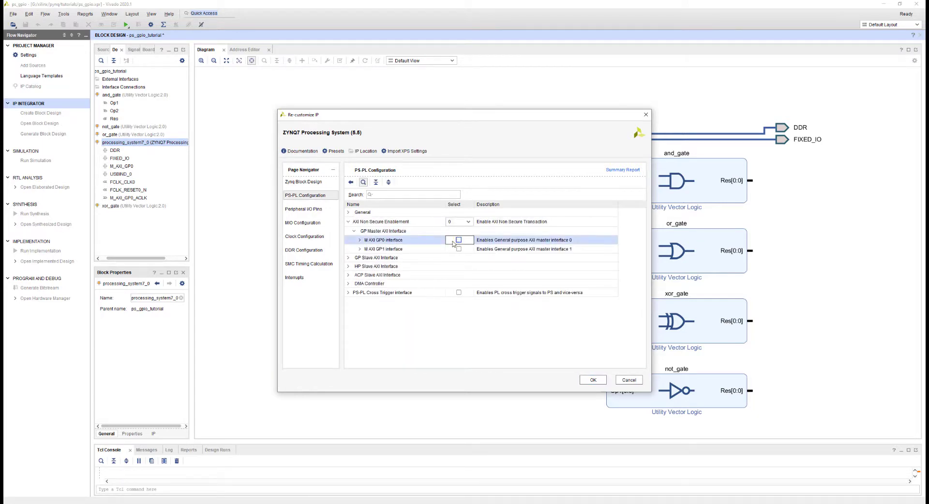
click(353, 231)
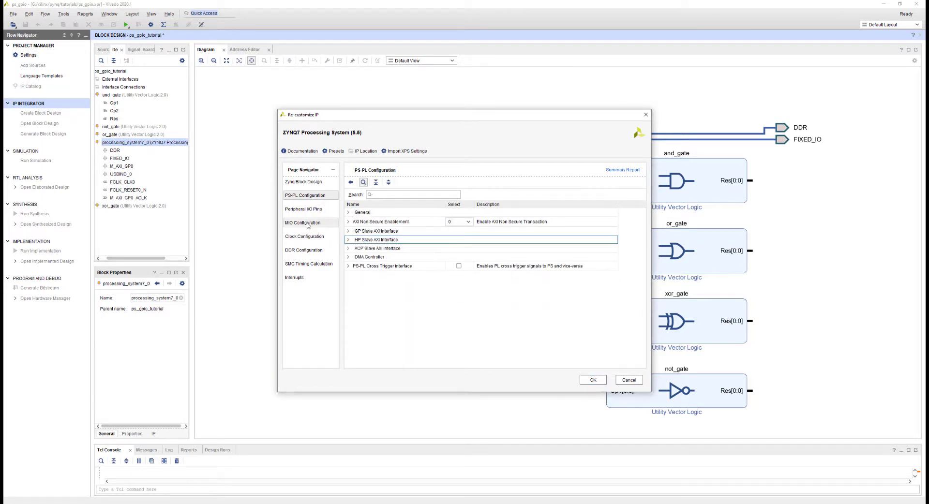
click(303, 222)
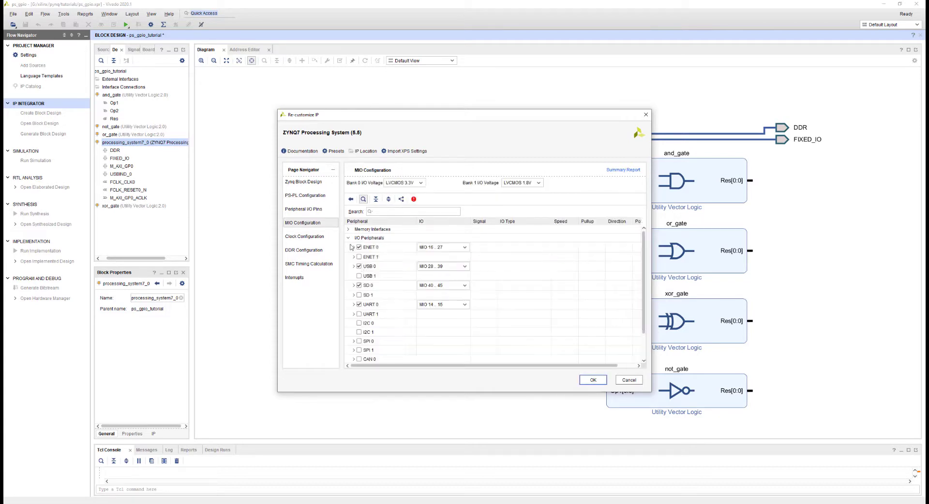
click(369, 266)
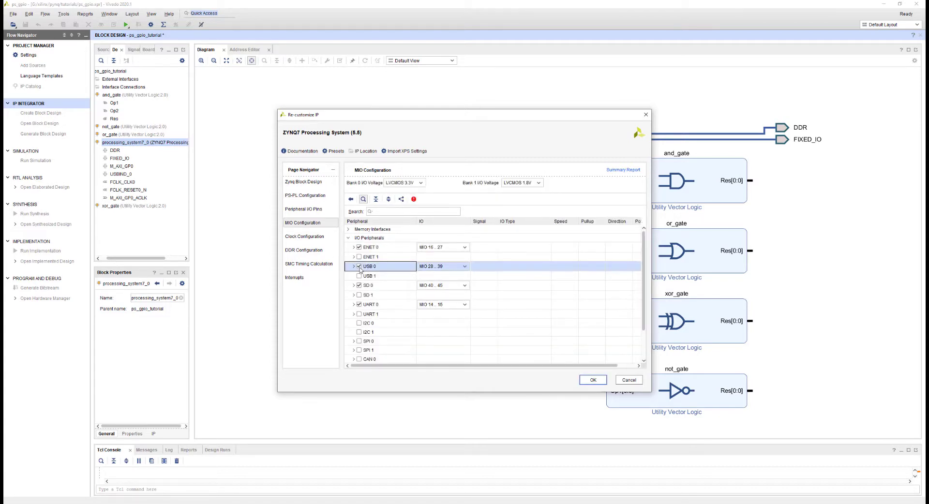
click(592, 379)
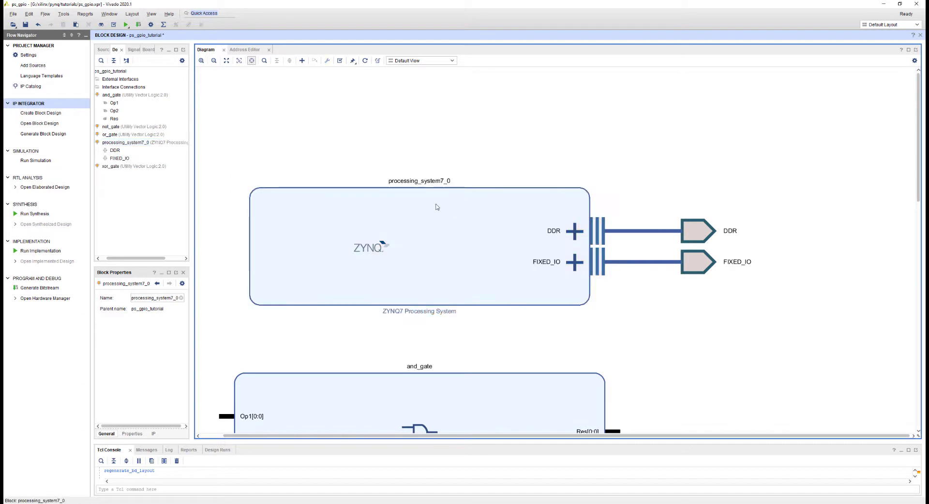
Disable the FCLK_RESET0_N reset and M AXI GP0 interface again, and apply
double_click(419, 246)
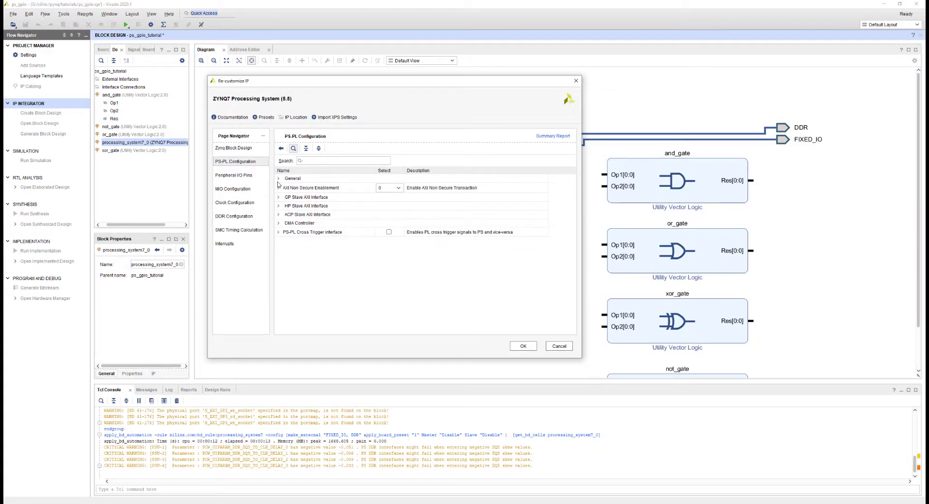
click(279, 178)
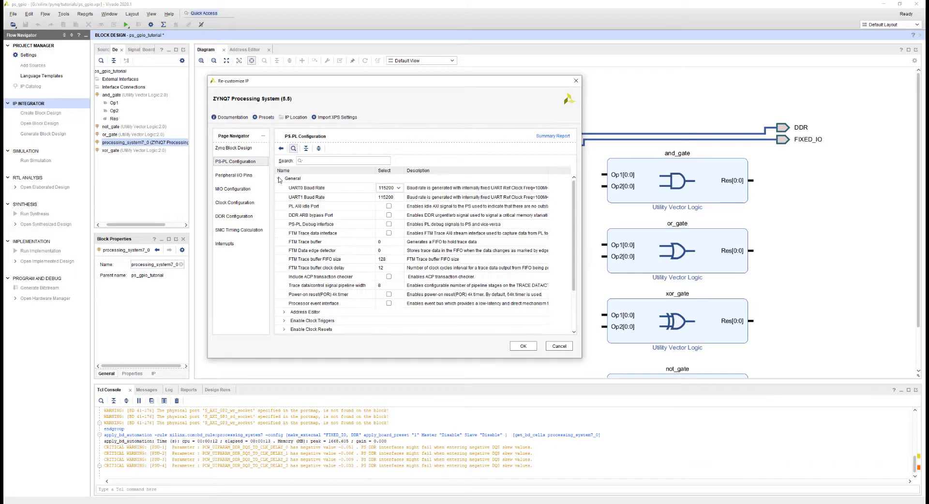
scroll(down, 3)
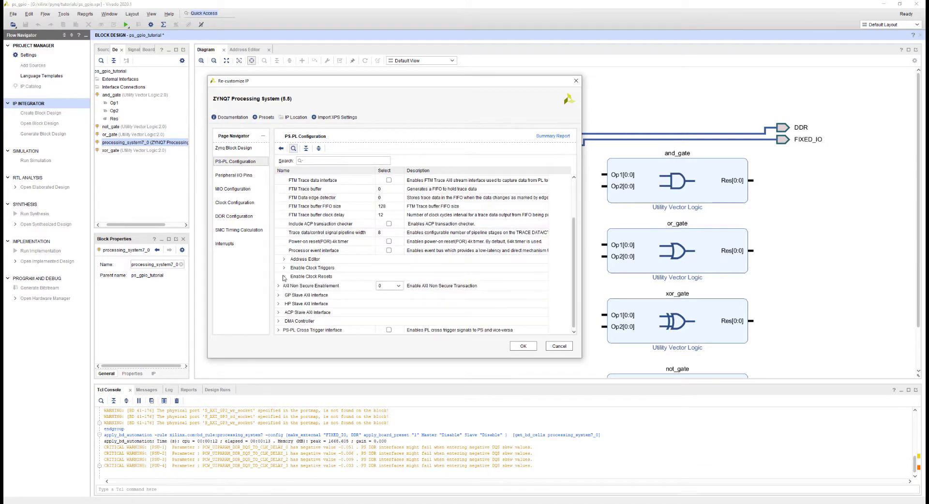
click(280, 276)
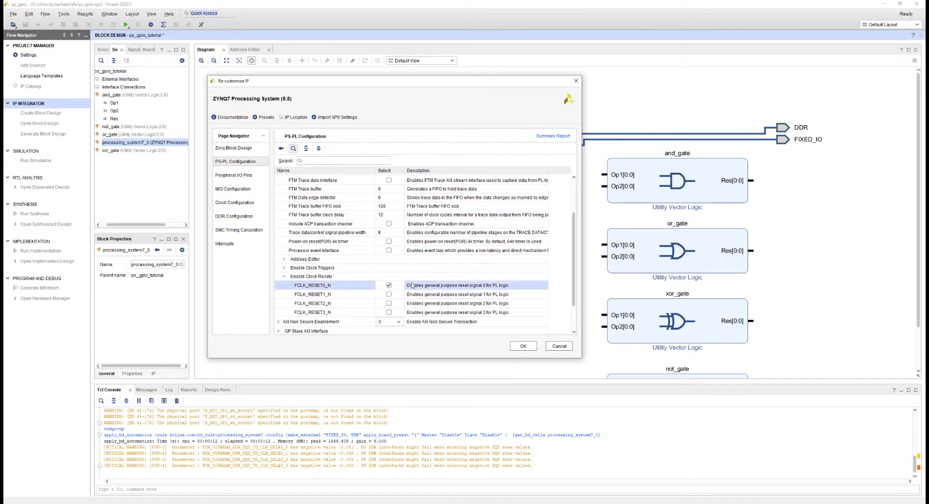
click(284, 276)
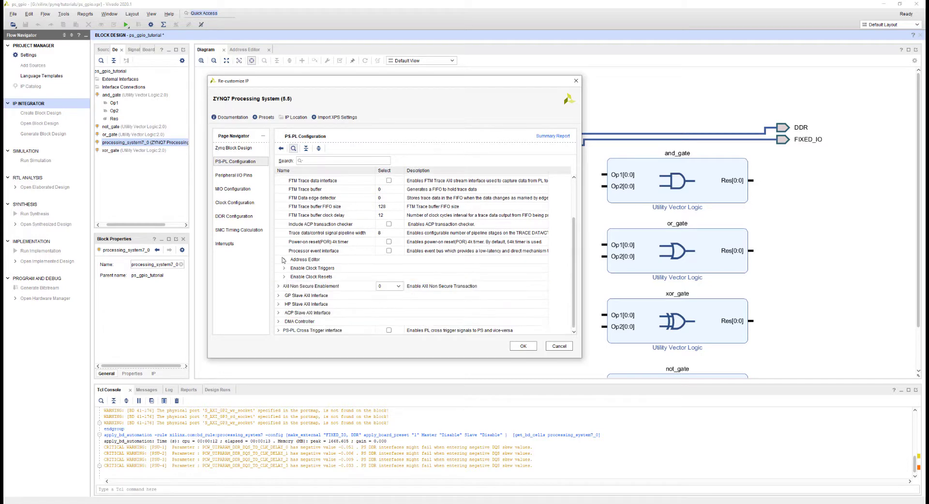
click(279, 179)
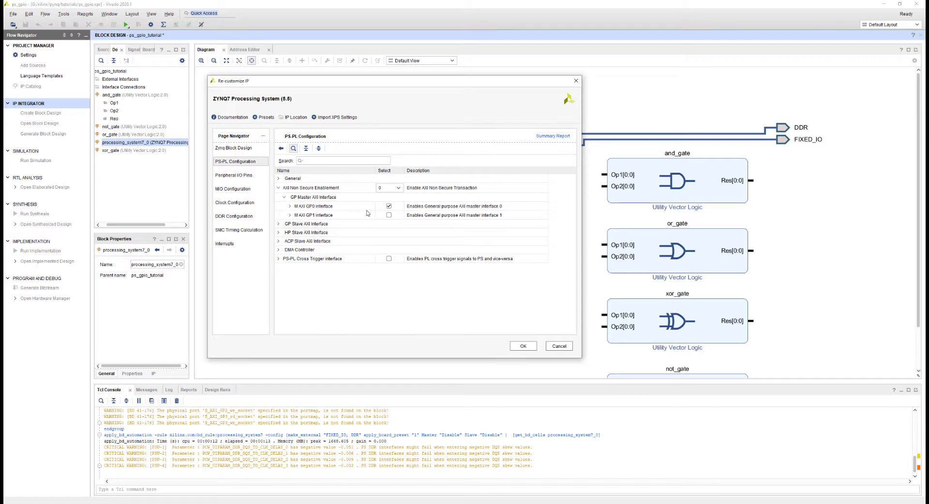
click(388, 206)
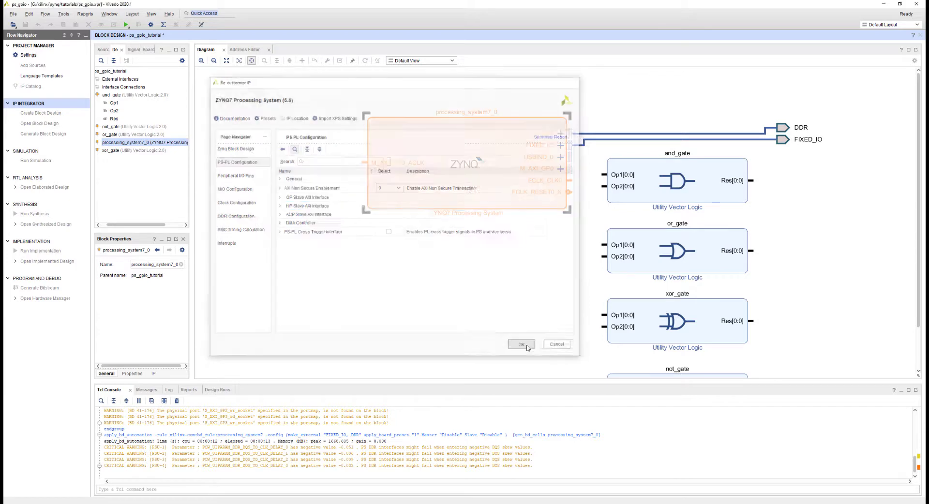
click(520, 344)
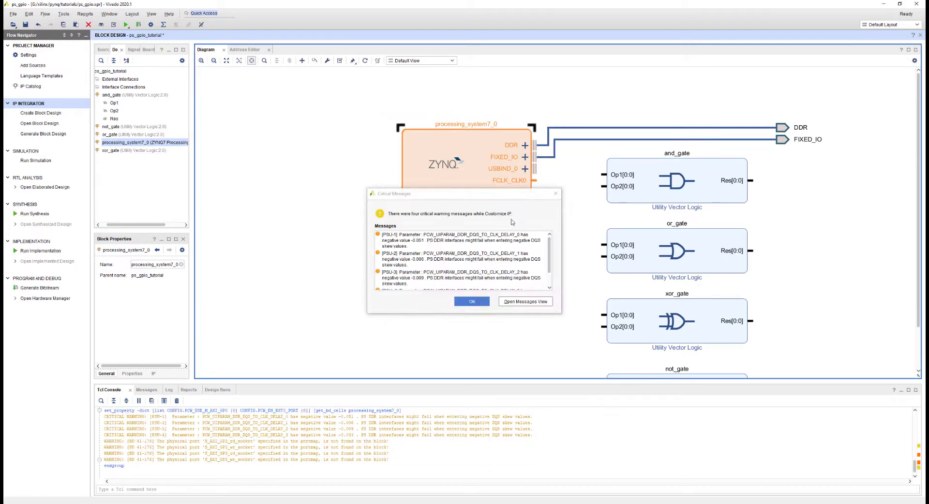
Acknowledge the four critical DDR-skew warning messages
click(471, 301)
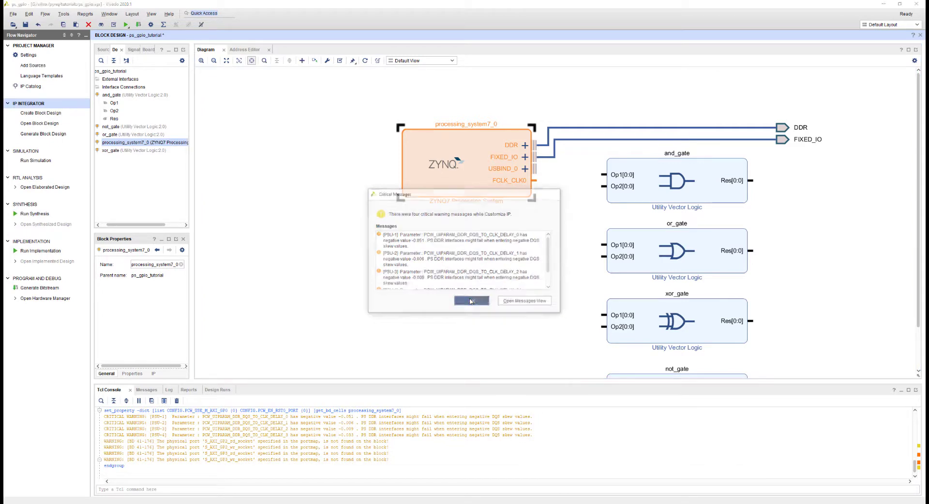
click(471, 301)
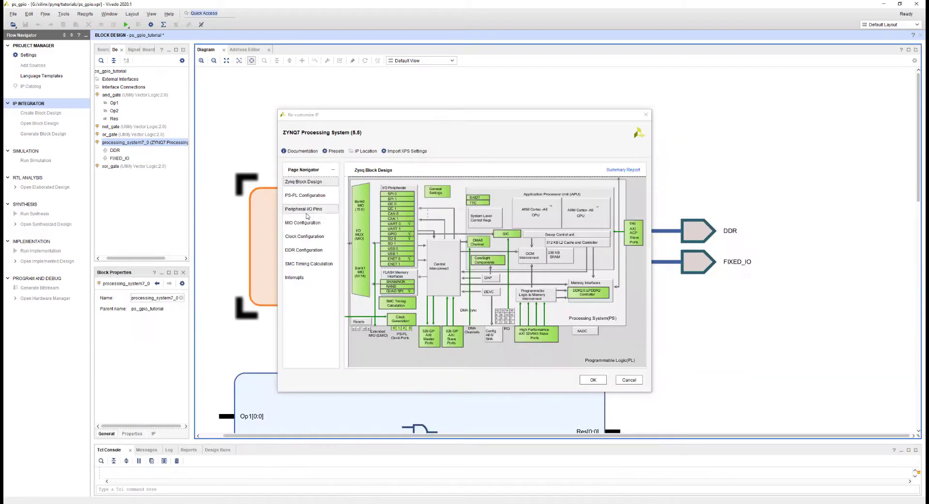
Enable EMIO GPIO under MIO Configuration with a width of 64 and apply
click(302, 222)
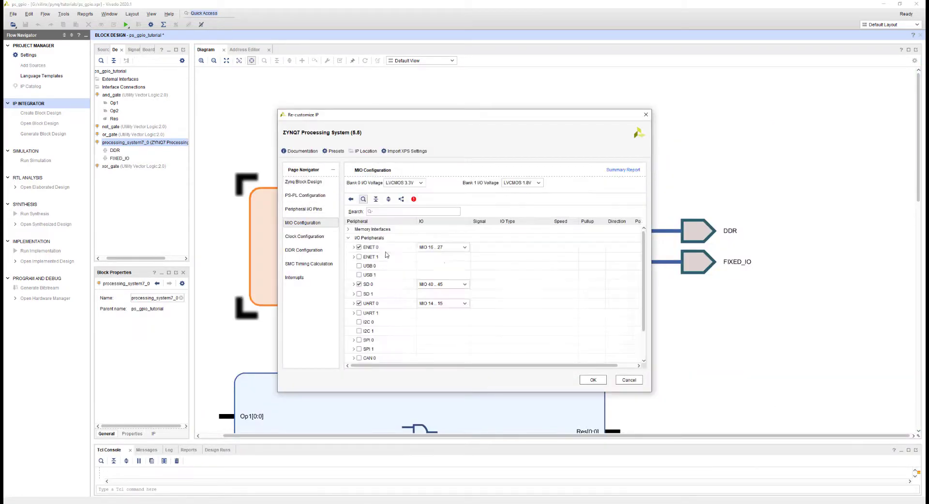
scroll(down, 3)
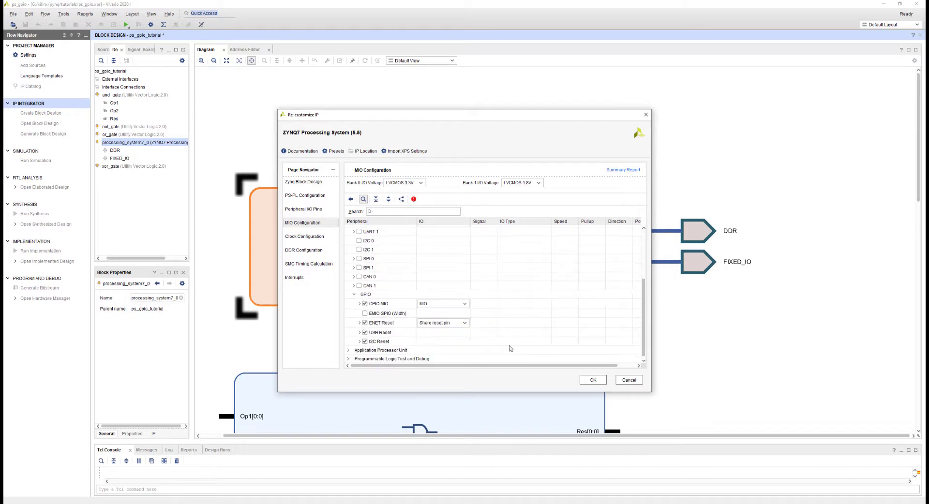
click(379, 304)
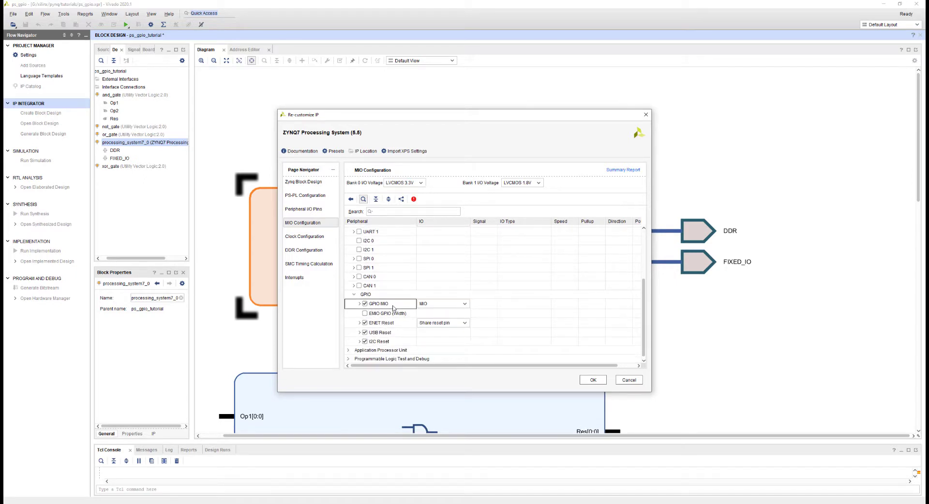
click(388, 313)
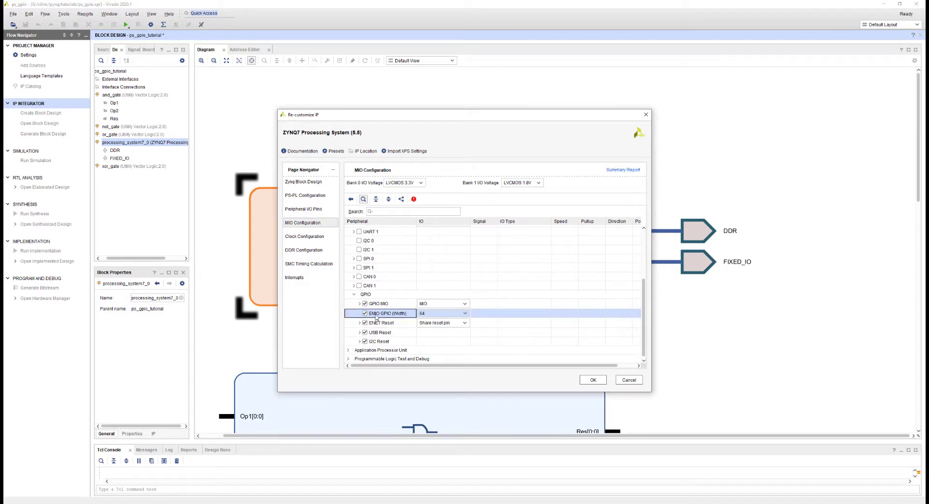
click(464, 313)
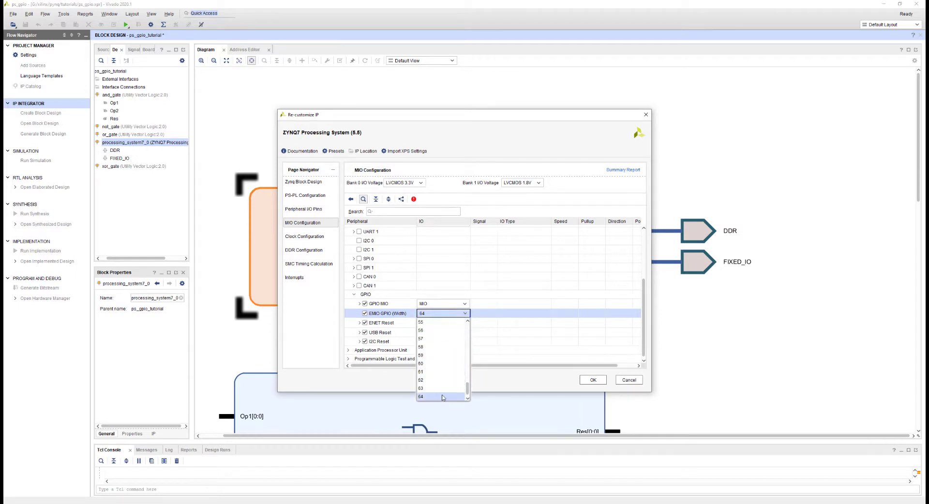
click(421, 397)
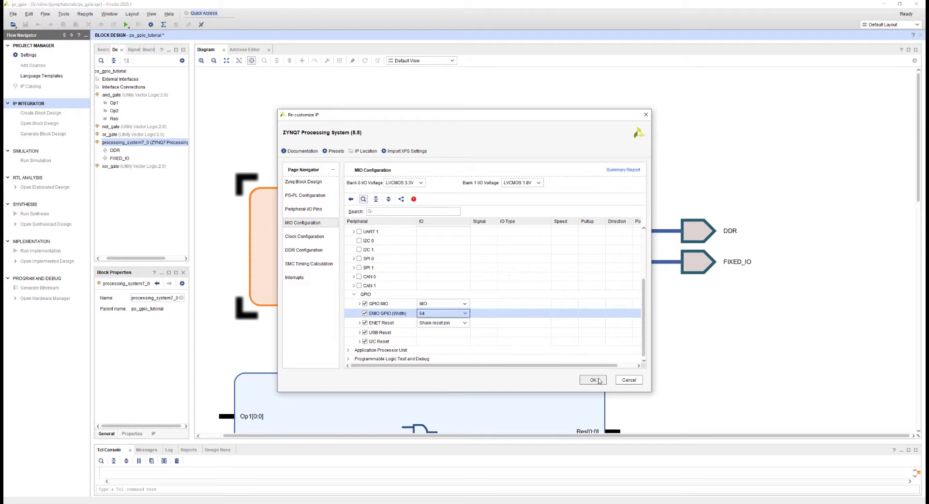
click(593, 379)
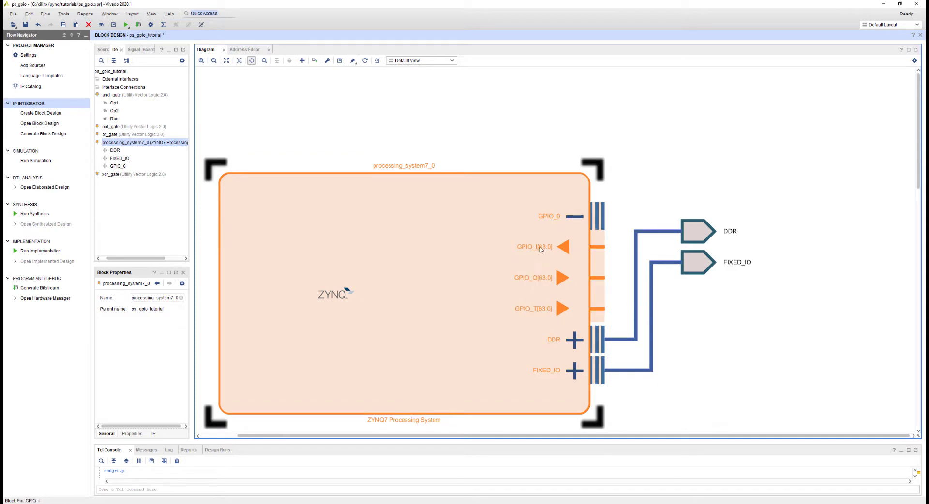
mouse_move(539, 280)
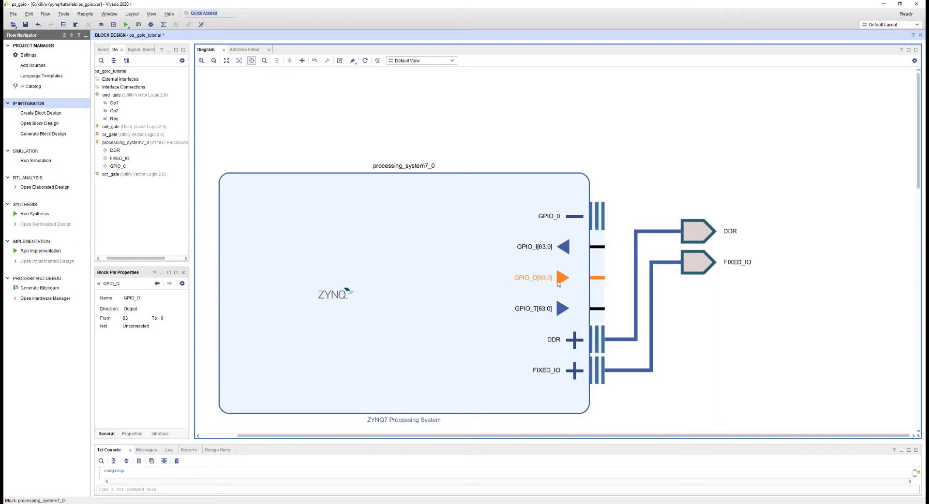
mouse_move(544, 288)
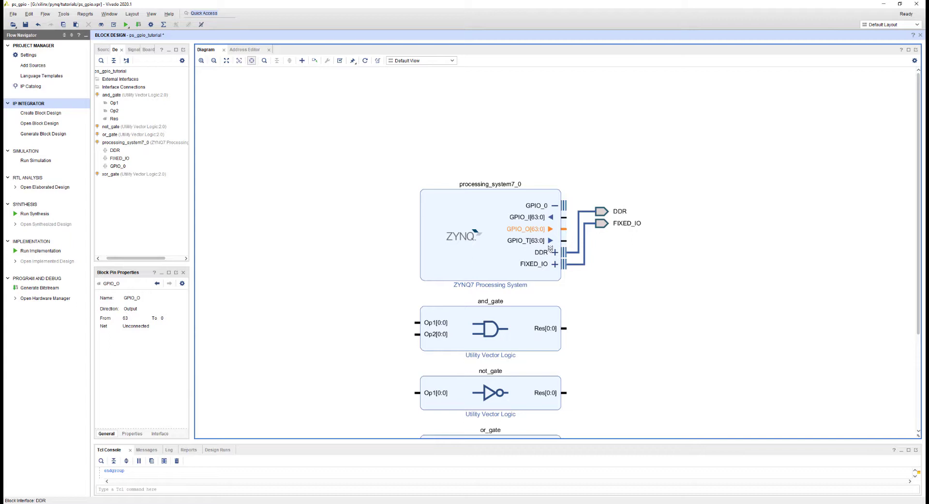
Scroll the block diagram down toward the GPIO_0 interface pins
scroll(down, 3)
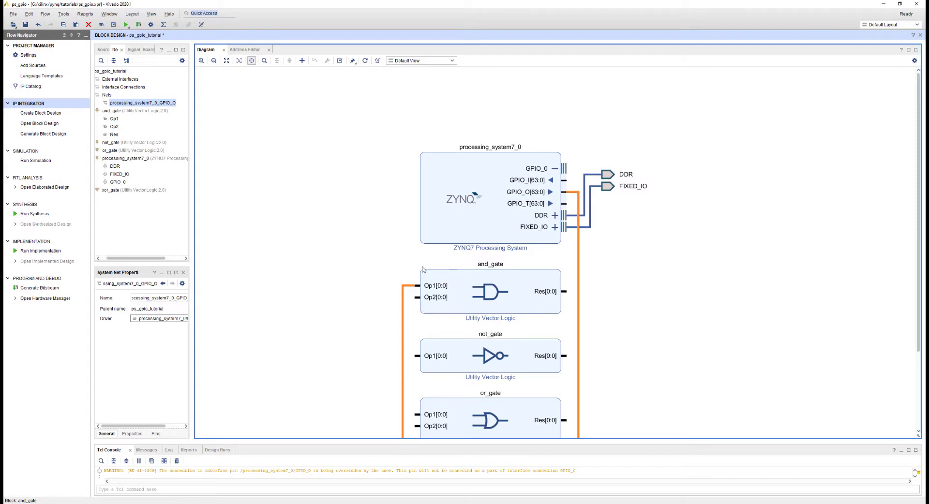
mouse_move(406, 264)
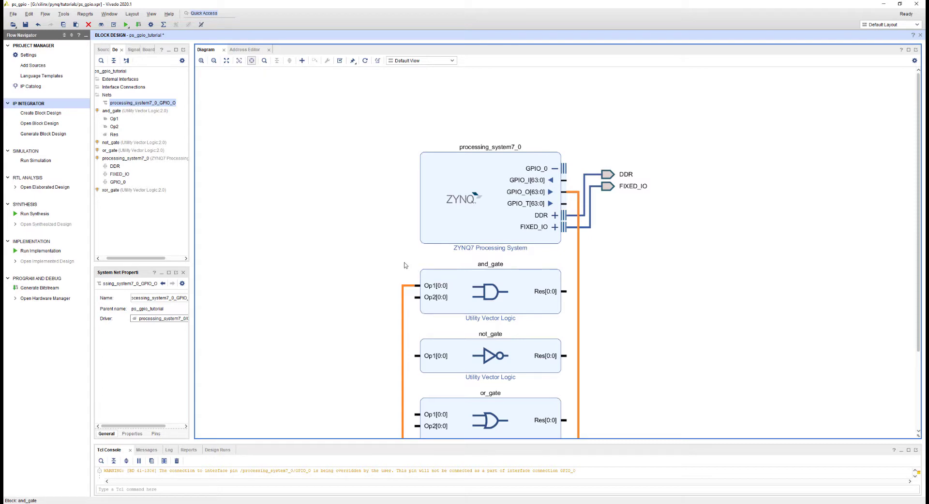
mouse_move(409, 273)
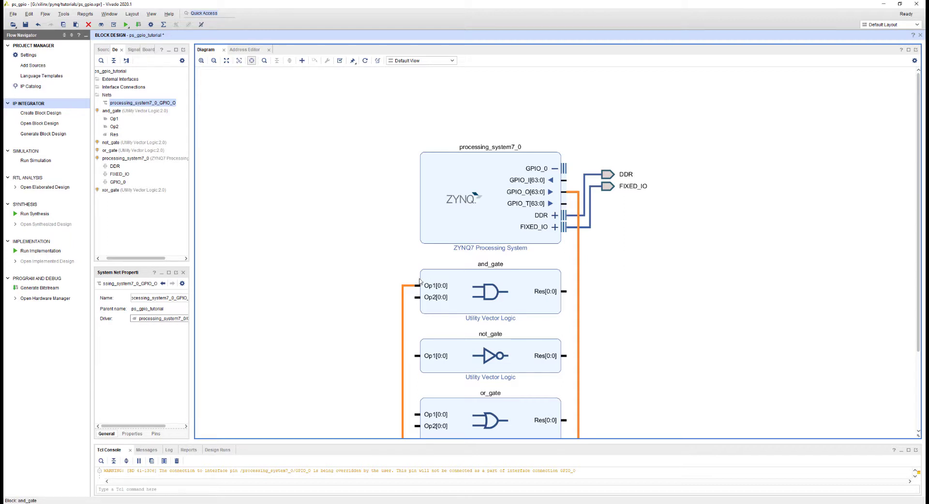
mouse_move(424, 292)
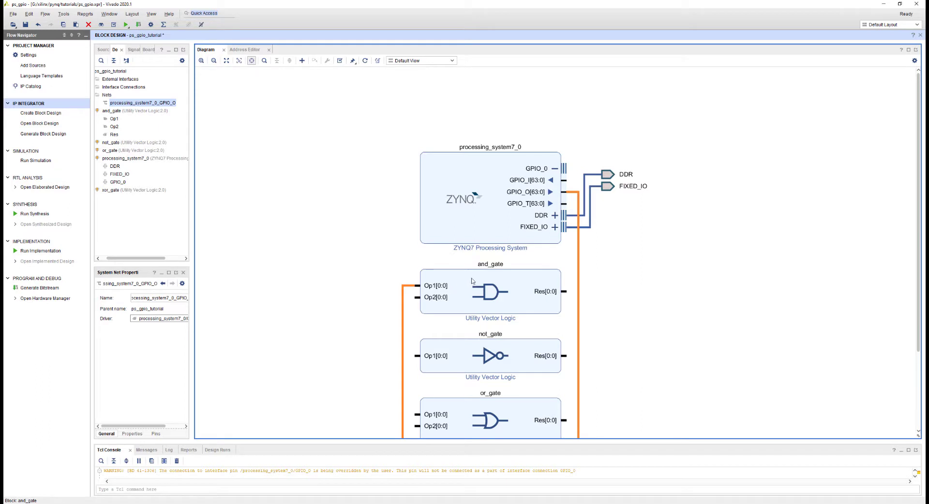
mouse_move(418, 295)
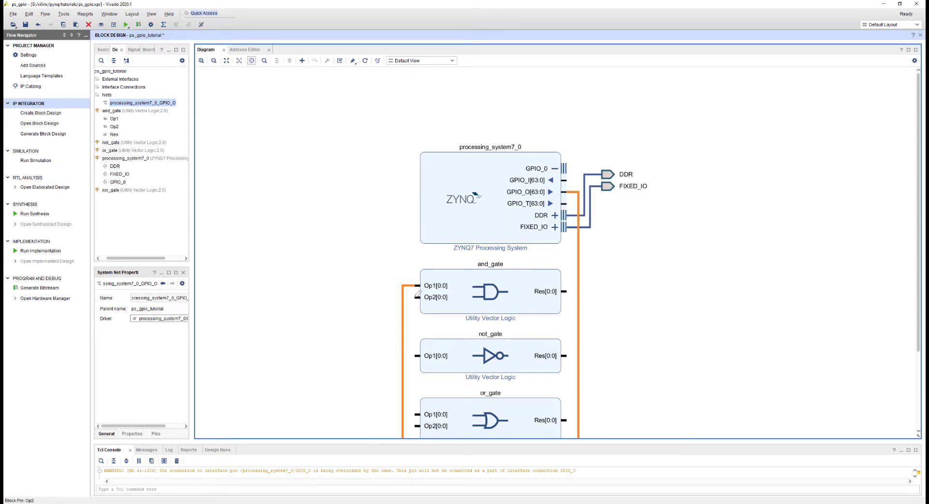
Wire GPIO_O to and_gate Op2, then disconnect the Op2 pin from that net
drag(415, 298, 580, 192)
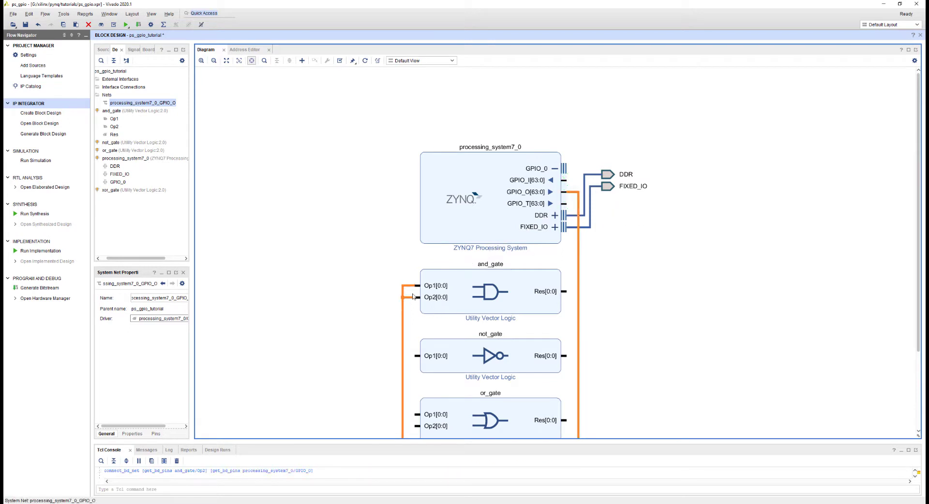
mouse_move(410, 298)
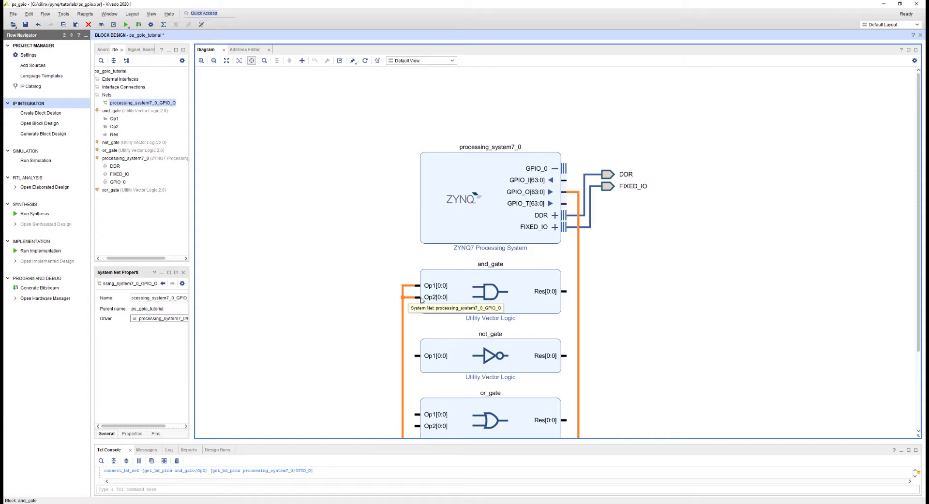
right_click(435, 296)
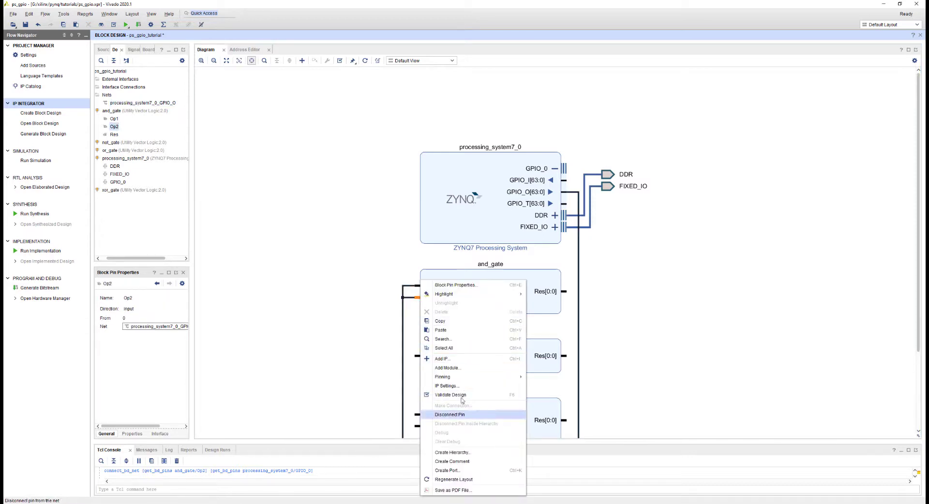
click(450, 414)
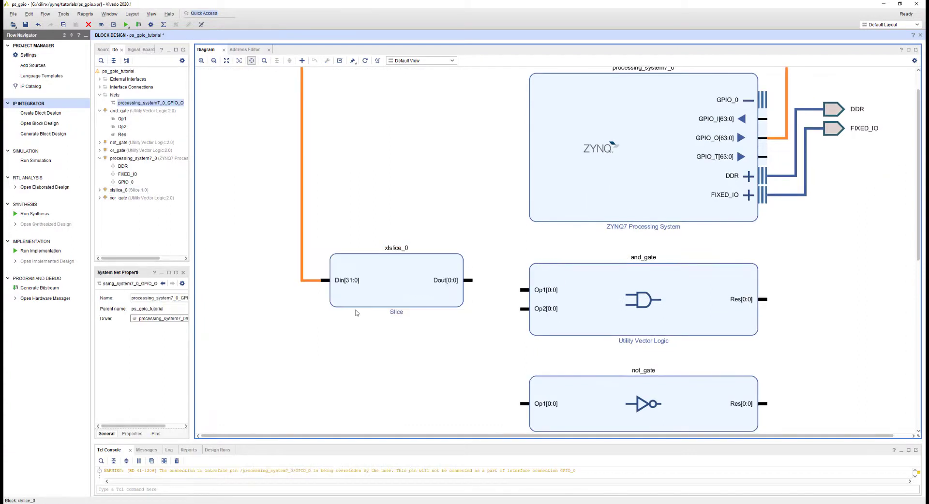
Set xlslice_0's Din Width to 64 bits and reselect the block
click(396, 280)
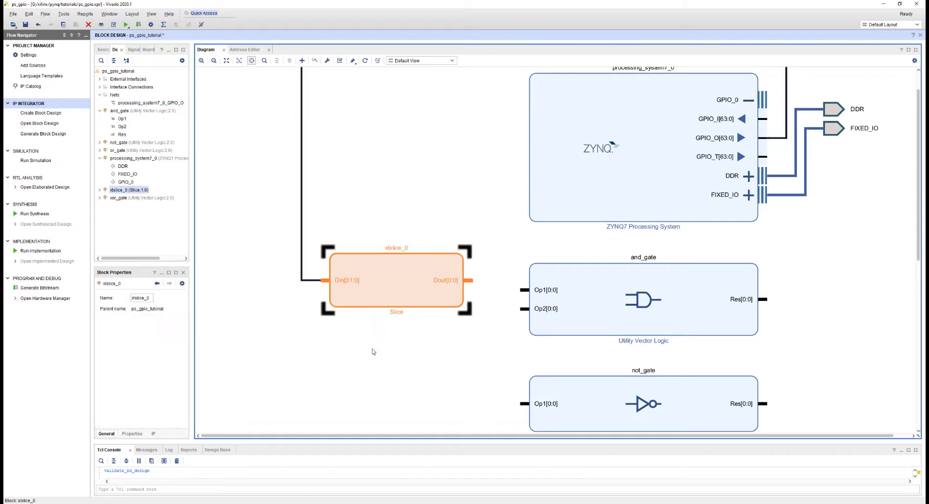
mouse_move(378, 272)
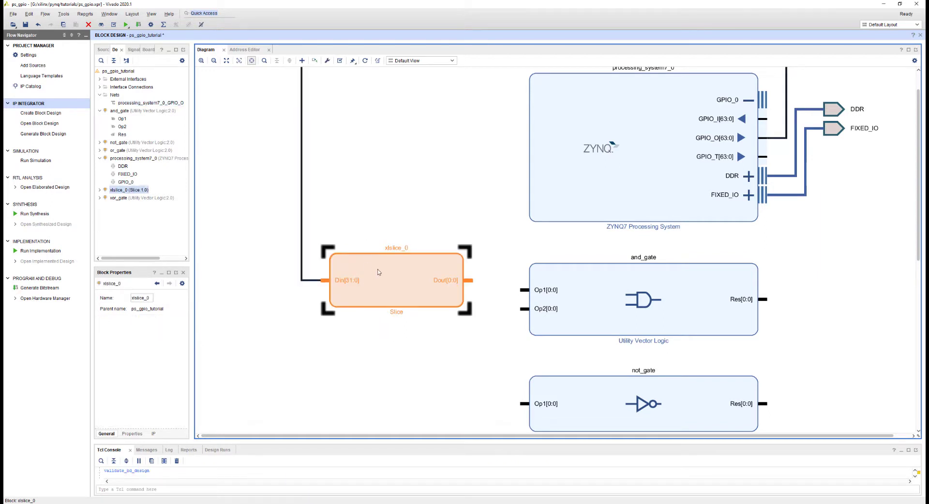
double_click(396, 280)
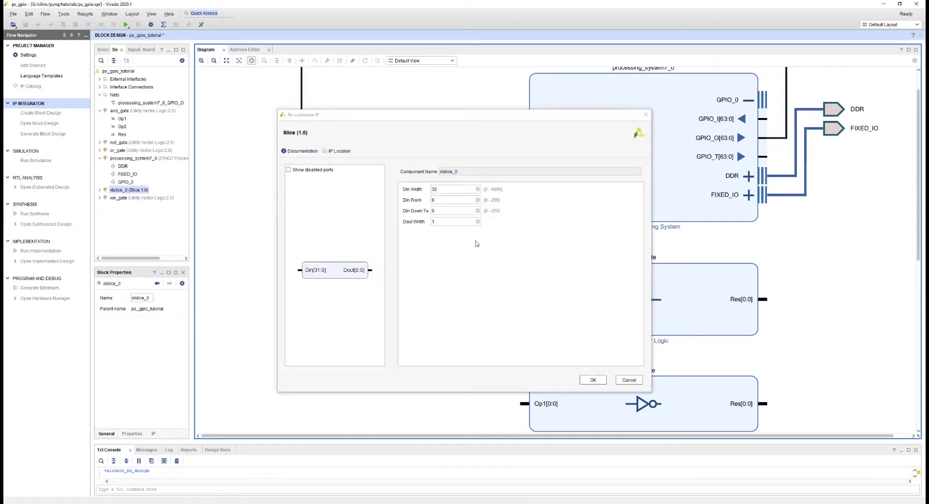
text(64)
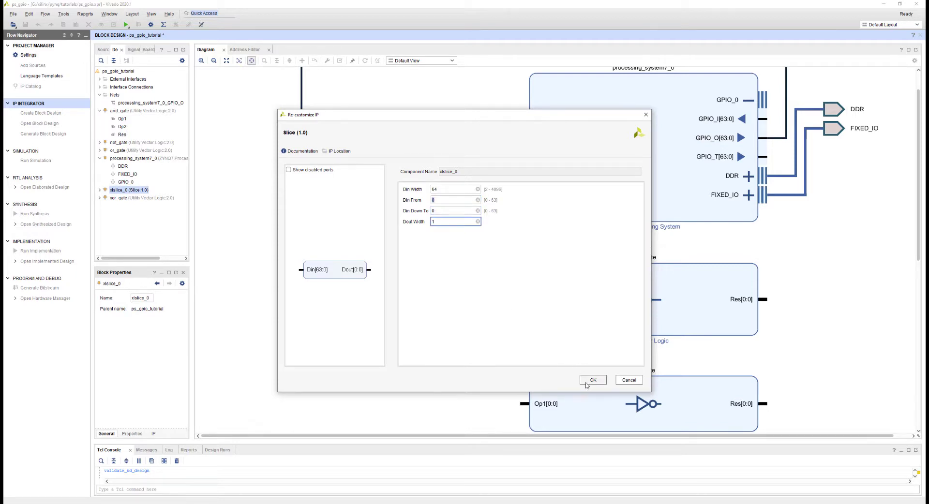
click(592, 380)
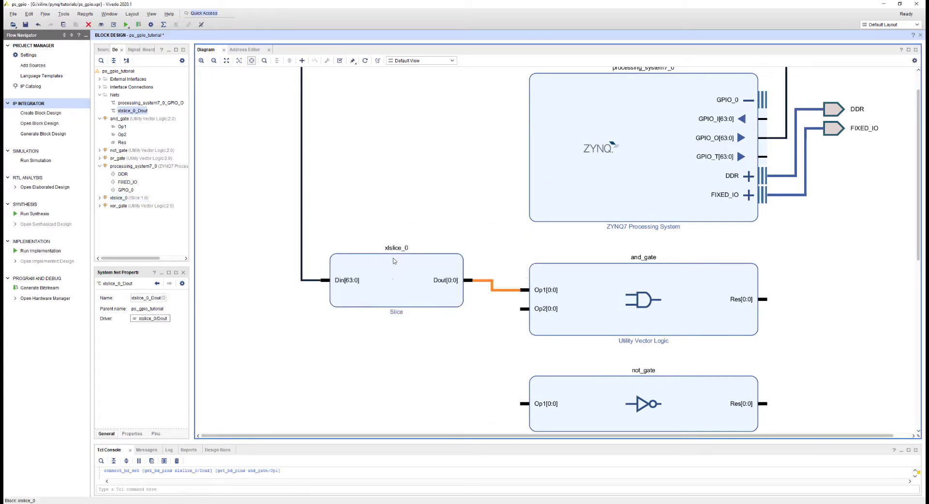
click(395, 280)
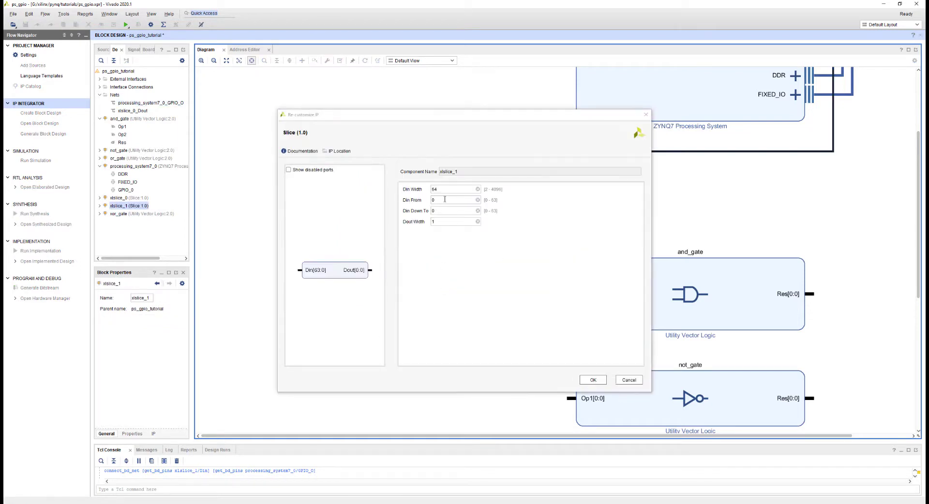
Set the pasted slice's bit range to 1 and wire xlslice_1 Dout to and_gate Op2
text(1)
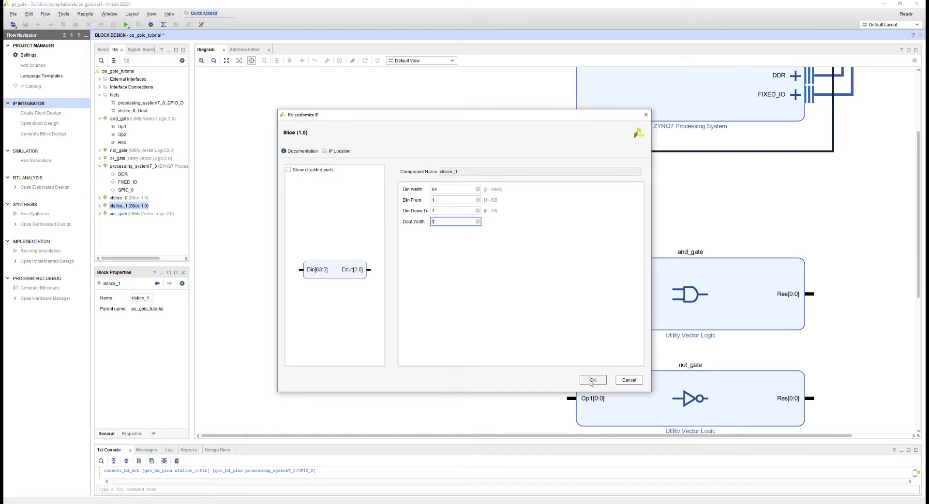
click(592, 379)
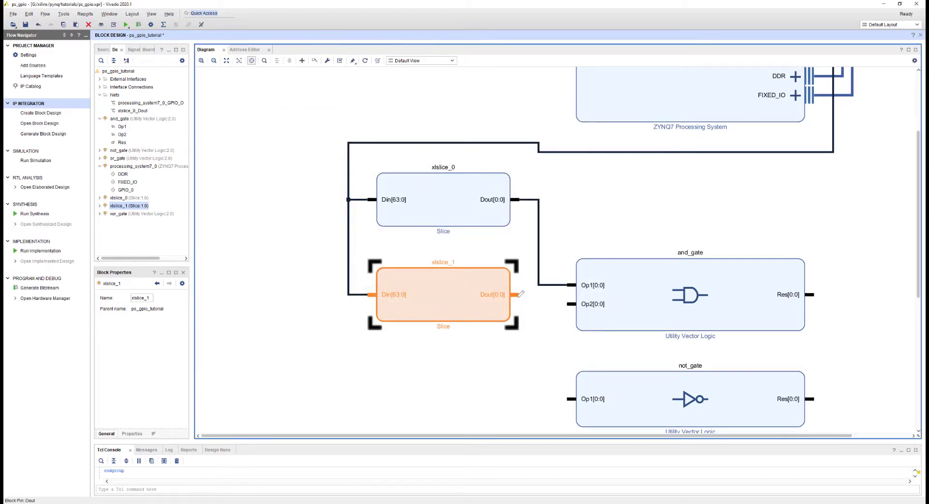
drag(511, 295, 583, 304)
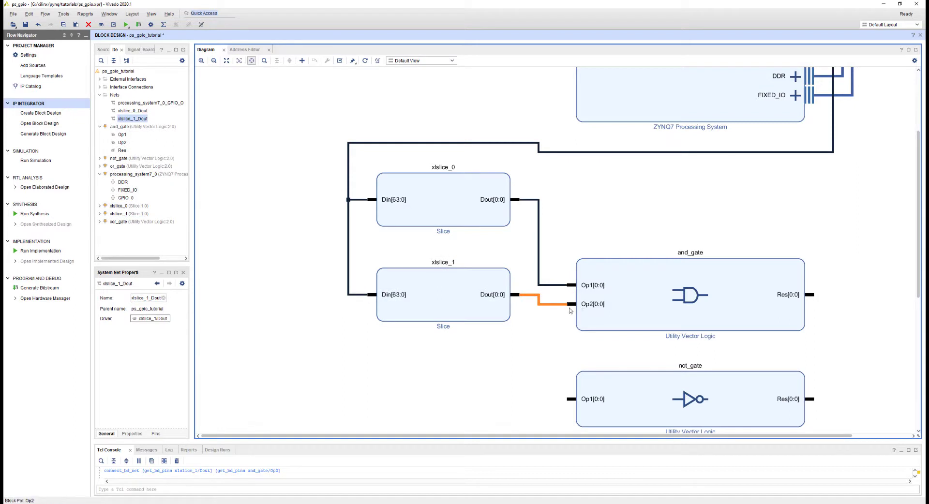
mouse_move(443, 380)
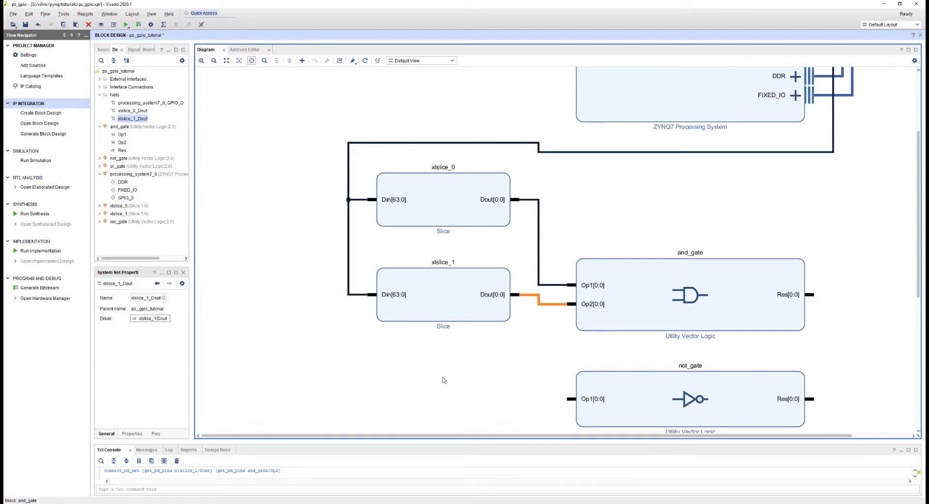
click(443, 199)
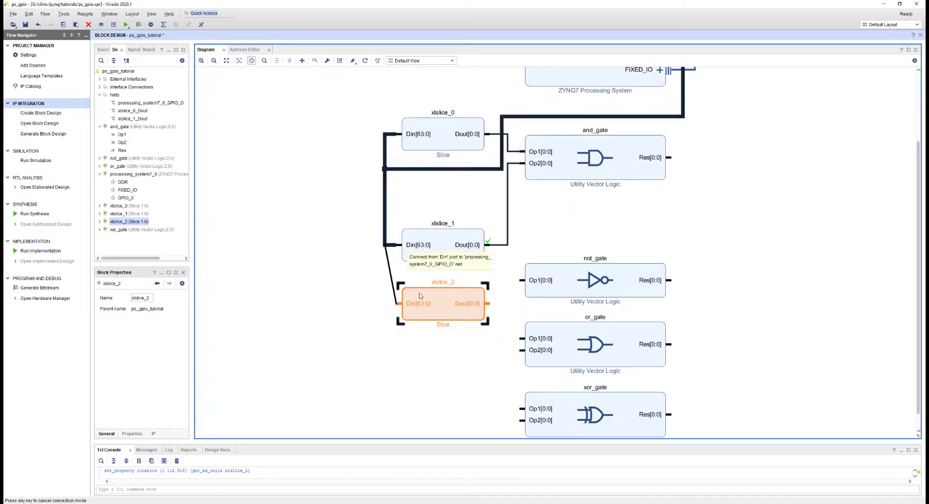
Wire xlslice_2's Din to the GPIO_O net and open its settings
click(417, 303)
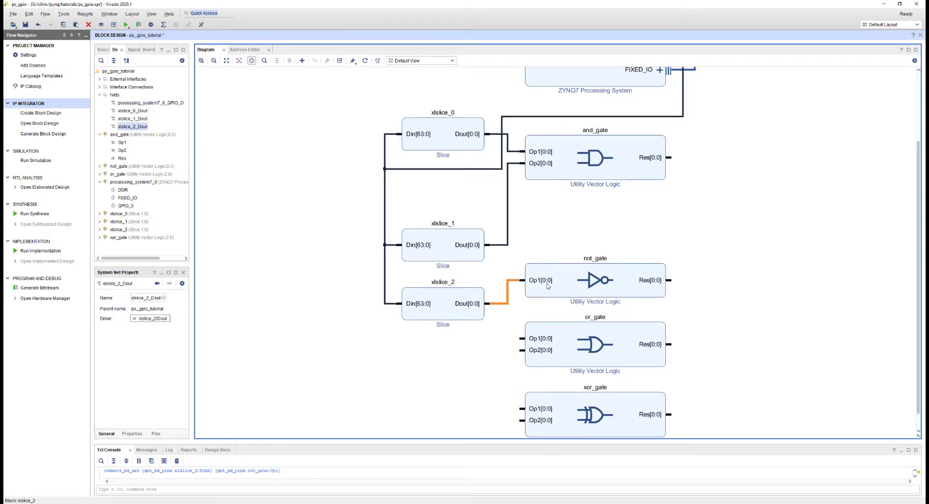
click(442, 303)
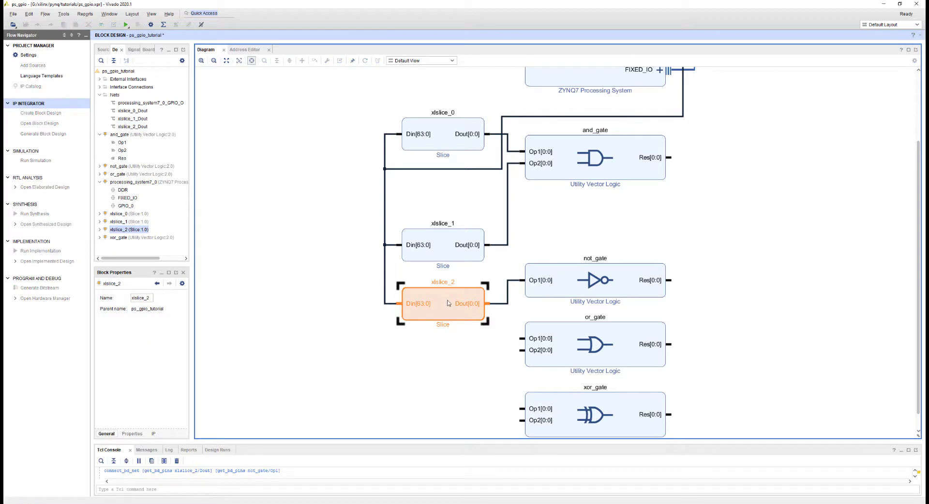
double_click(442, 303)
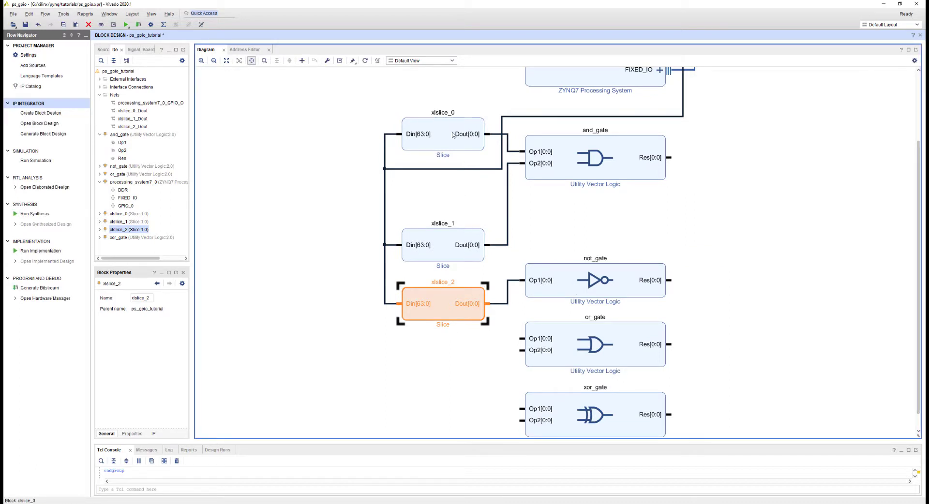
Run copy_bd_objs on xlslice_1 twice in the Tcl Console to create xlslice_3 and xlslice_4
scroll(down, 3)
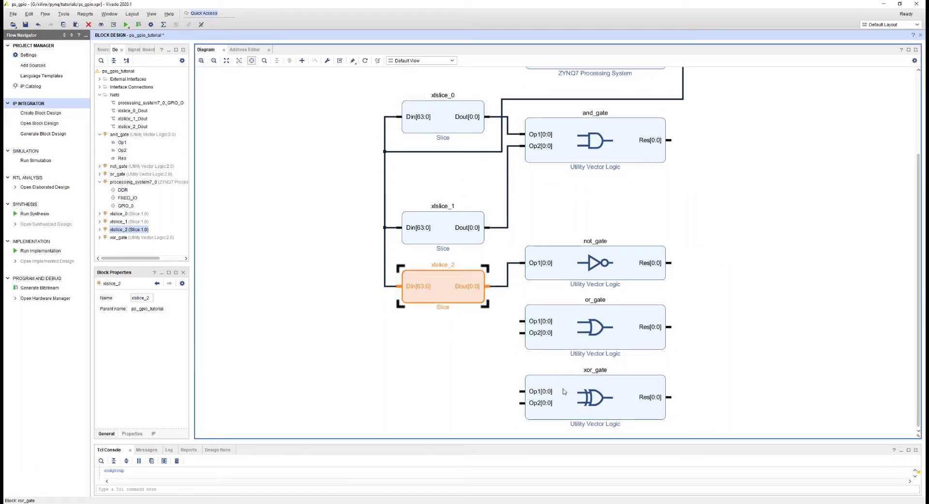
mouse_move(465, 290)
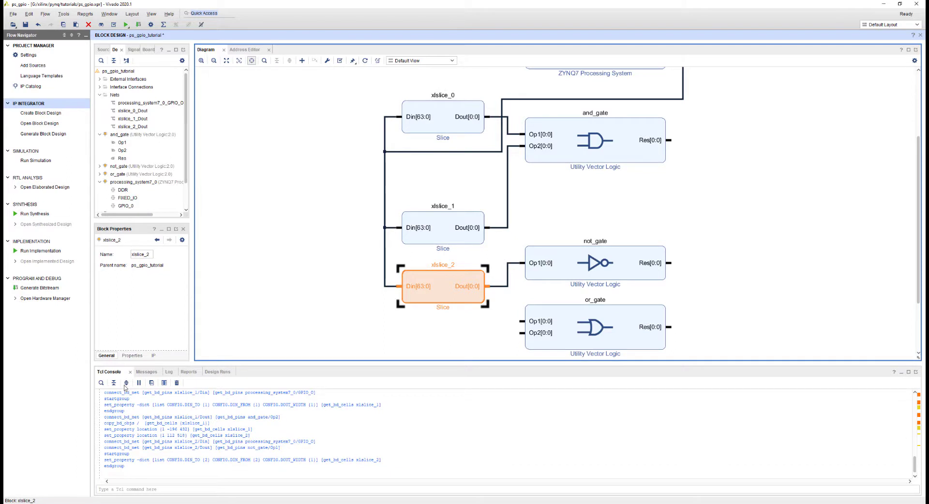
mouse_move(151, 440)
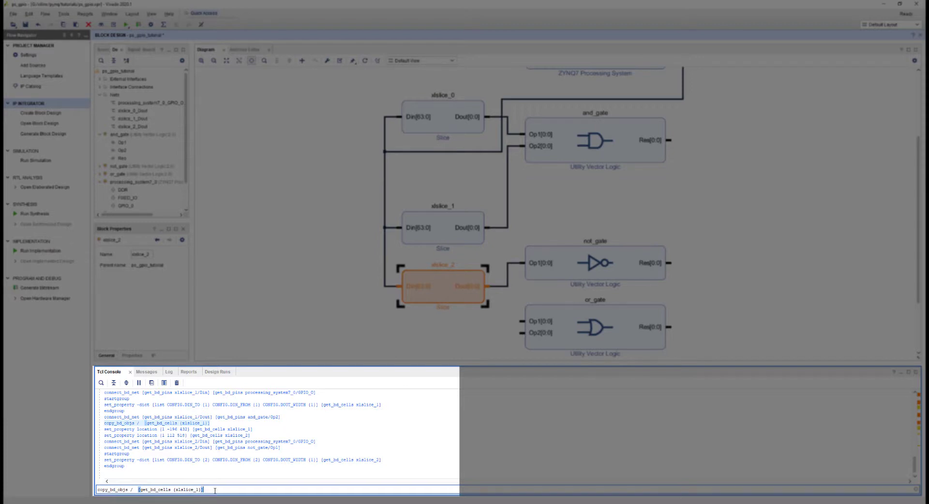
key(Return)
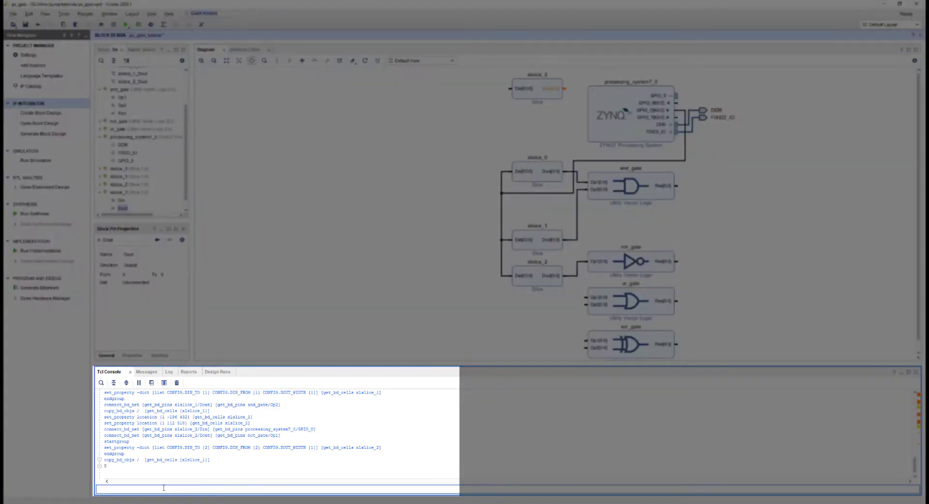
text(copy_bd_objs /  [get_bd_cells {xlslice_1}])
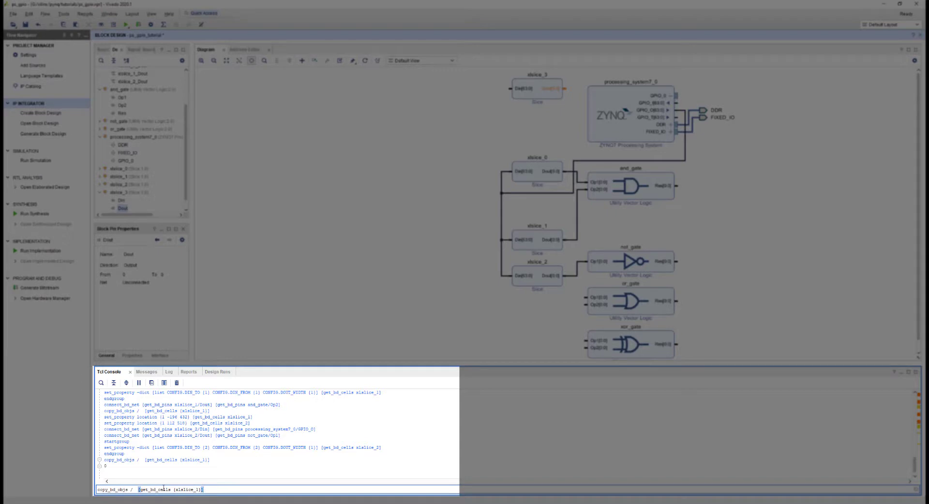
key(Return)
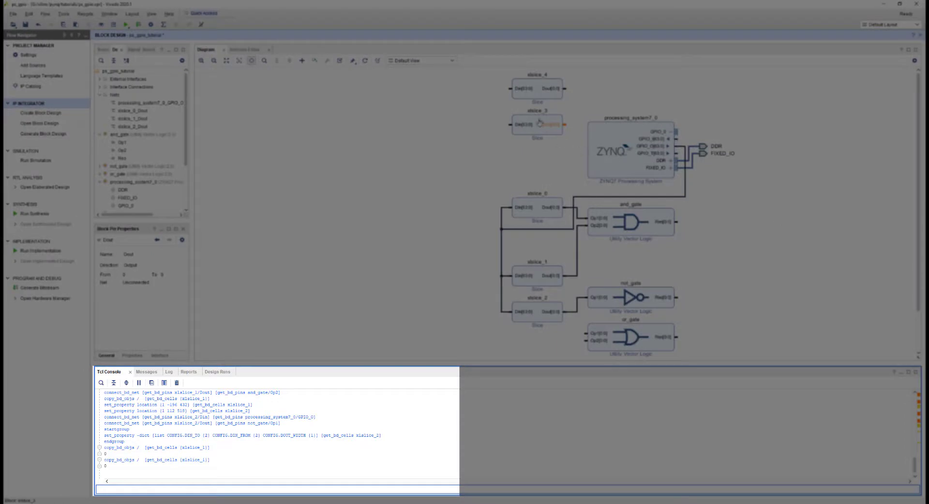
Set xlslice_3's DIN_FROM and DIN_TO to bit 3 with set_property
click(536, 124)
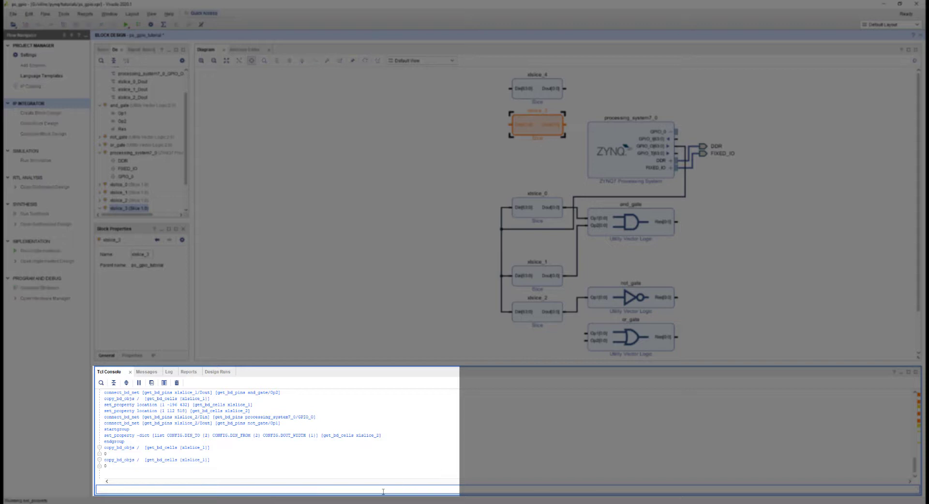
text(set_property -dict [list CONFIG.DIN_TO {3} CONFIG.DIN_FROM {3} CONFIG.DOUT_WIDTH {1}] [get_bd_cells xlslice_4])
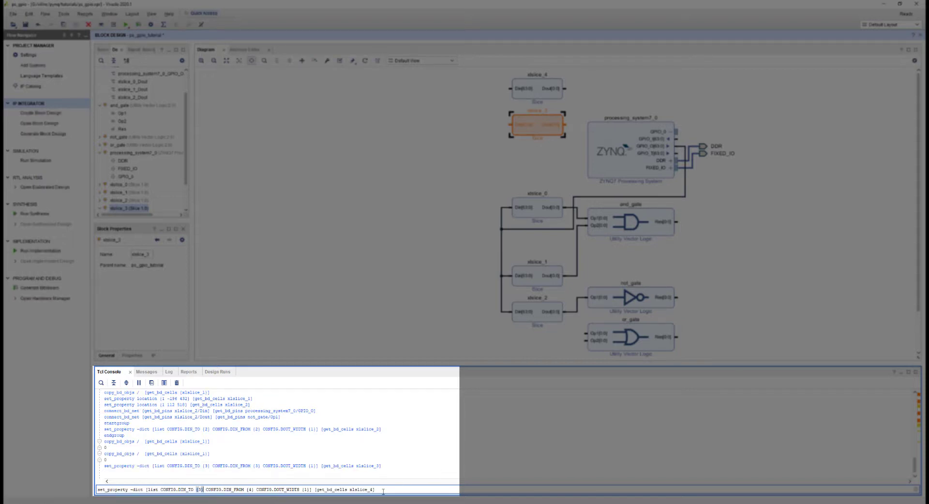
key(Return)
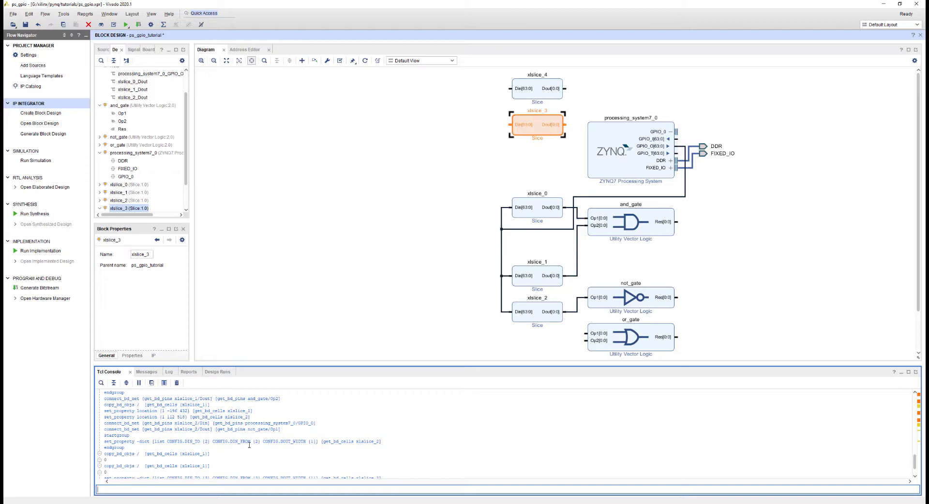
Connect xlslice_1 and xlslice_3 Din pins to processing_system7_0 GPIO_0 with connect_bd_net
scroll(down, 3)
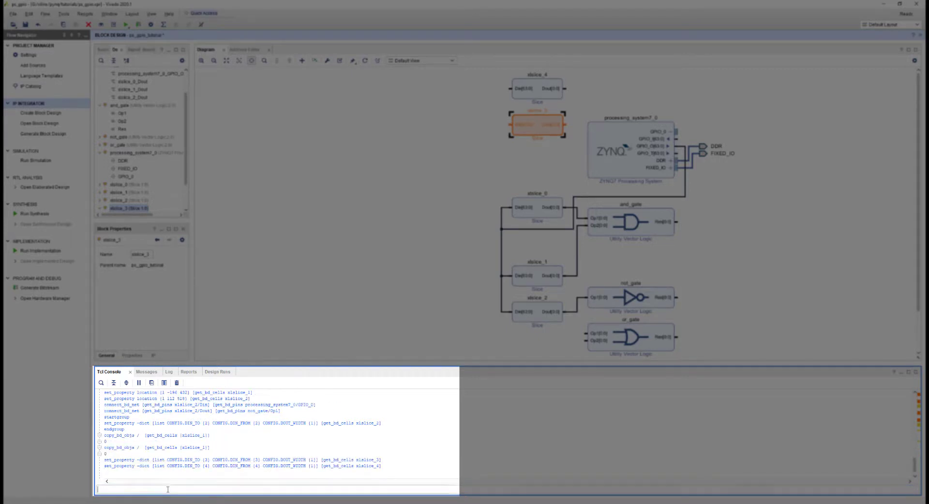
text(connect_bd_net [get_bd_pins xlslice_1/Din] [get_bd_pins processing_system7_0/GPIO_0])
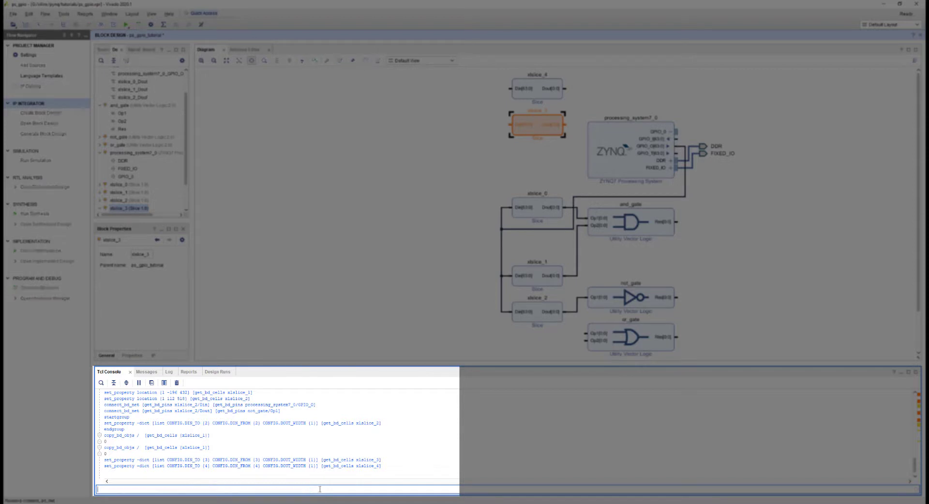
text(connect_bd_net [get_bd_pins xlslice_3/Din] [get_bd_pins processing_system7_0/GPIO_0])
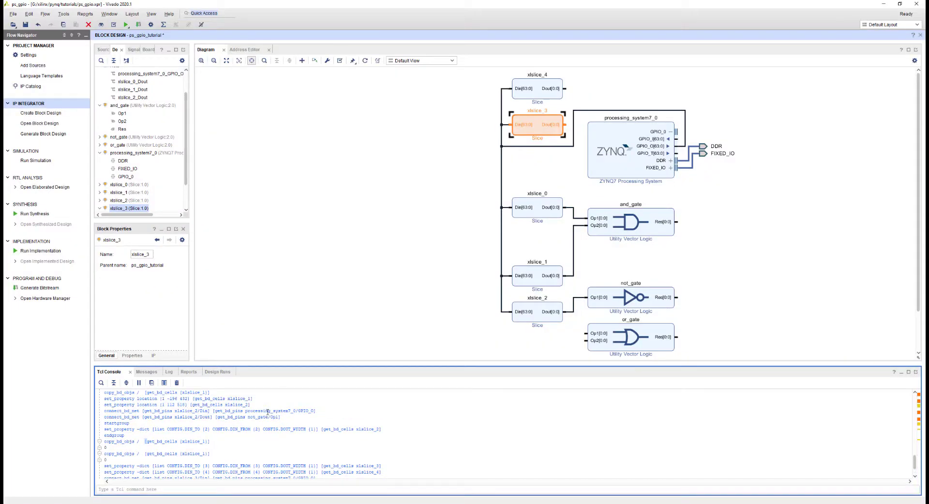
mouse_move(288, 417)
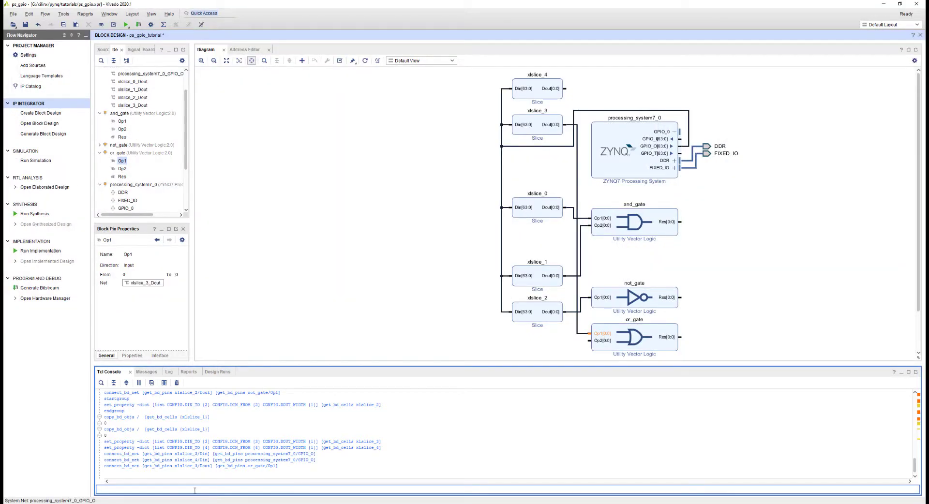
Connect xlslice_3 Dout to or_gate Op1 with connect_bd_net
text(connect_bd_net [get_bd_pins xlslice_3/Dout] [get_bd_pins or_gate/Op1])
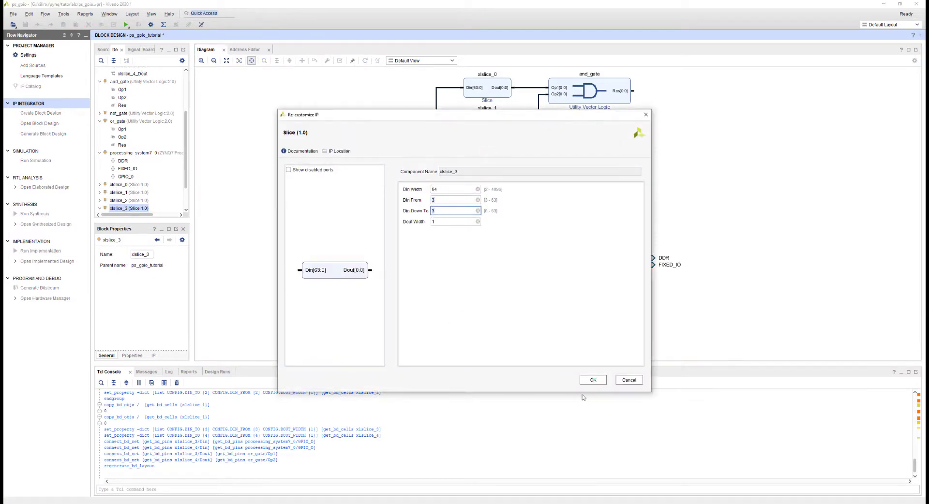
Close the slice settings unchanged and open two more blocks in the diagram
click(592, 380)
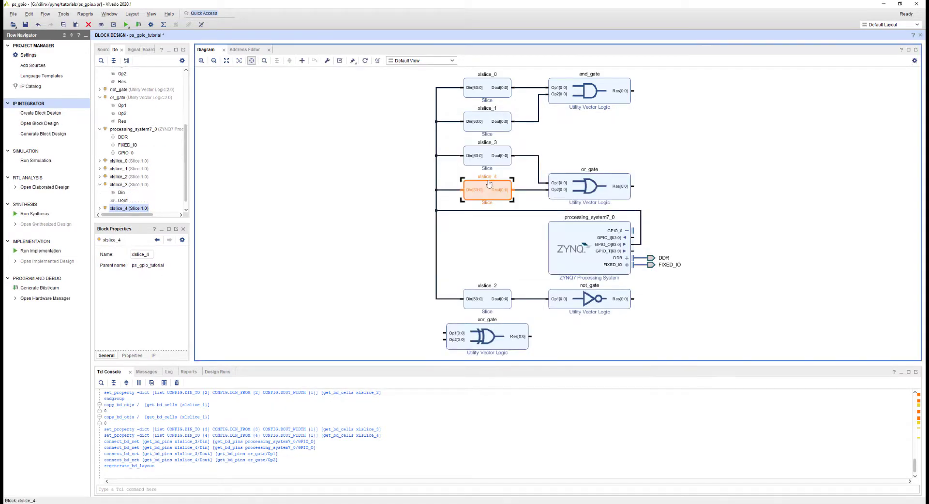
double_click(486, 189)
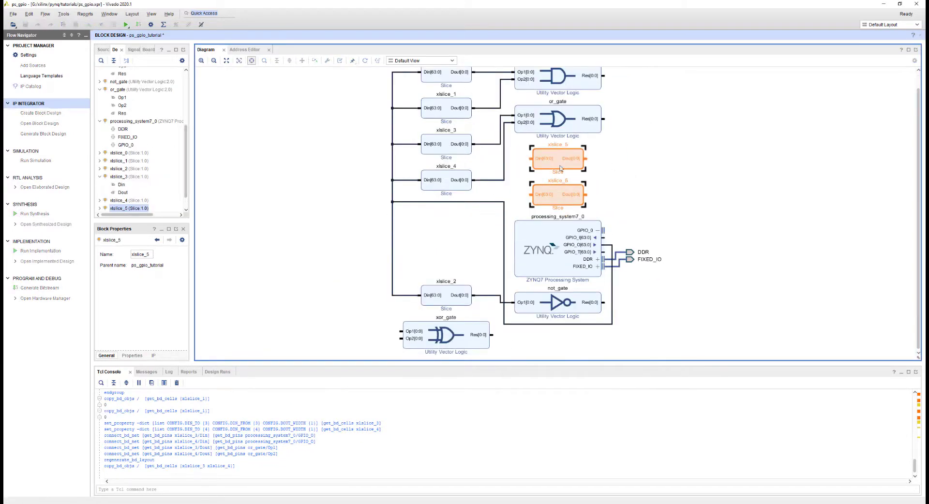
double_click(557, 158)
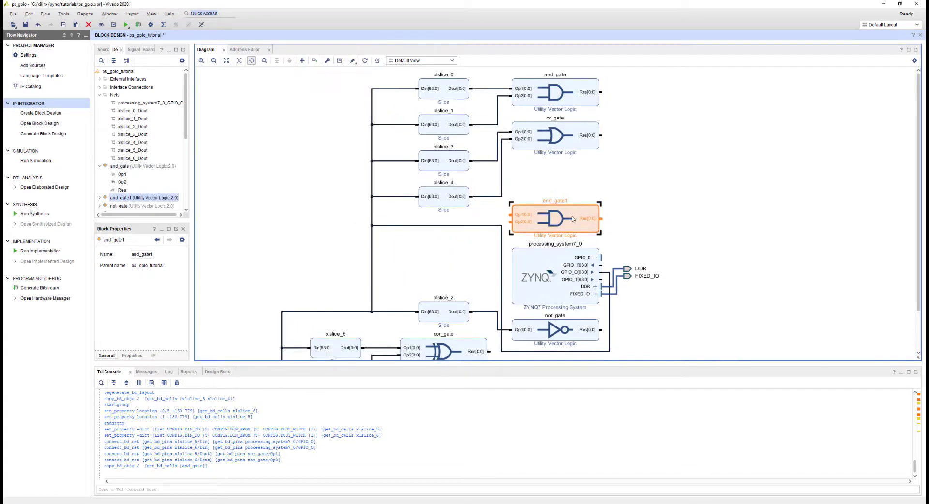
Make and_gate1 4 bits wide and paste two slices as xlslice_7 and xlslice_8
double_click(554, 219)
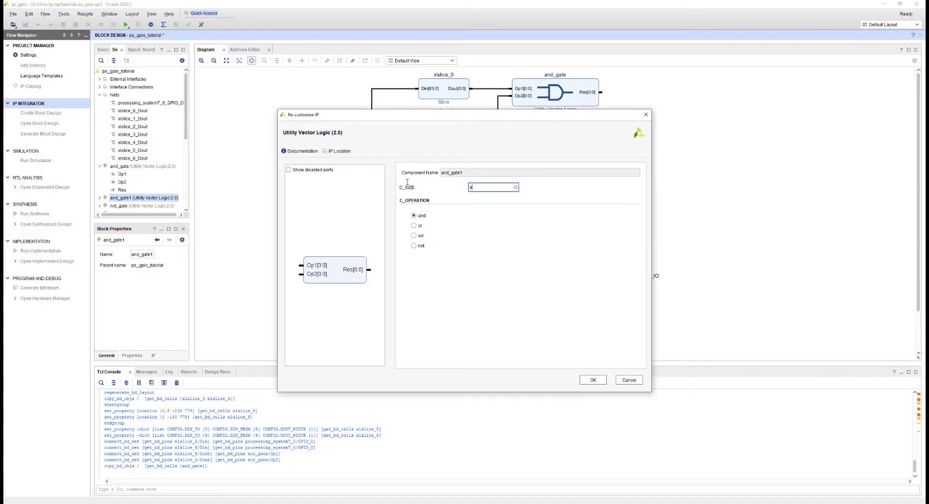
mouse_move(593, 379)
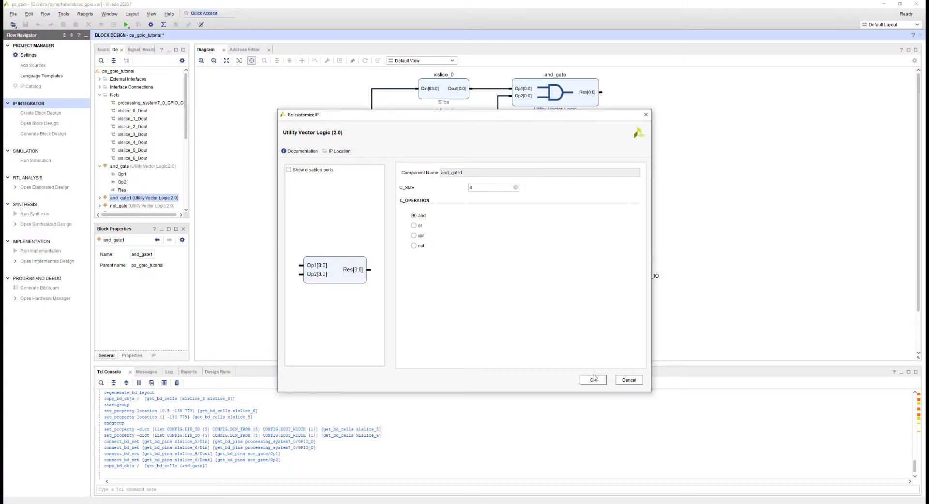
click(592, 380)
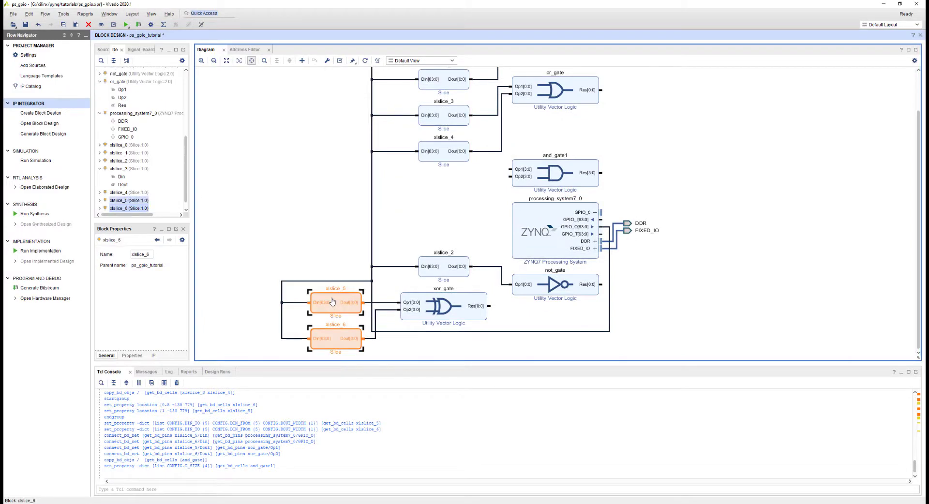
key(ctrl+v)
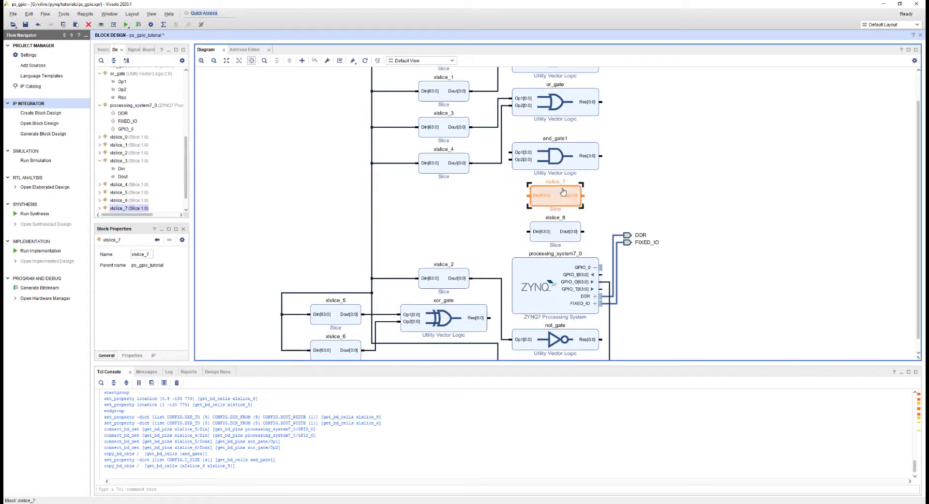
Set xlslice_7's bit range to From 10, Down To 7
double_click(555, 196)
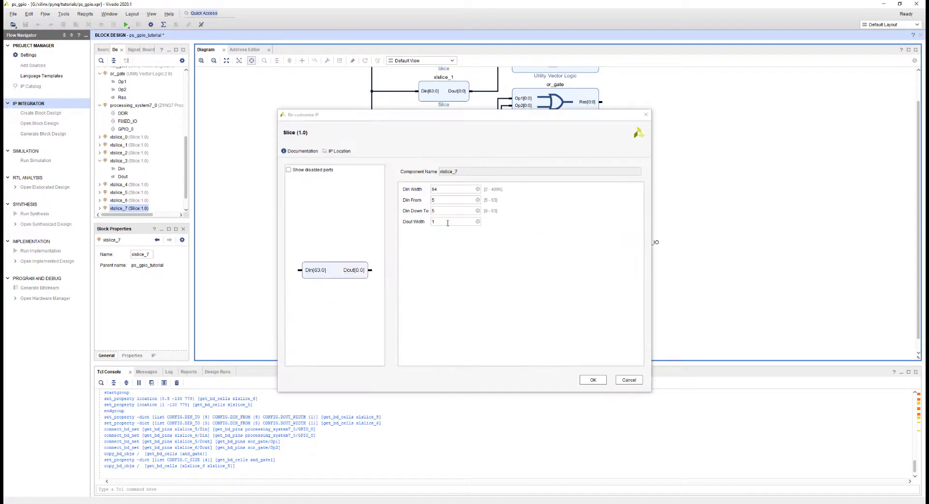
text(7)
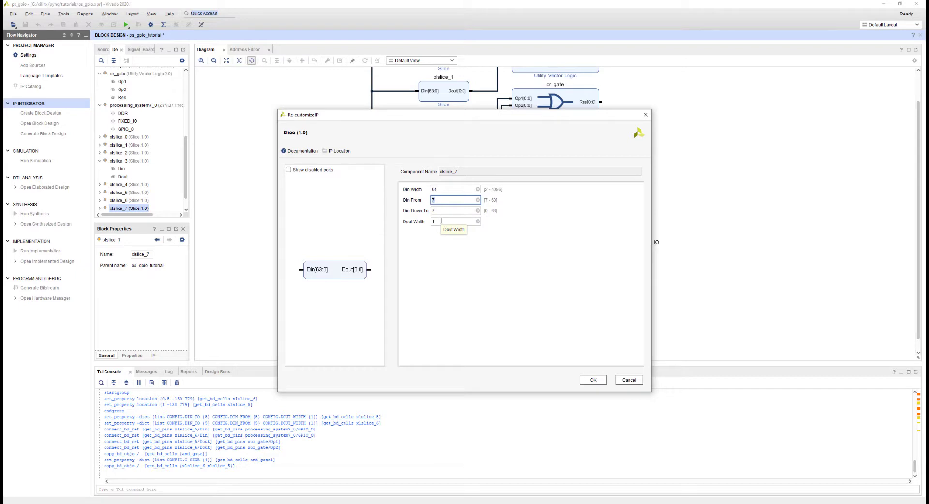
text(10)
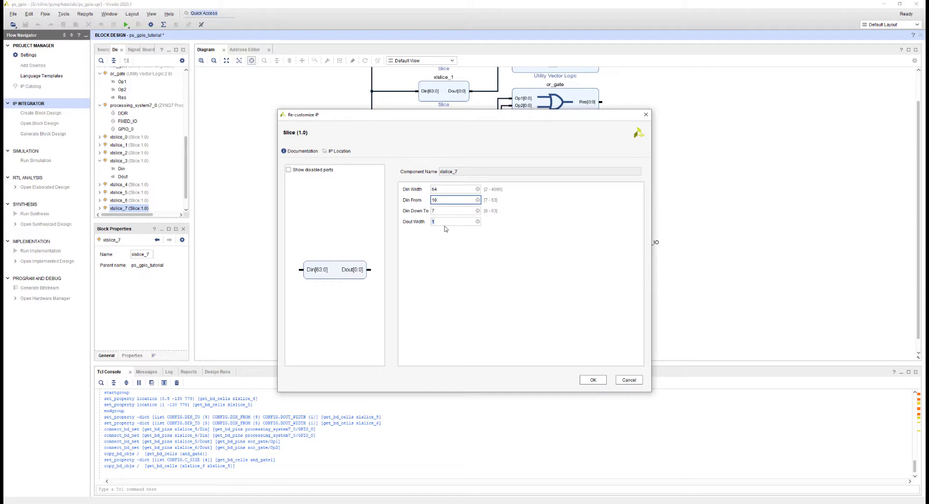
click(592, 380)
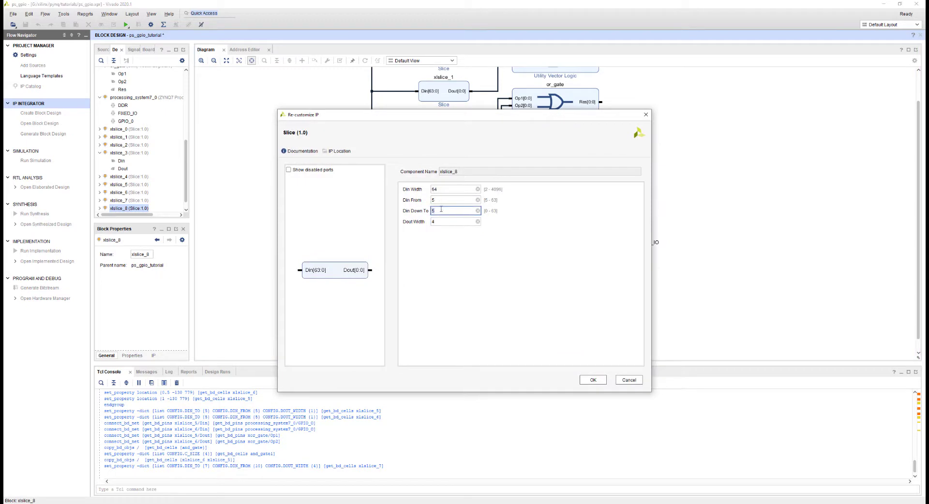
Set xlslice_8's bit range to 14 down to 11 and regenerate the layout
text(11)
click(455, 199)
text(14)
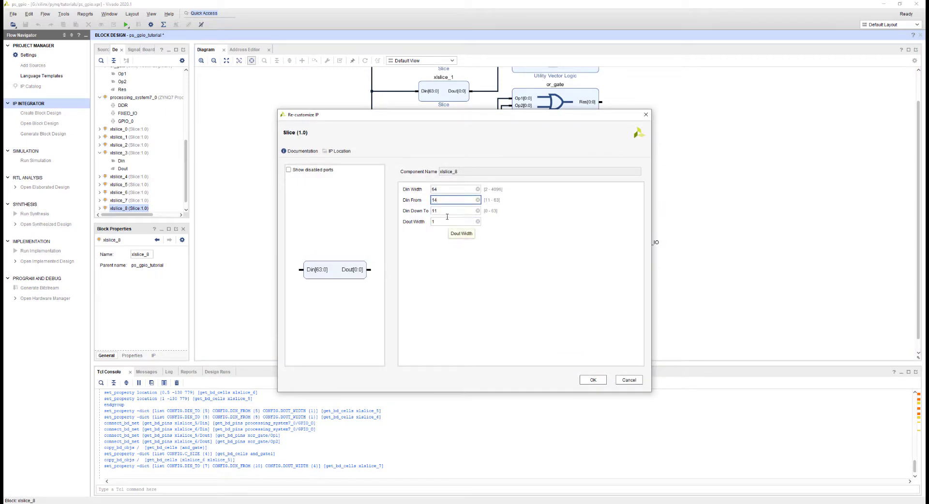
click(591, 380)
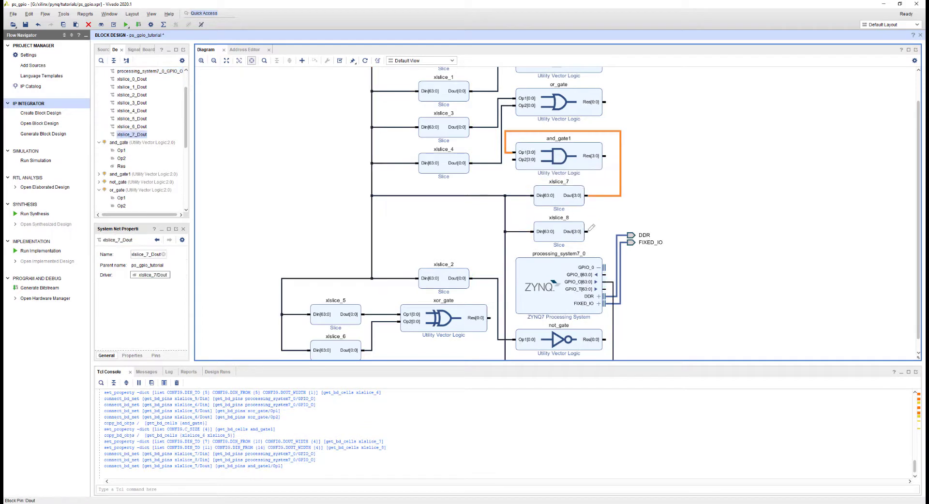
click(365, 60)
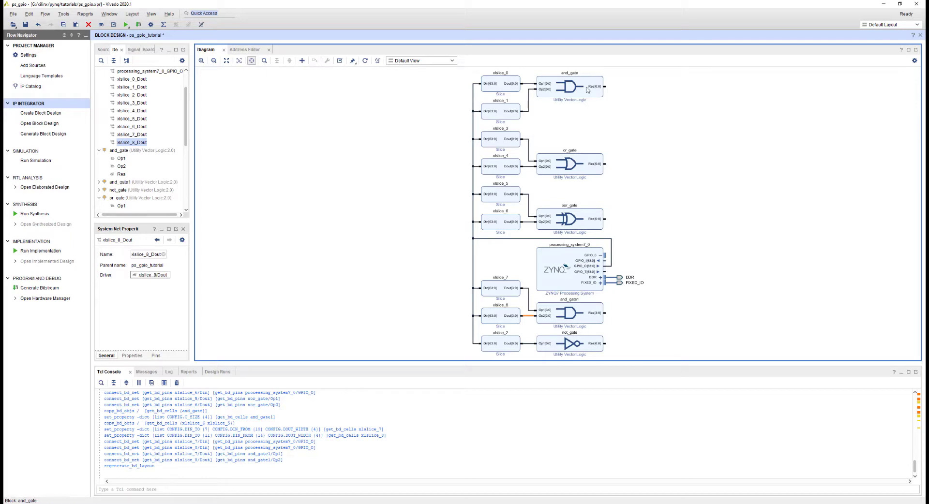
Place a Concat block, xlconcat_0, from the diagram's Add IP button
click(569, 86)
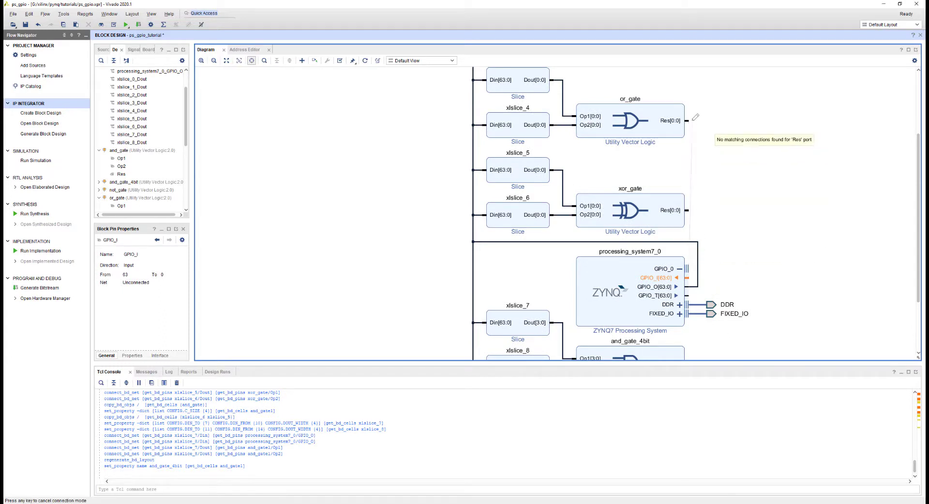
mouse_move(686, 276)
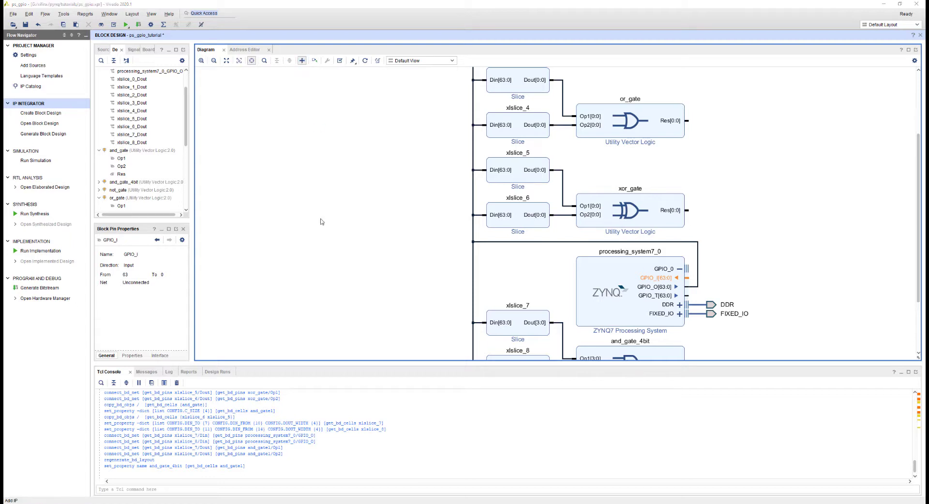
click(302, 60)
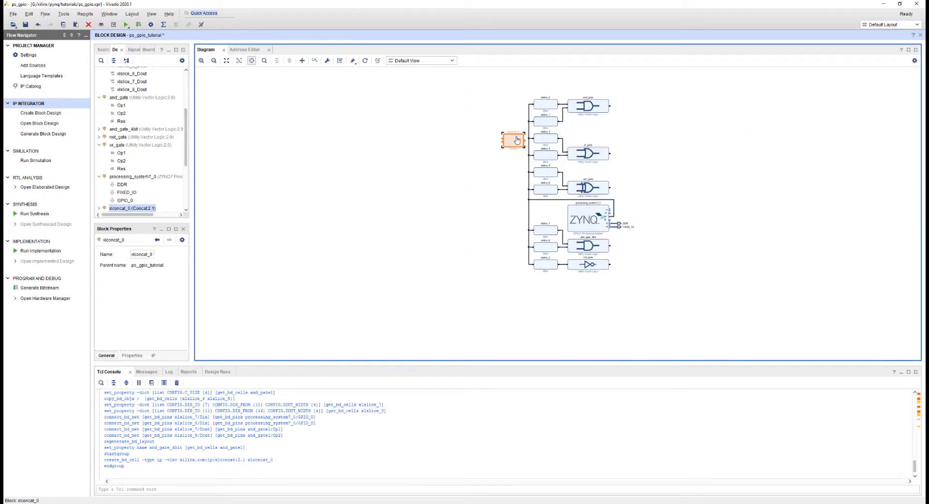
Set xlconcat_0 to 5 input ports and begin wiring the gate Res outputs into it
double_click(513, 140)
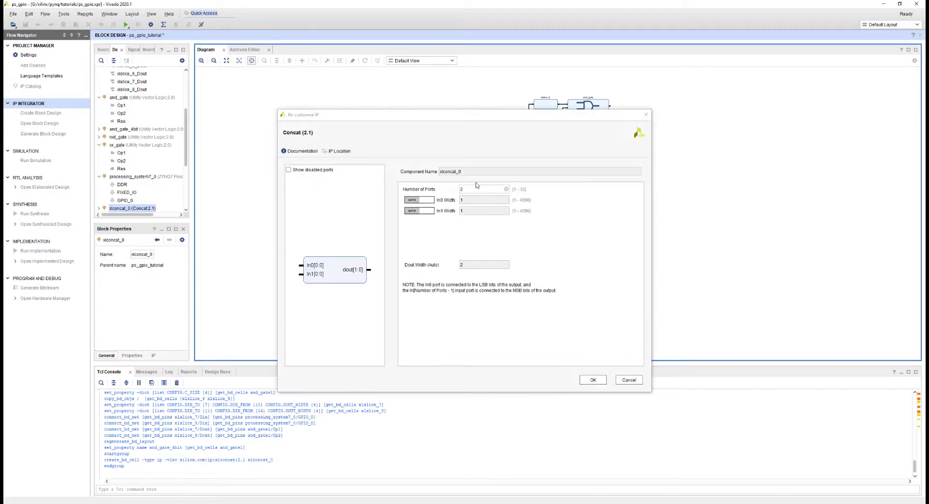
text(5)
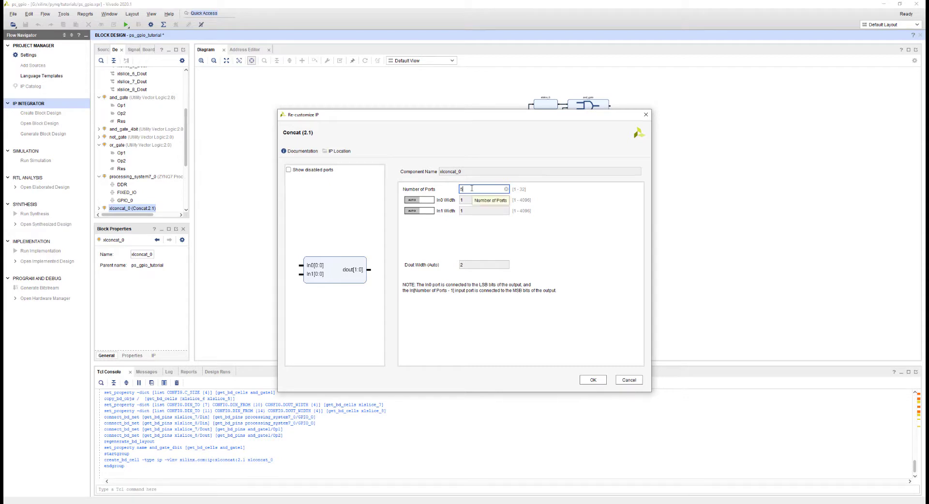
mouse_move(529, 255)
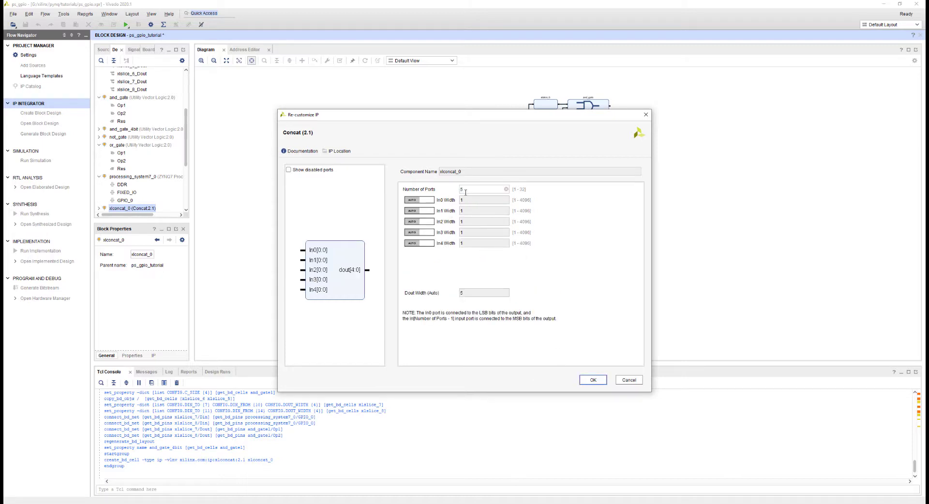
click(590, 379)
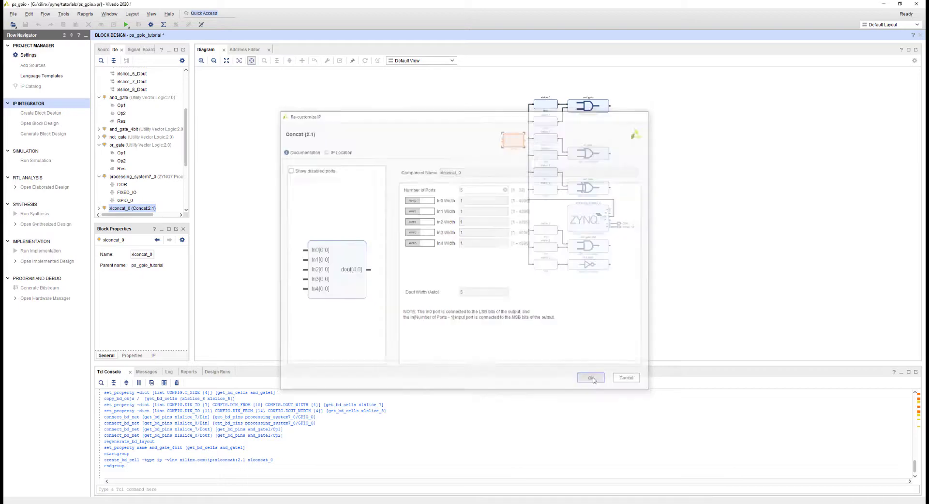
click(590, 377)
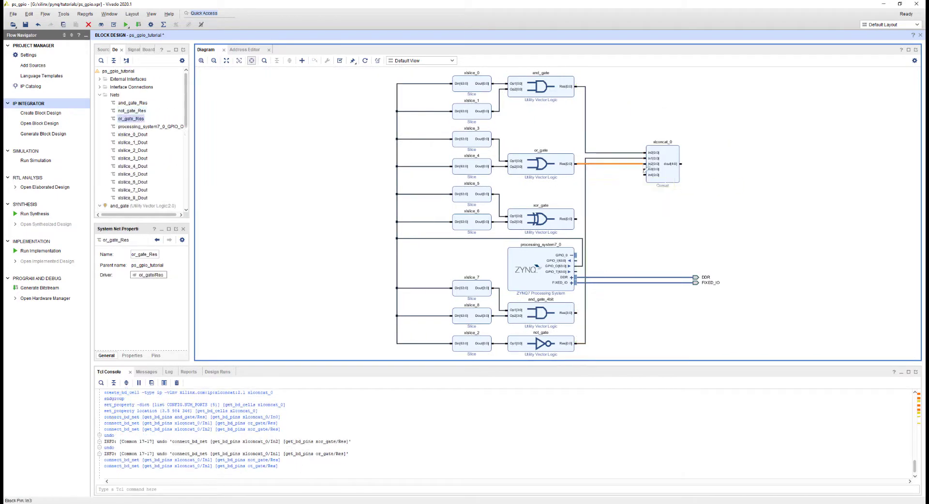
Wire and_gate_4bit Res to xlconcat_0 In4 and dismiss the successful validation message
click(539, 343)
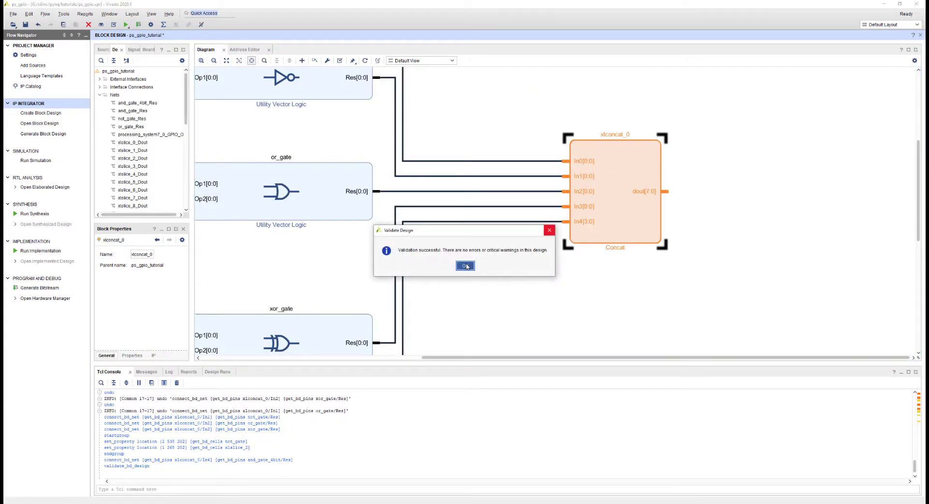
click(465, 266)
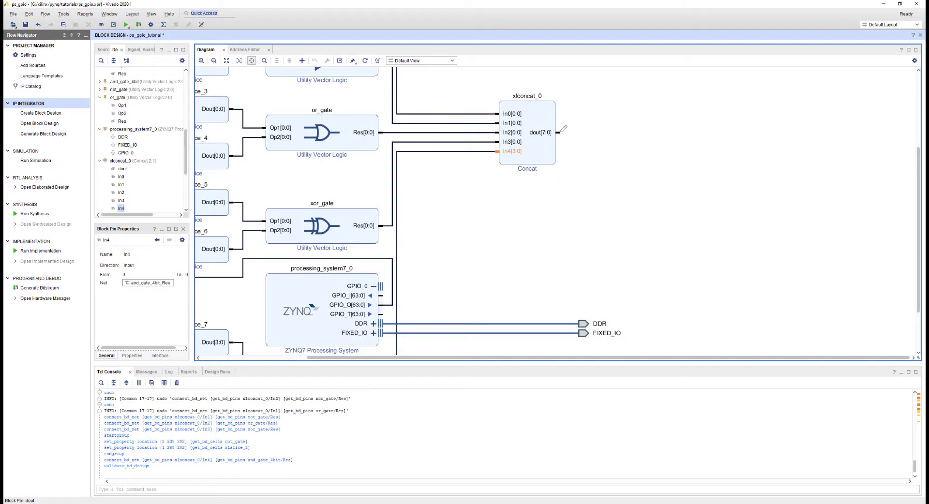
Connect xlconcat_0 dout to GPIO_I[63:0] on processing_system7_0, creating net xlconcat_0_dout
drag(561, 129, 382, 295)
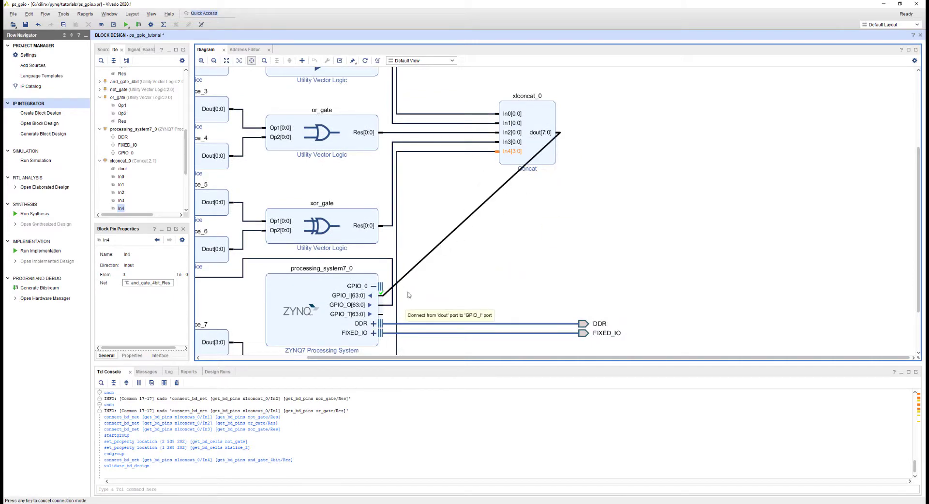
click(370, 295)
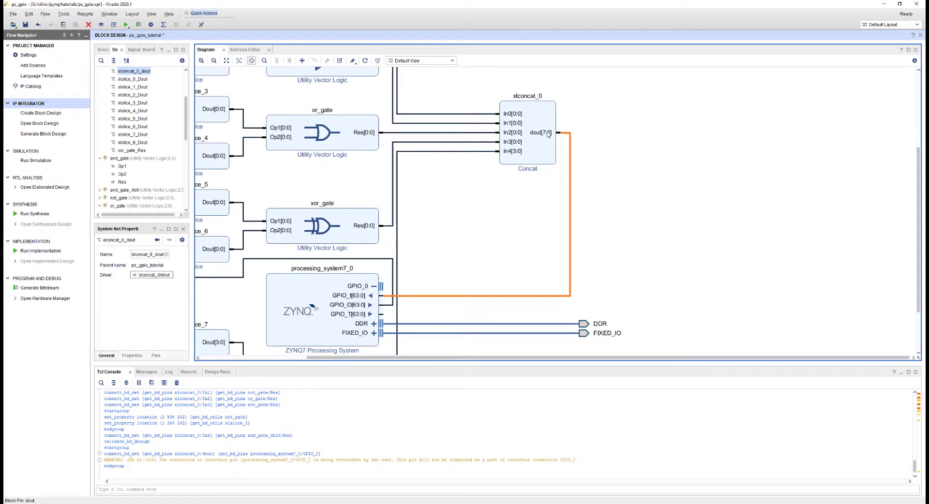
mouse_move(349, 296)
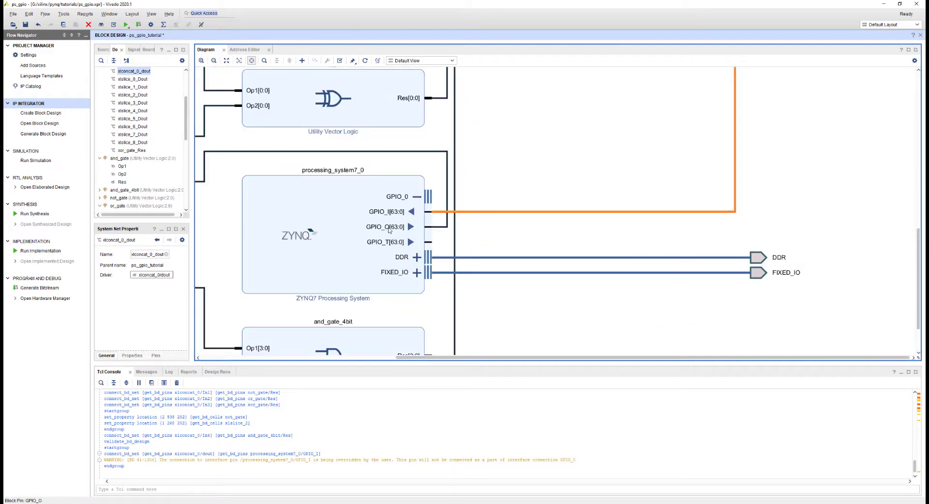
click(385, 227)
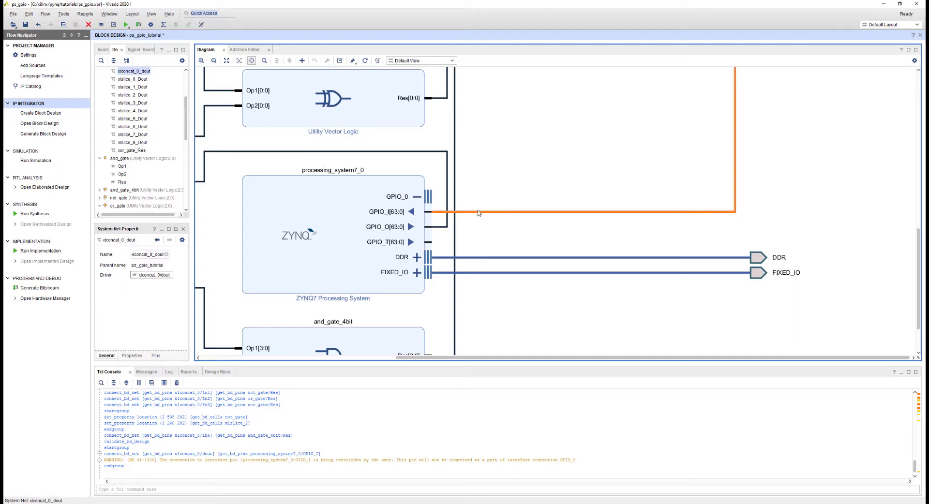
mouse_move(402, 227)
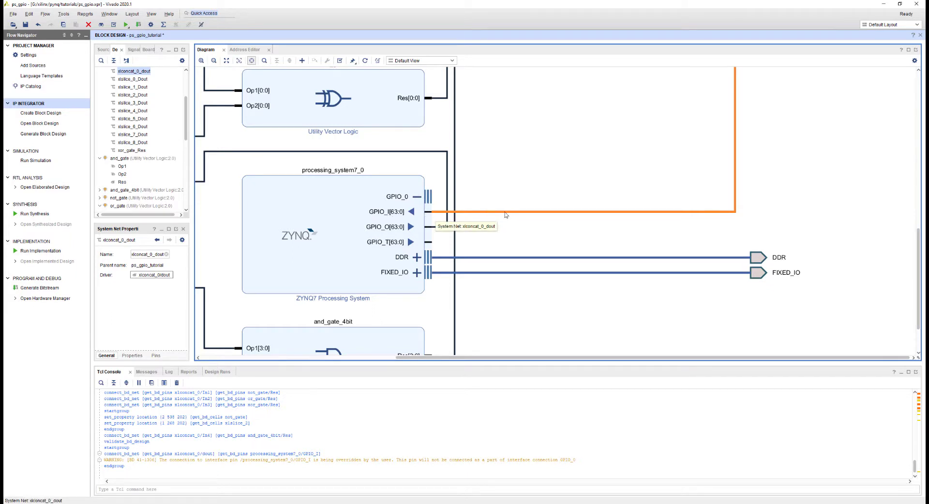
mouse_move(468, 219)
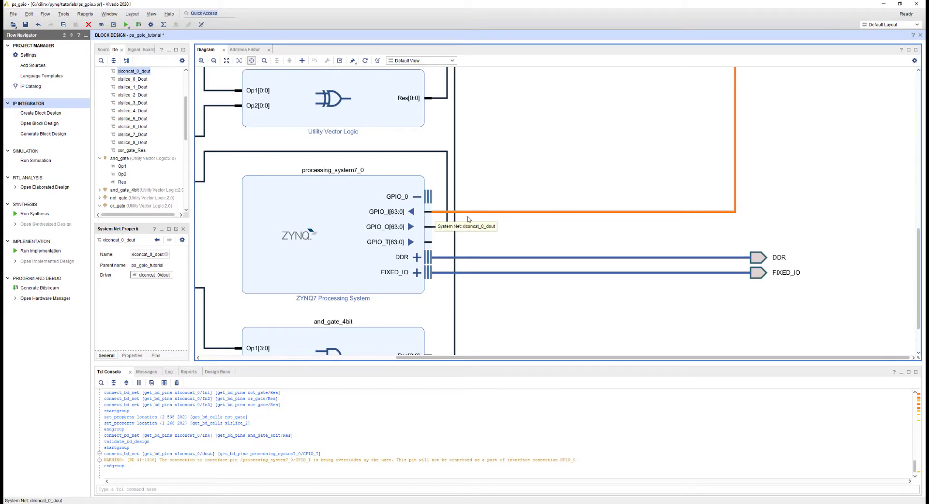
mouse_move(394, 211)
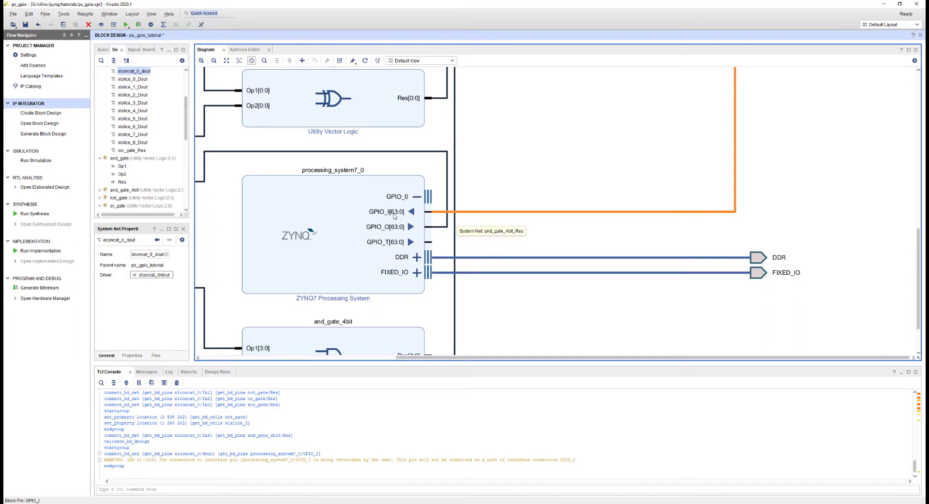
mouse_move(395, 231)
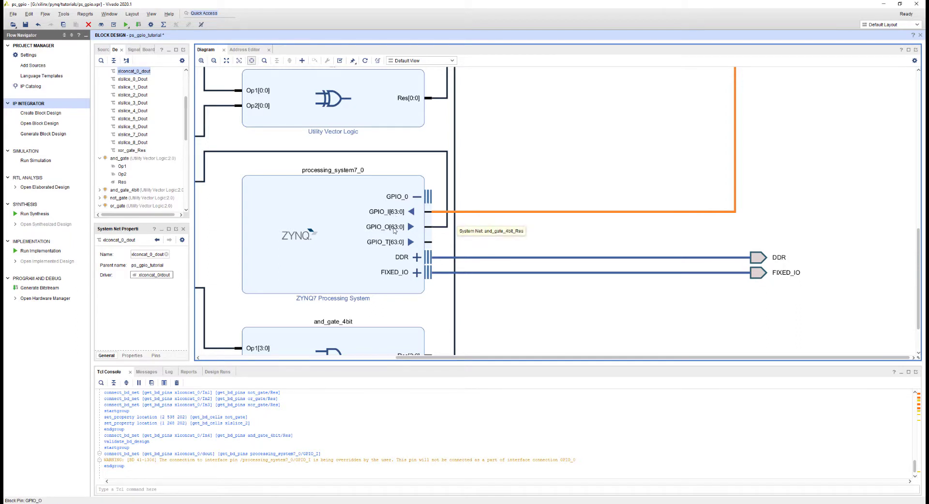
mouse_move(401, 227)
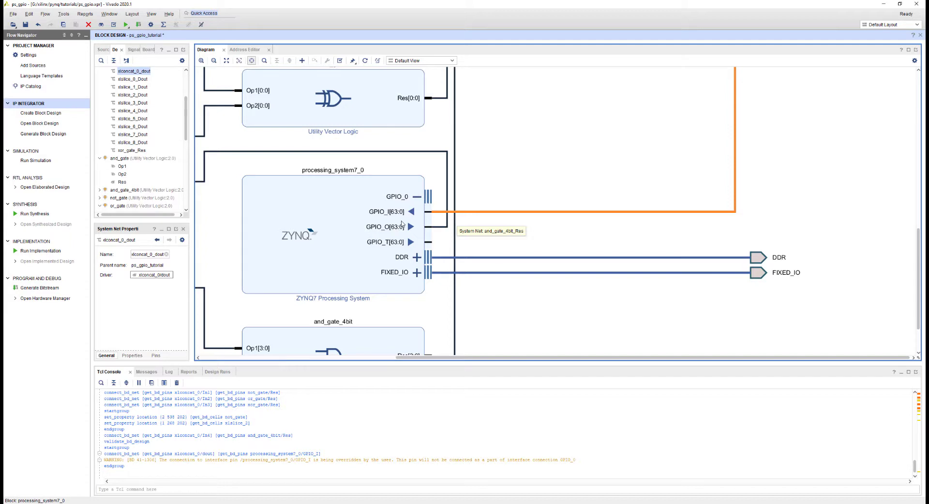
mouse_move(464, 214)
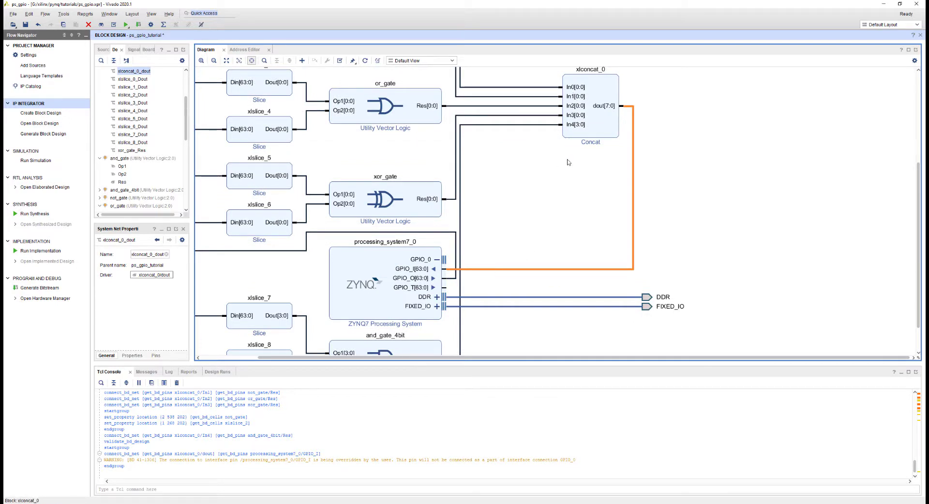
mouse_move(598, 144)
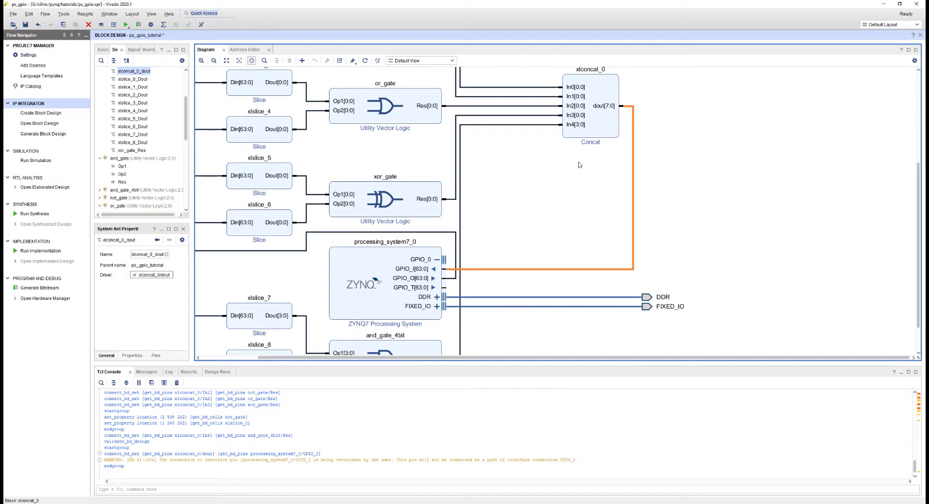
mouse_move(582, 168)
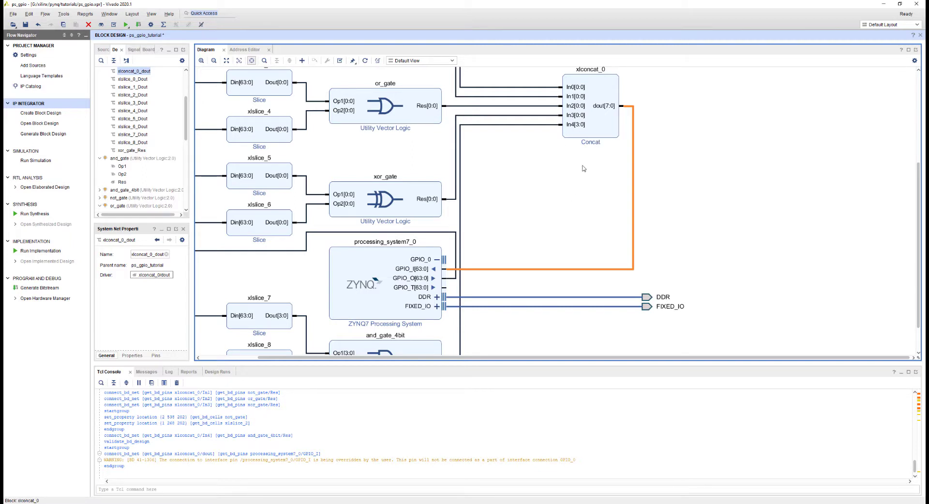
mouse_move(552, 206)
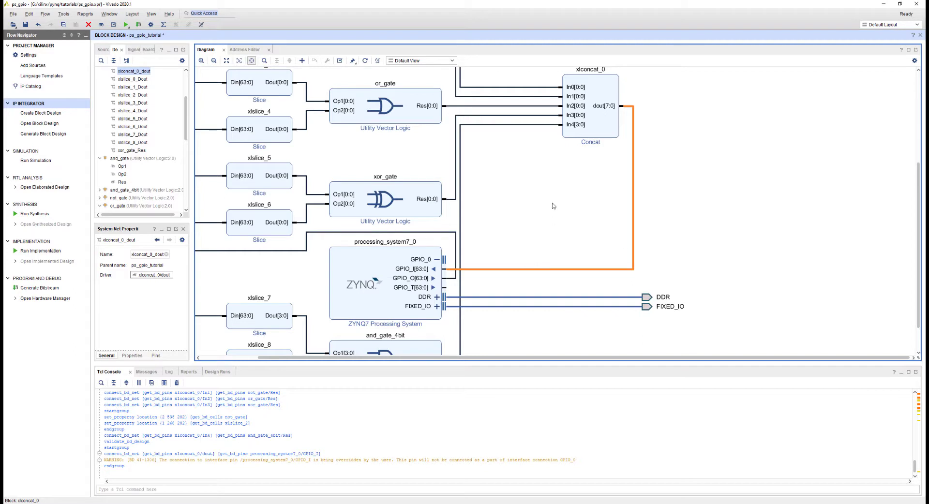
mouse_move(554, 199)
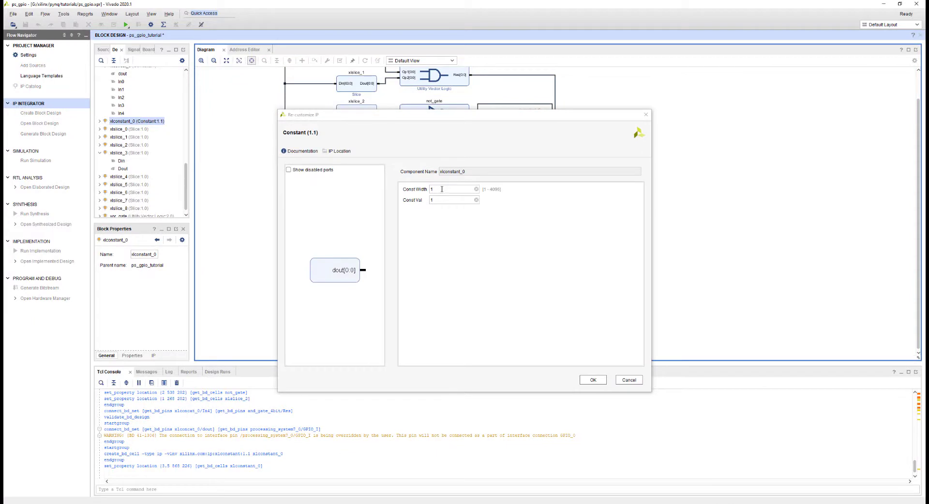
Configure xlconstant_0 with Const Width 15 and Const Val 0
text(15)
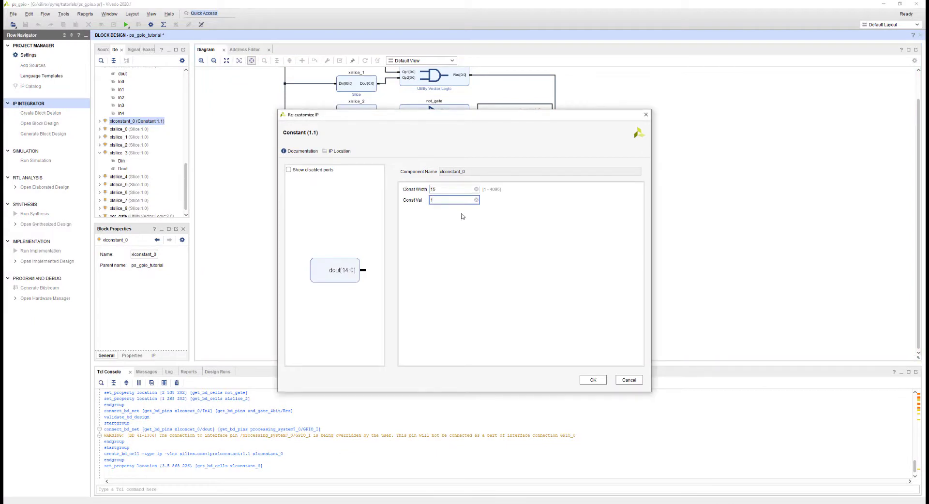
text(0)
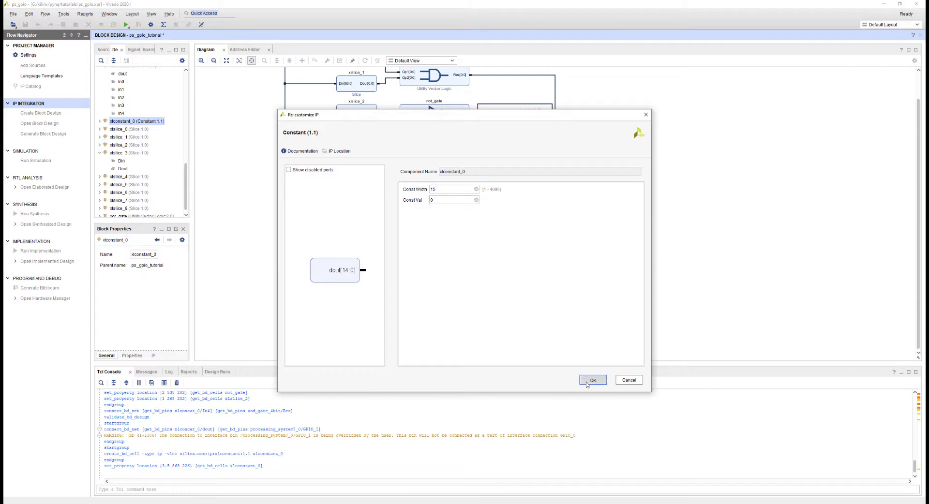
click(592, 379)
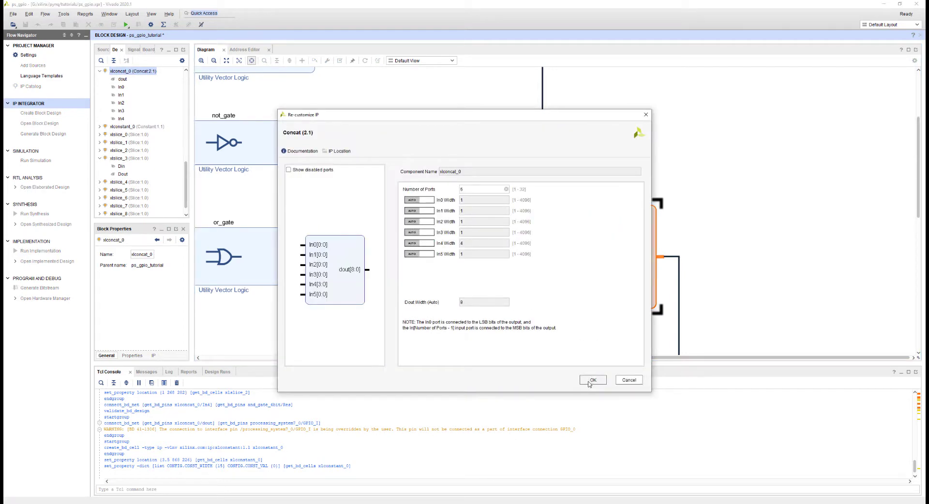
Confirm 6 ports on xlconcat_0, giving inputs In0 through In5
click(592, 380)
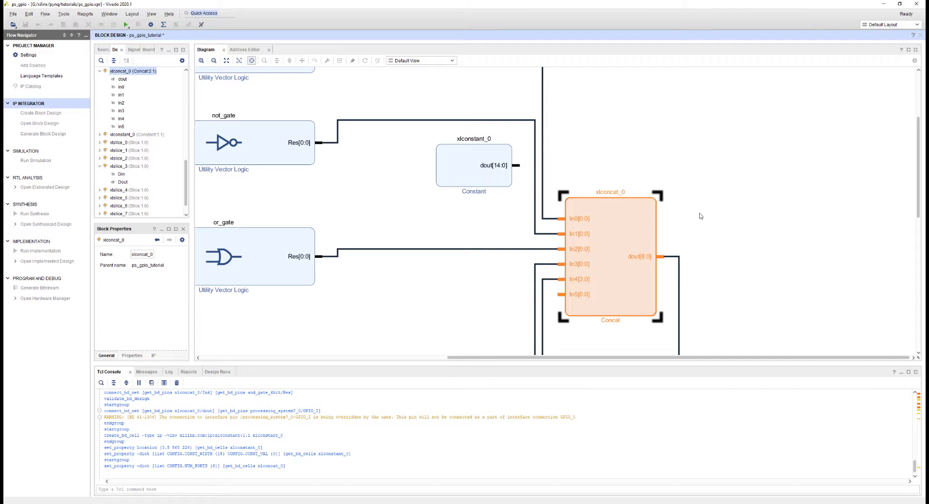
Disconnect a gate output from an xlconcat_0 input pin via Disconnect Pin
click(578, 295)
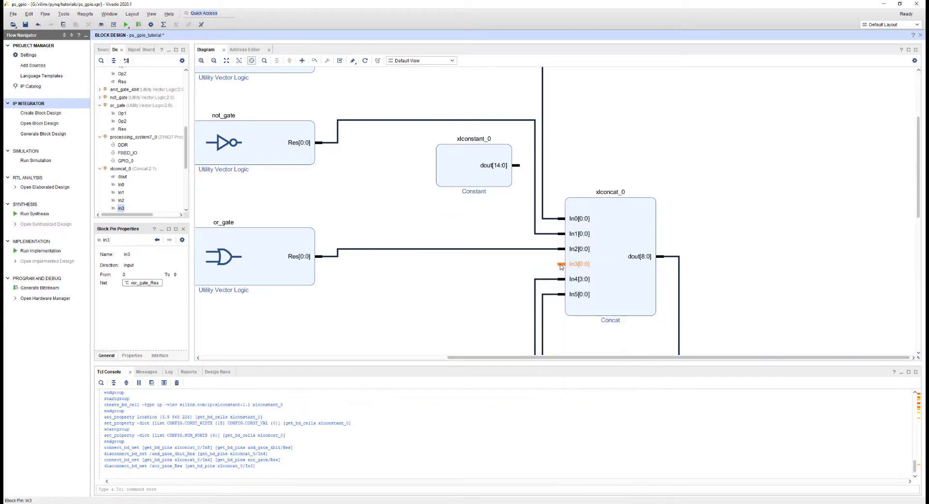
right_click(578, 264)
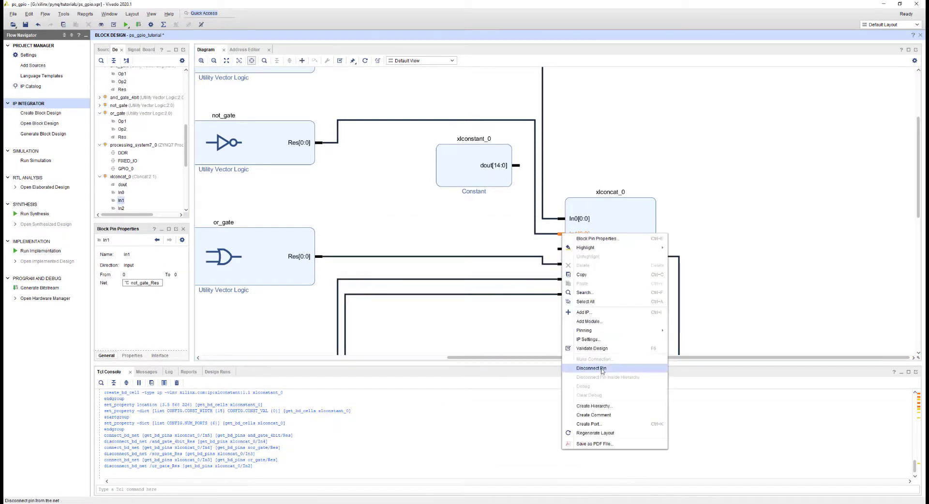
click(591, 368)
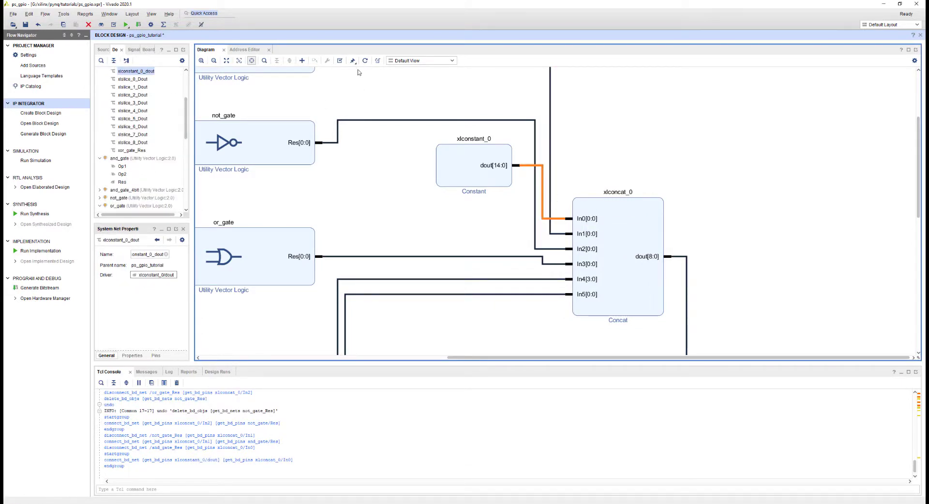
Create ps_gpio_tutorial_wrapper and dismiss the two GPIO width-mismatch critical warnings
right_click(138, 79)
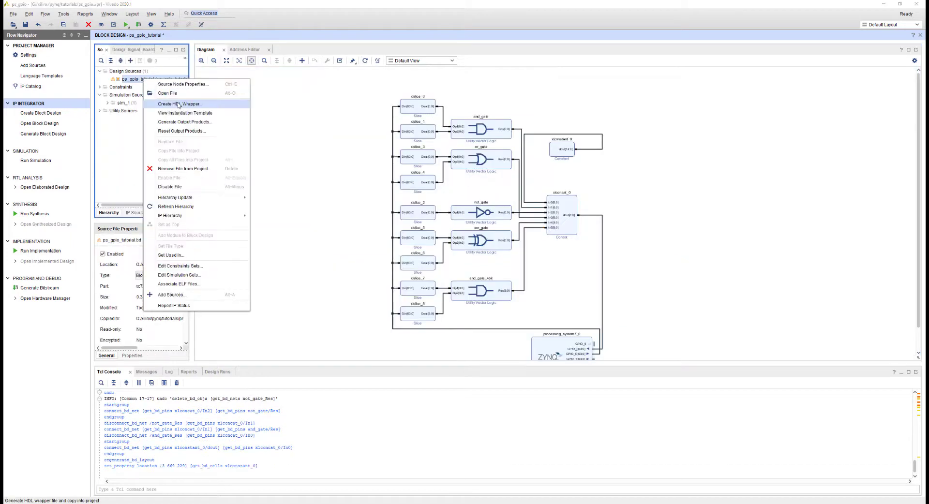
click(180, 104)
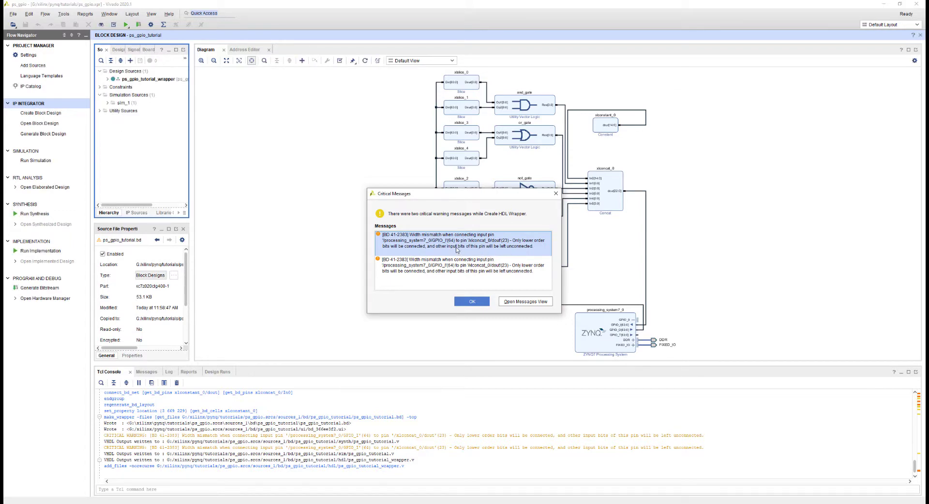
click(472, 301)
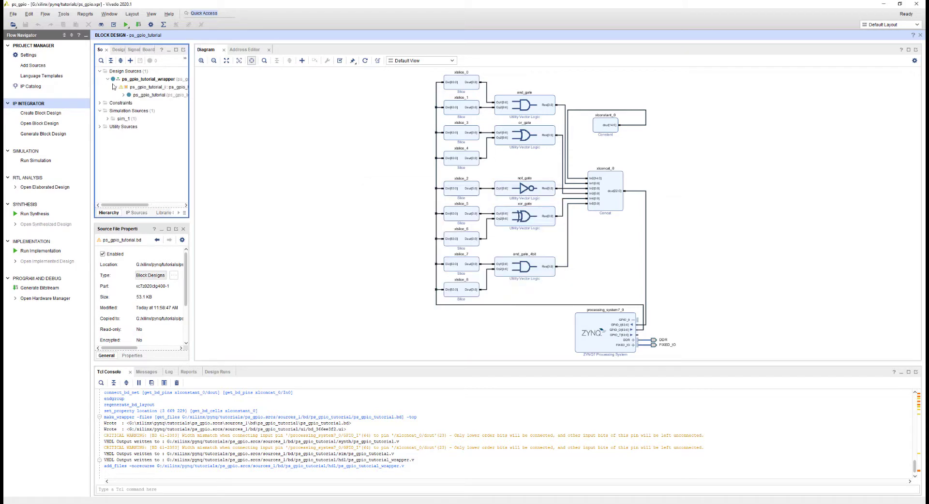
Generate ps_gpio_tutorial output products with the Global synthesis option
right_click(151, 79)
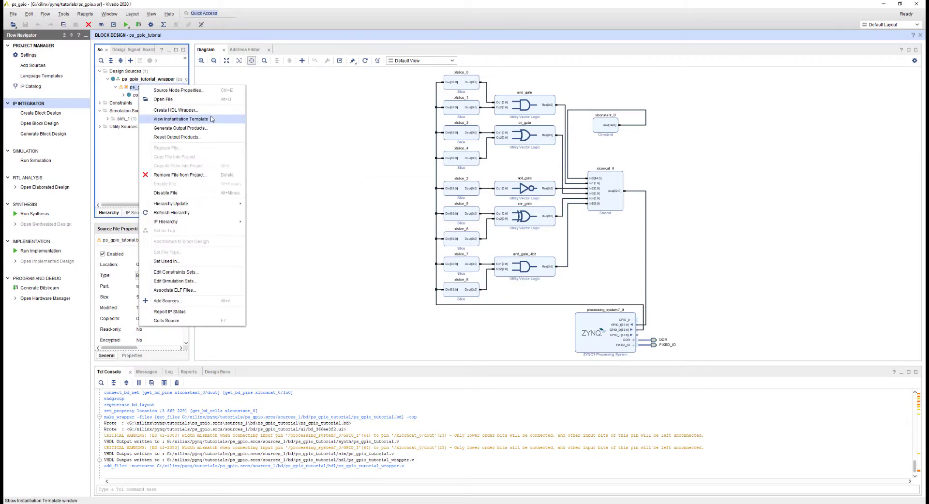
click(179, 127)
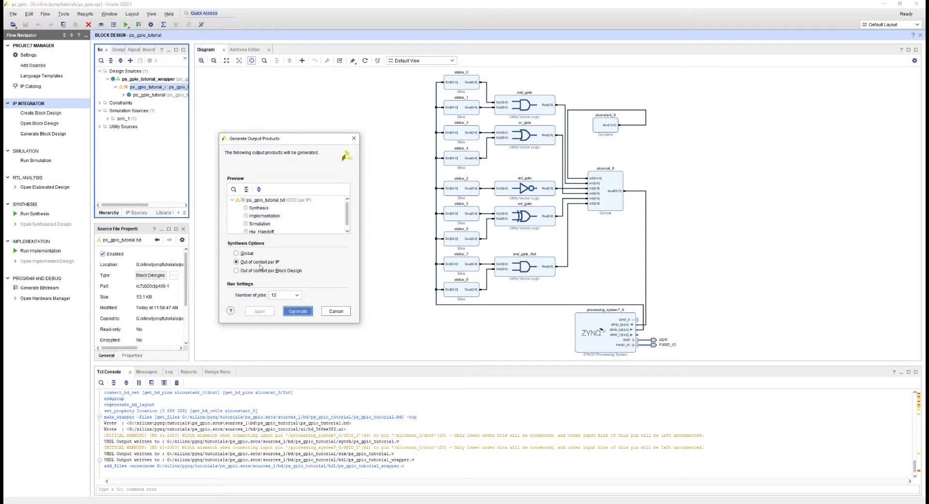
click(237, 253)
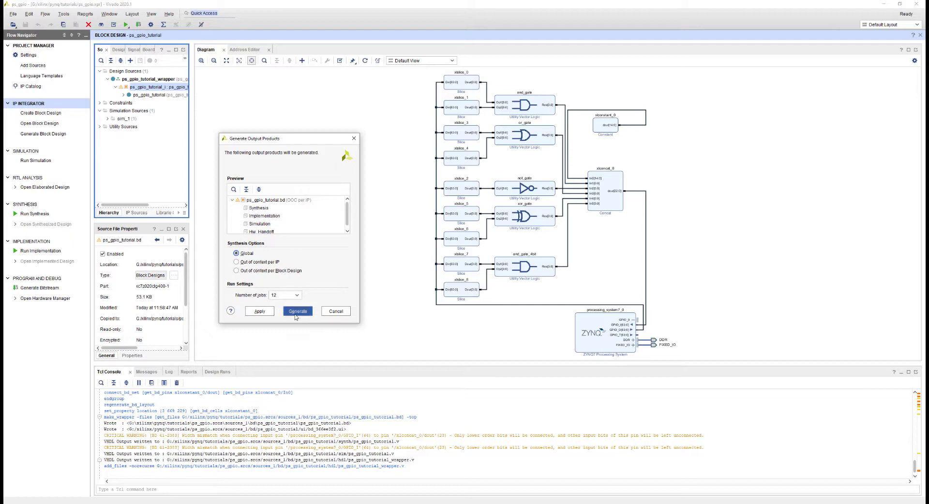
click(297, 311)
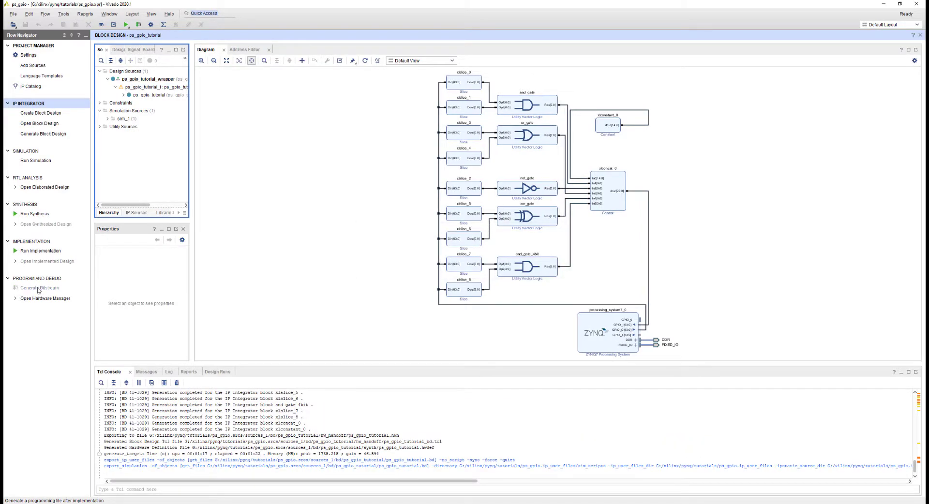
Run Generate Bitstream through synthesis, implementation and write_bitstream
click(39, 288)
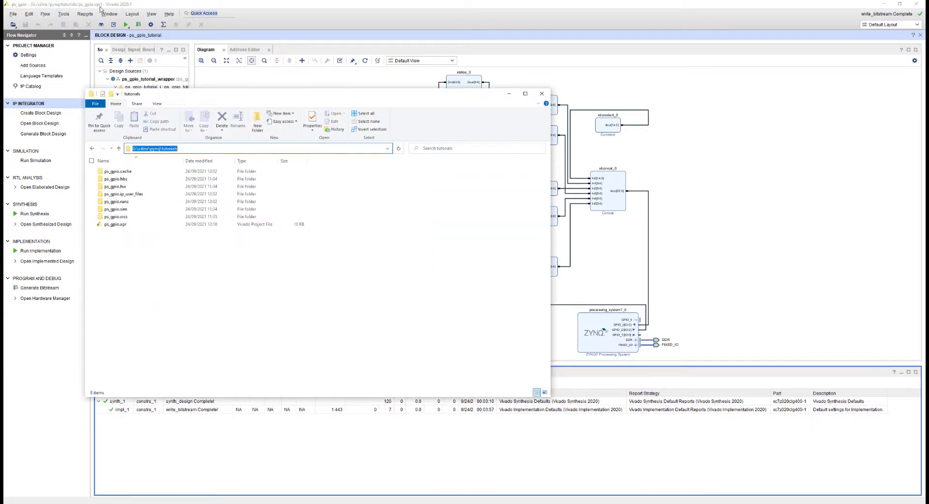
Copy the wrapper .bit from ps_gpio.runs/impl_1 and the .hwh, renaming to ps_gpio_tutorial.bit
click(122, 201)
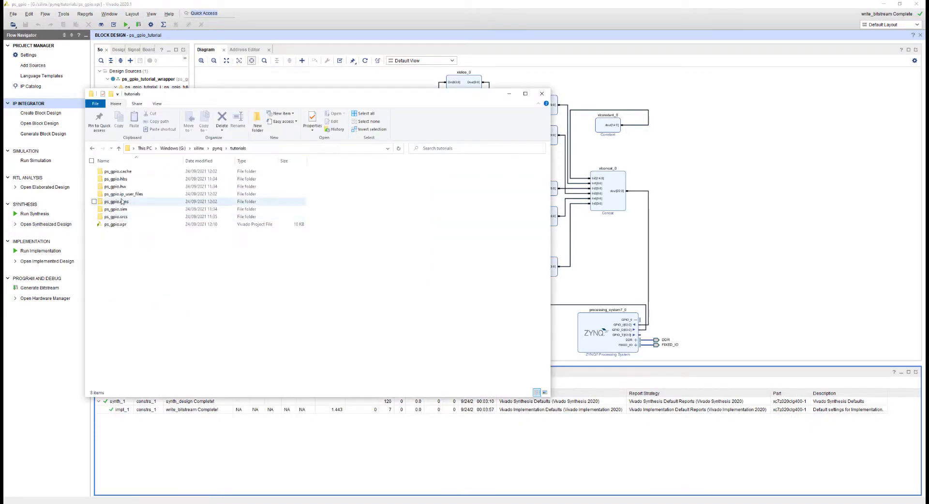
double_click(118, 201)
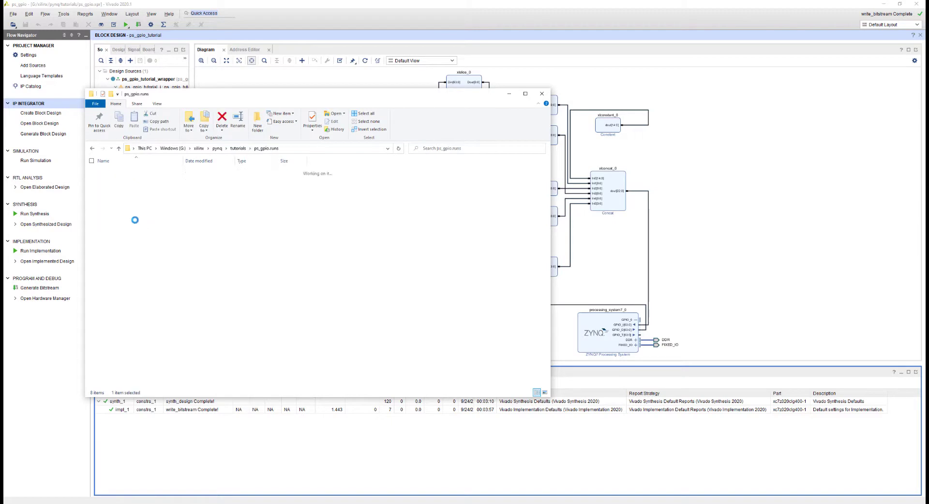
click(113, 179)
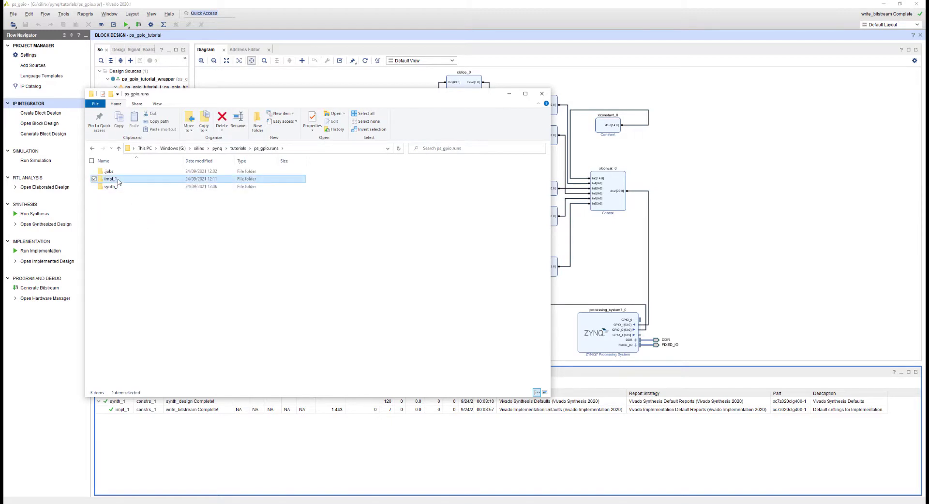
double_click(110, 179)
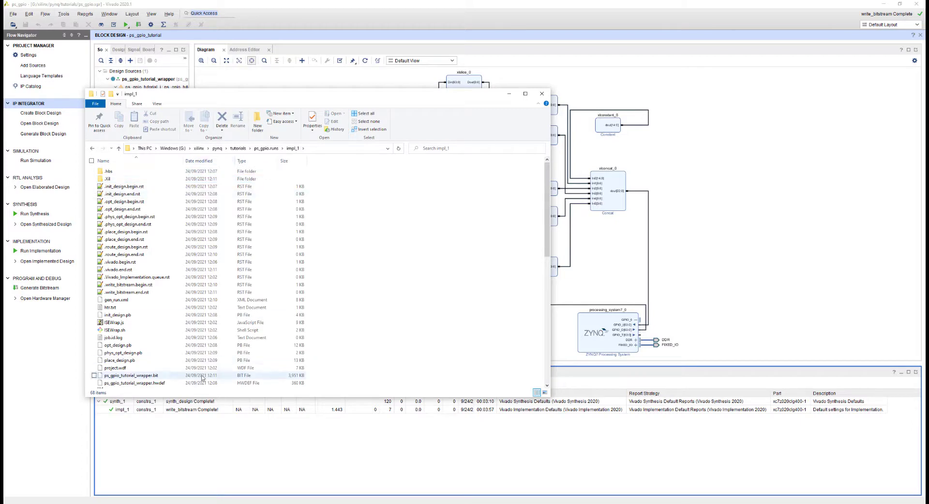
click(131, 375)
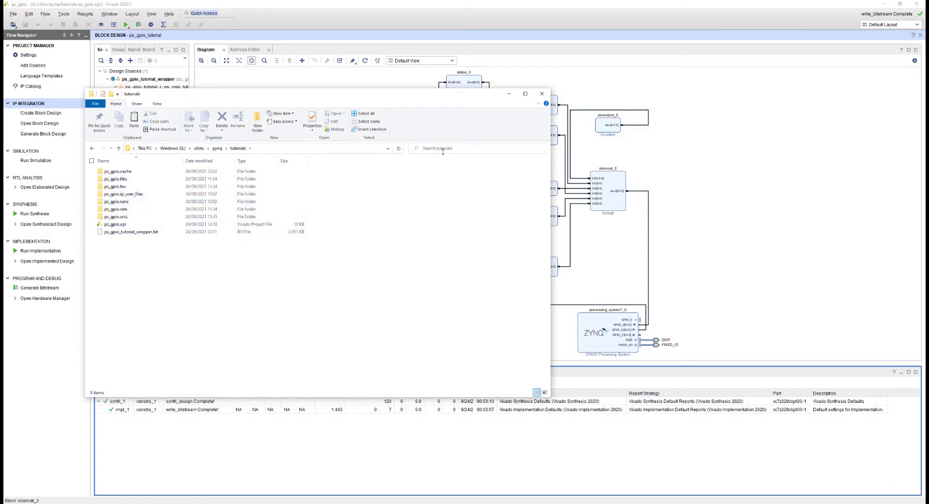
text(hwh)
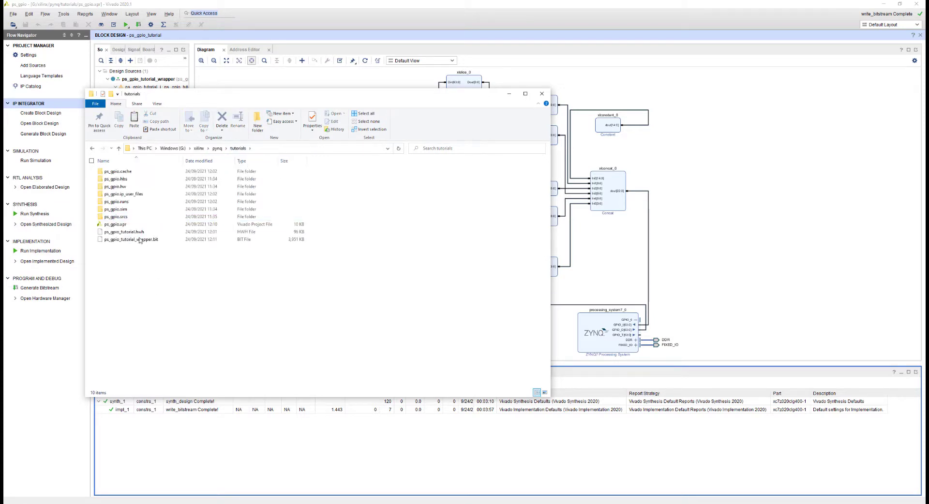
click(131, 239)
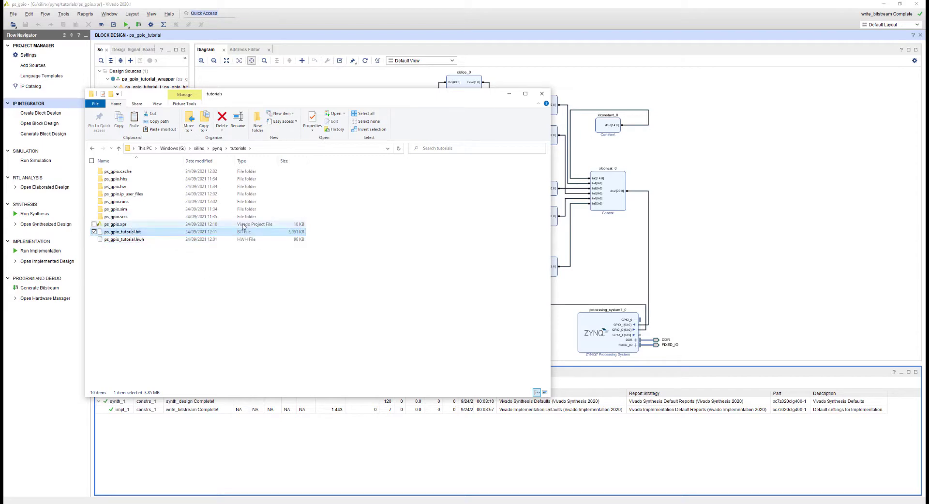
Export the block design to ps_gpio_tutorial.tcl in the tutorials folder and open it
click(540, 94)
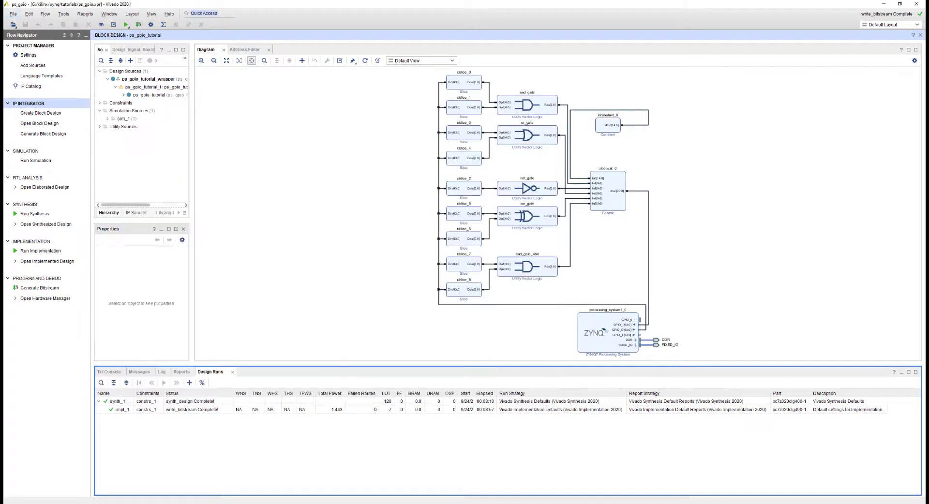
click(12, 13)
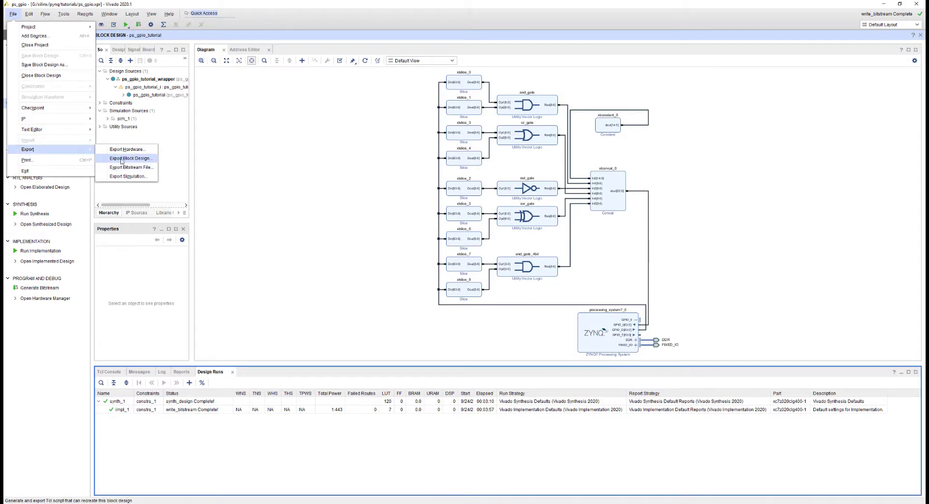
click(130, 158)
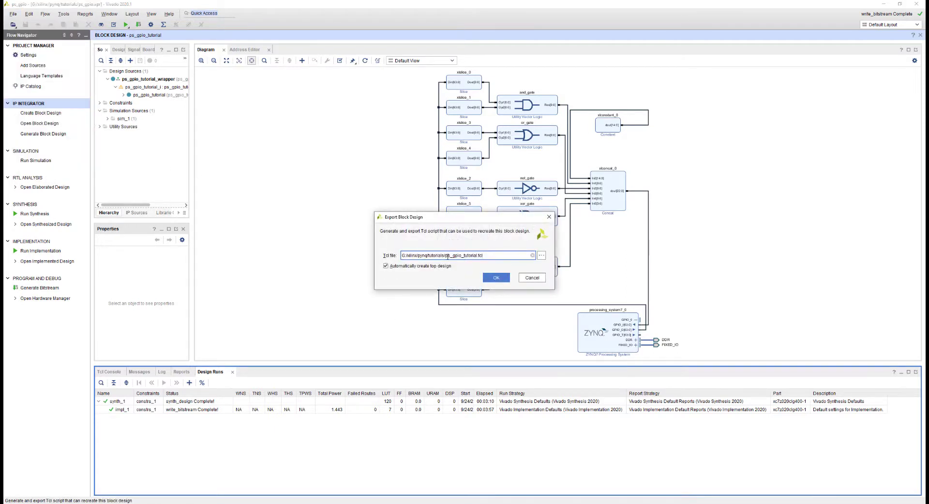
click(486, 255)
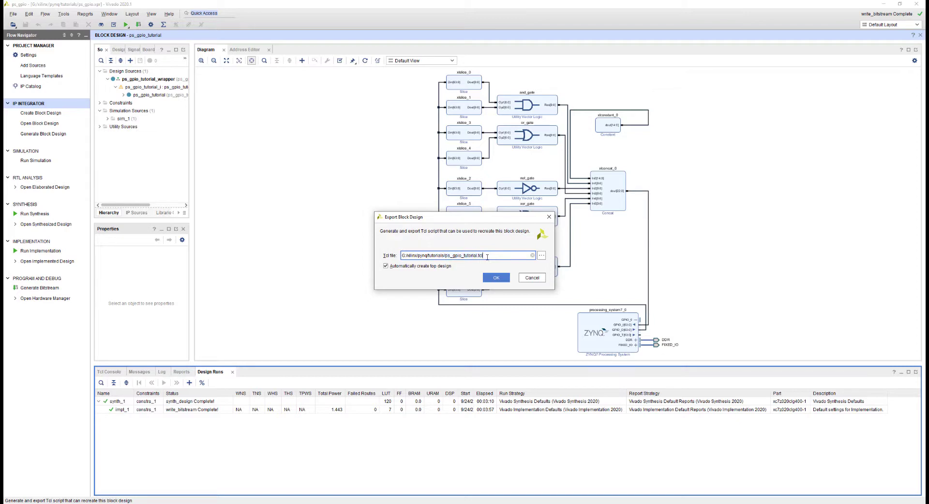
click(540, 255)
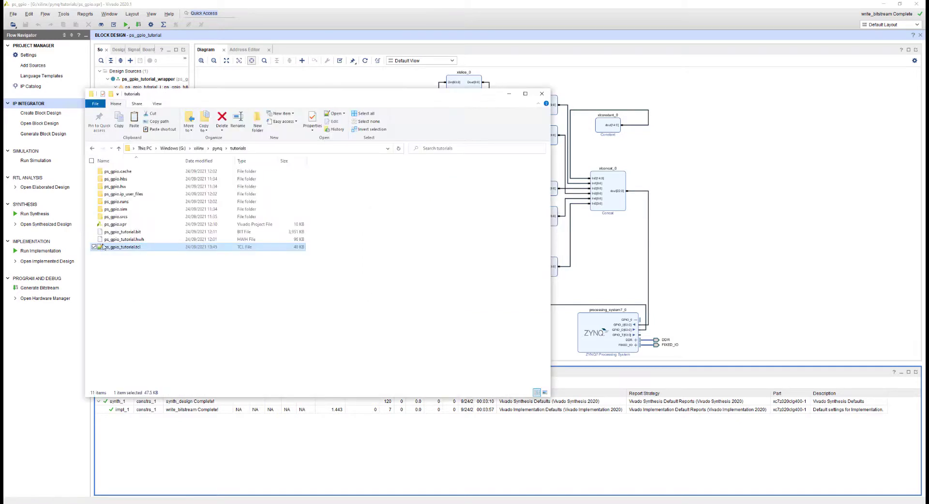
double_click(122, 248)
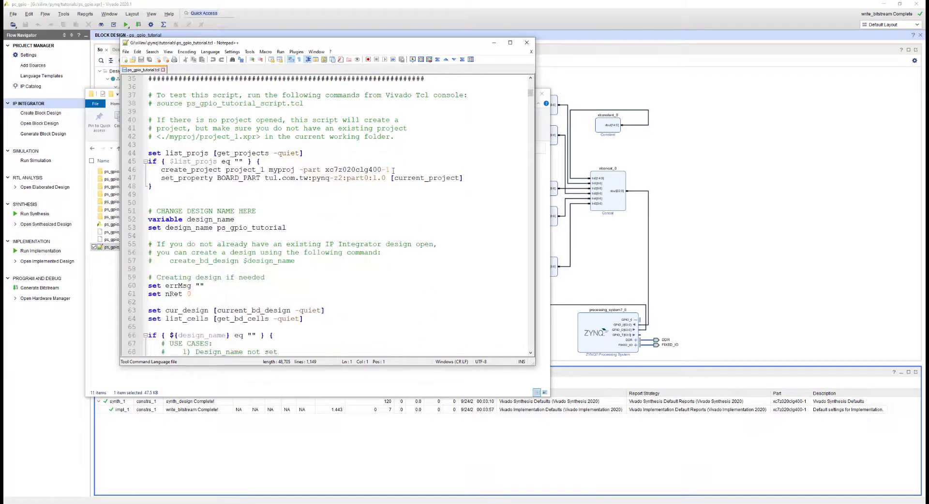
Scroll through the exported ps_gpio_tutorial.tcl script in Notepad++
drag(325, 169, 383, 169)
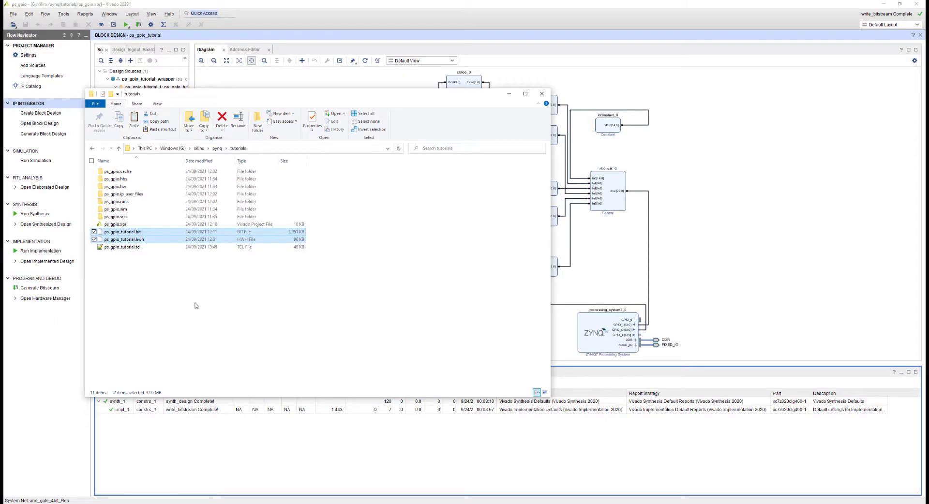
mouse_move(252, 306)
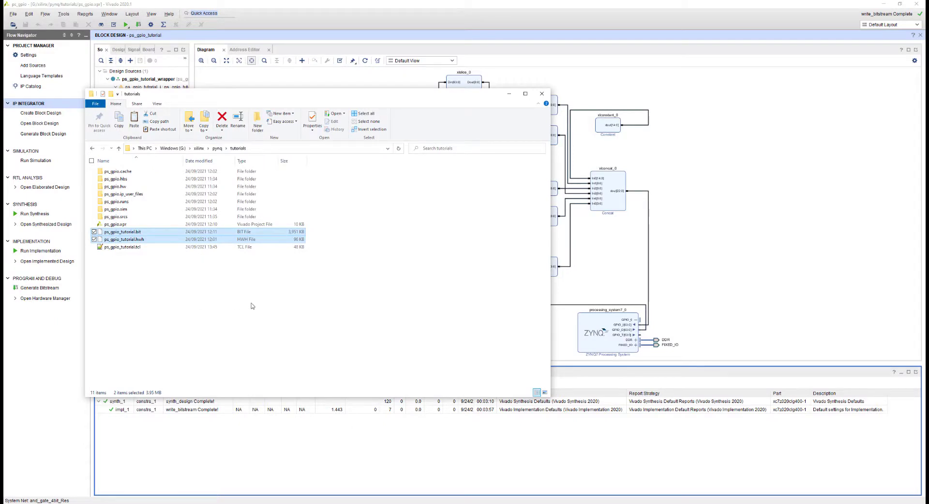